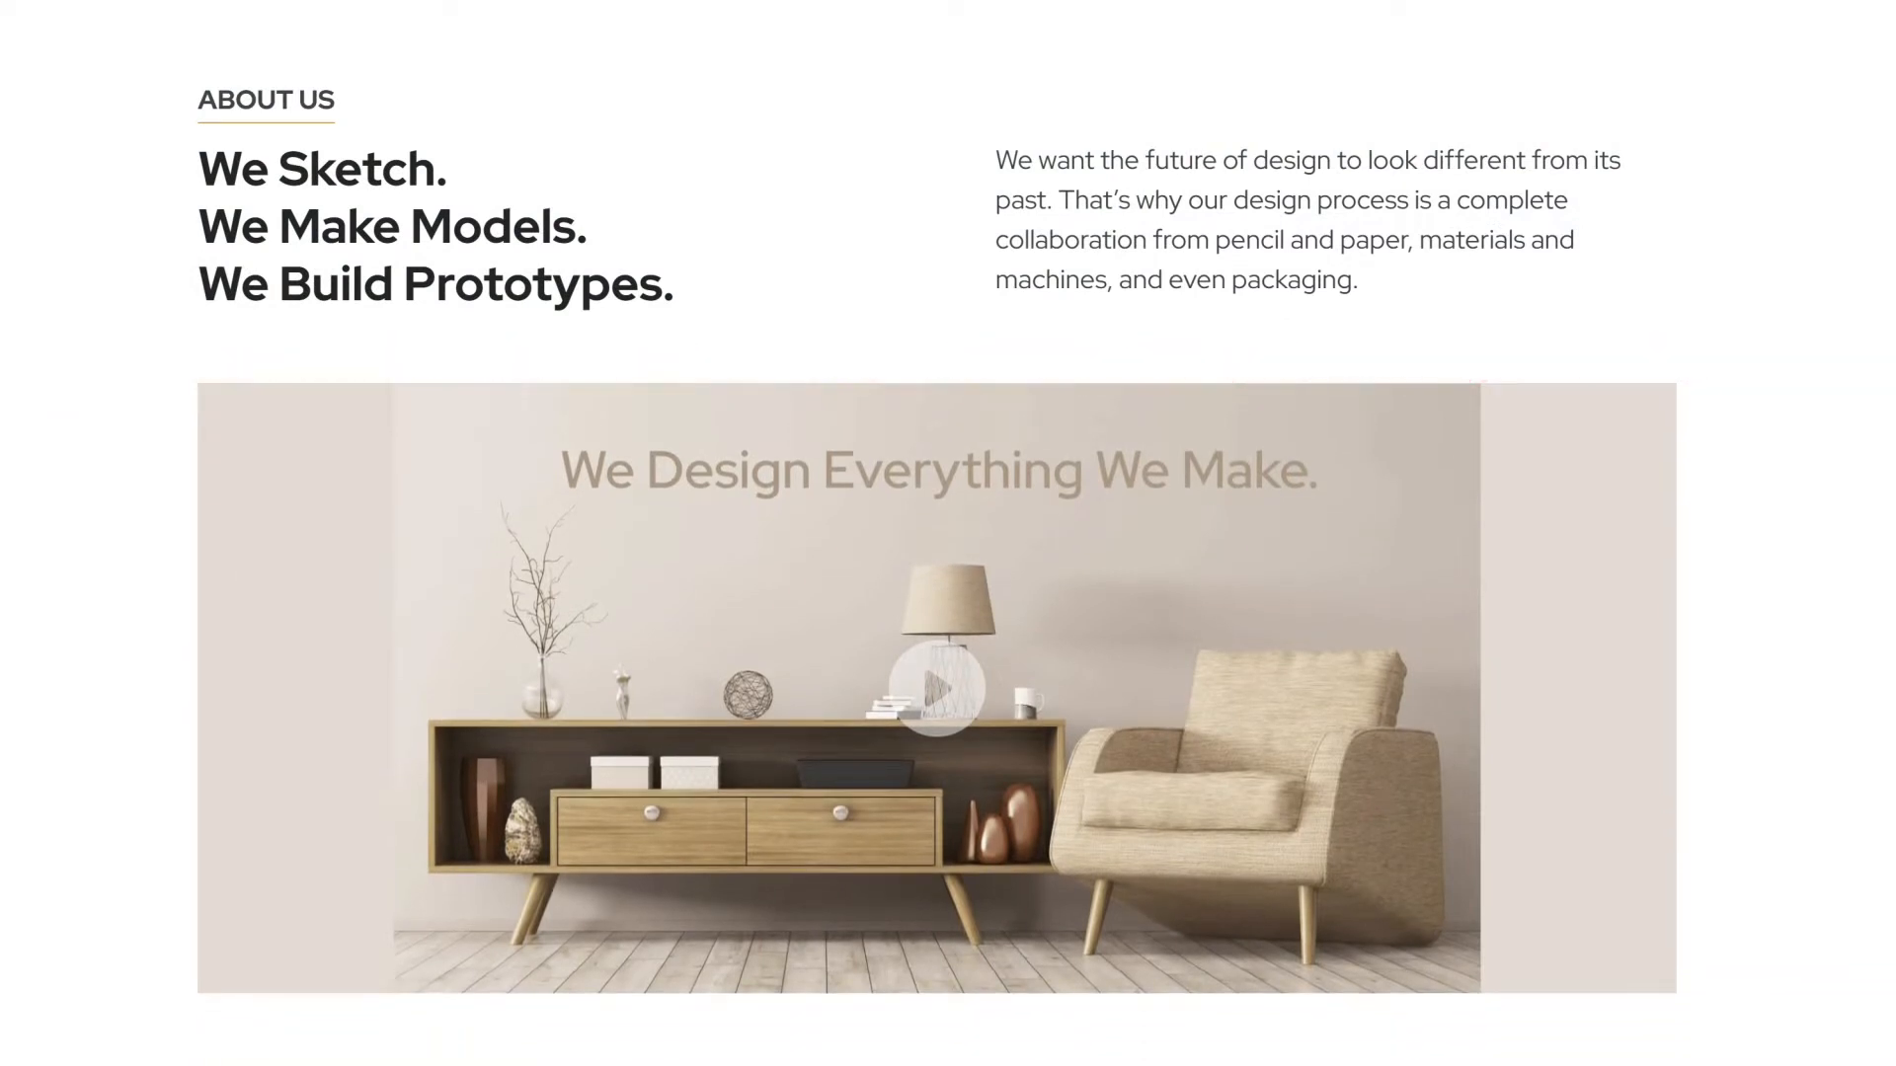
# Scroll through the page overview and select the hero banner to show its design options.
pyautogui.scroll(-3)
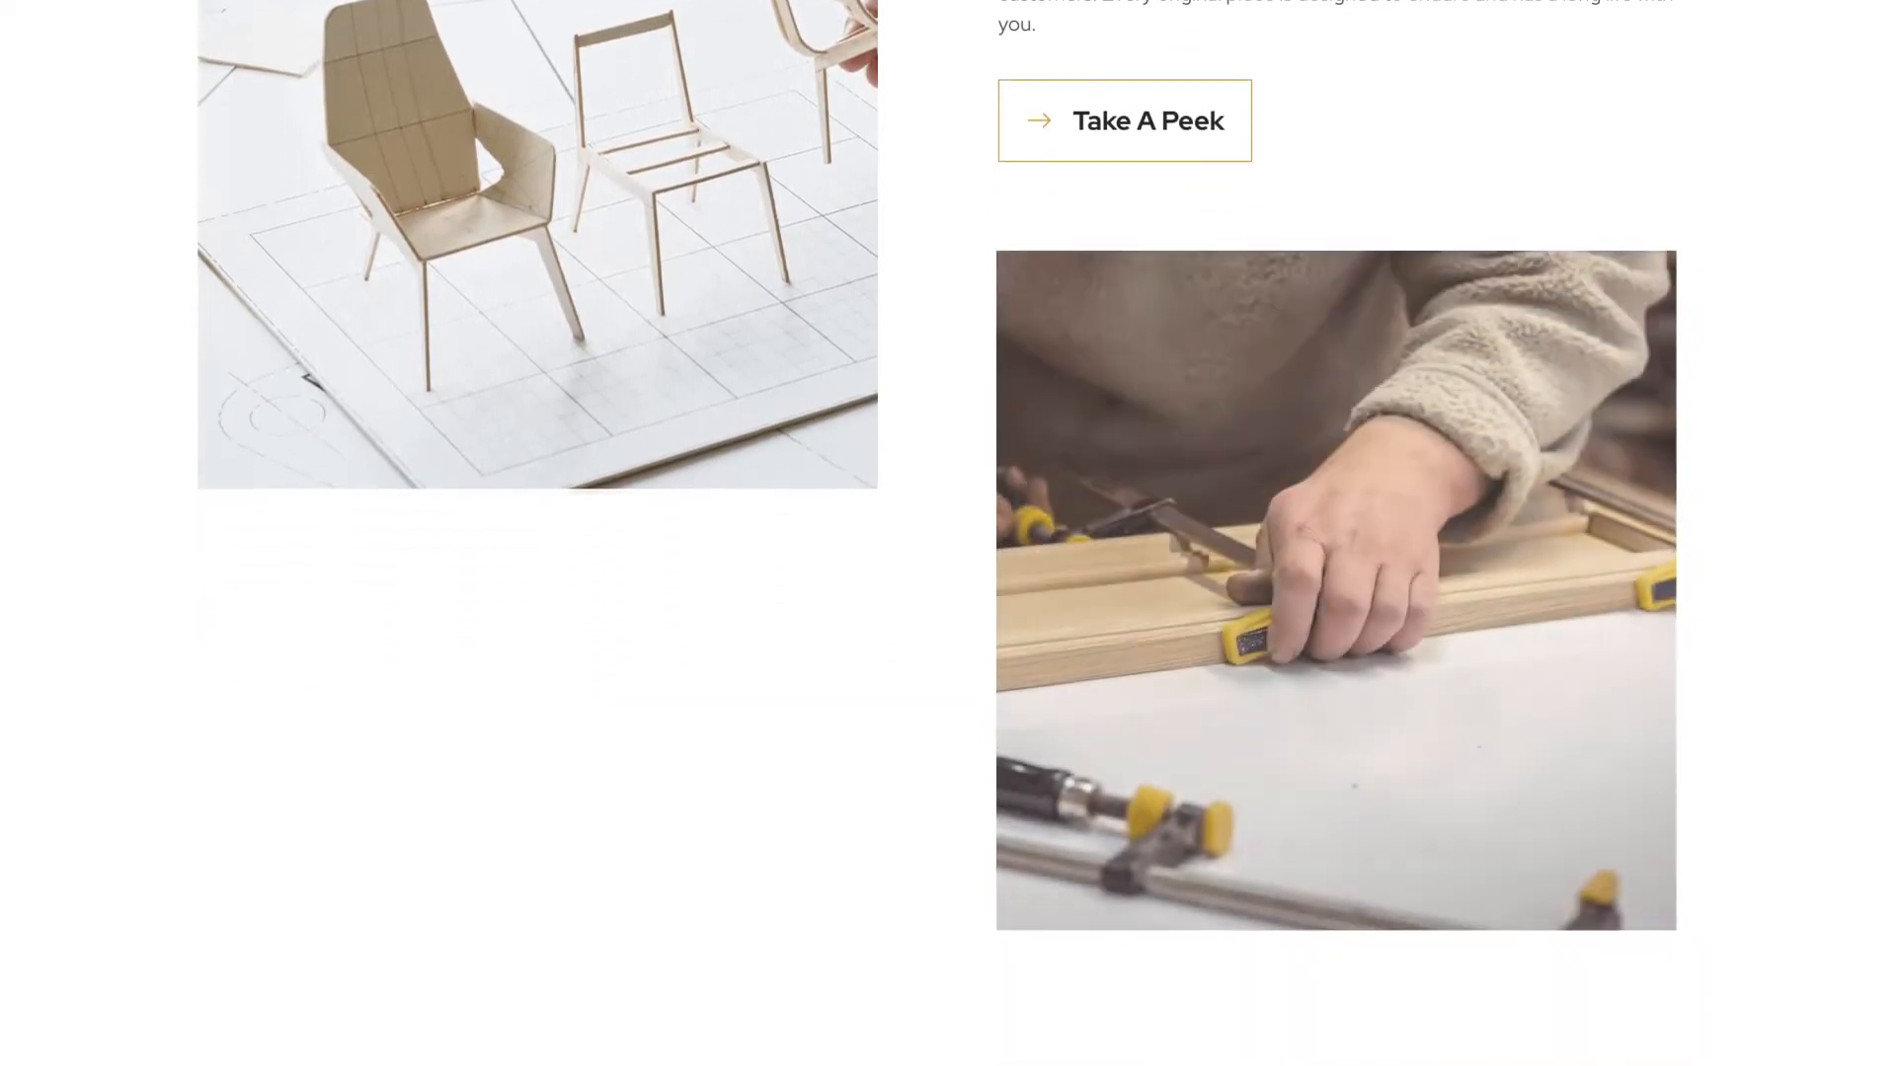
pyautogui.scroll(-3)
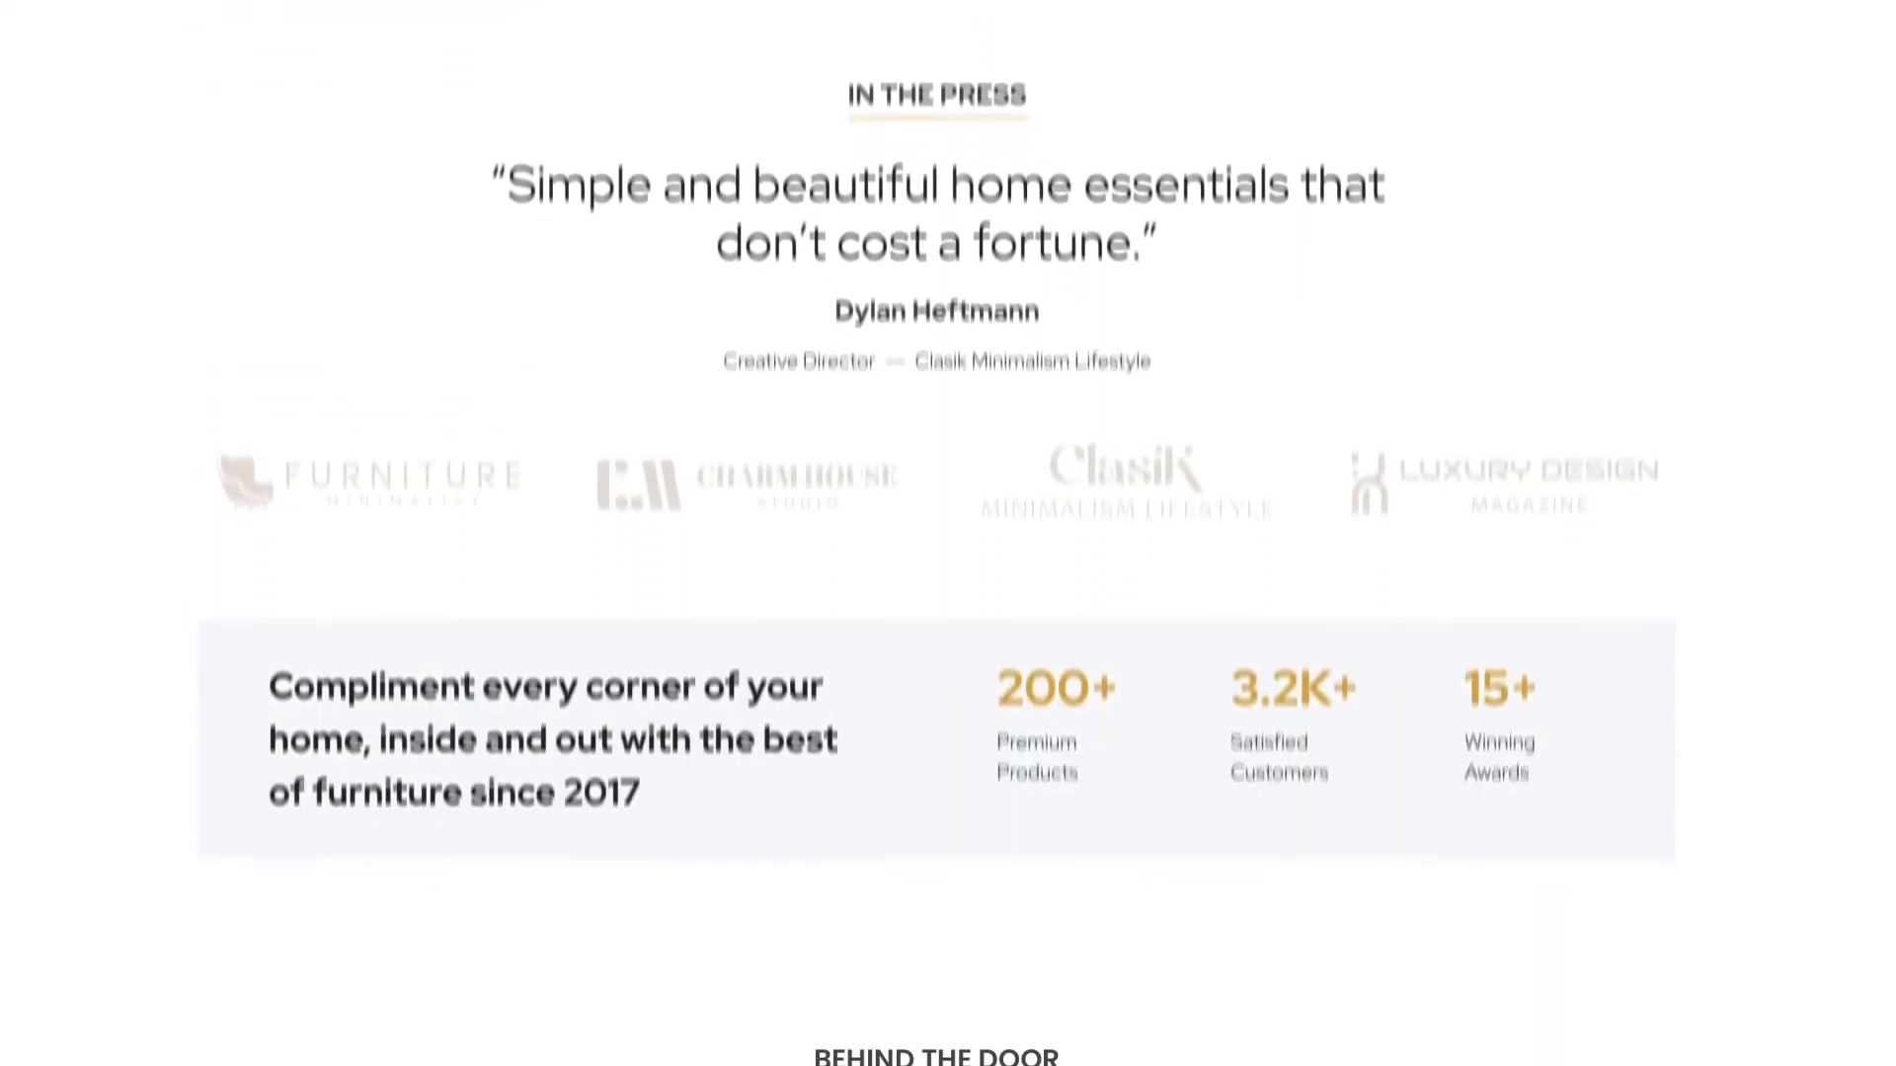
pyautogui.scroll(-3)
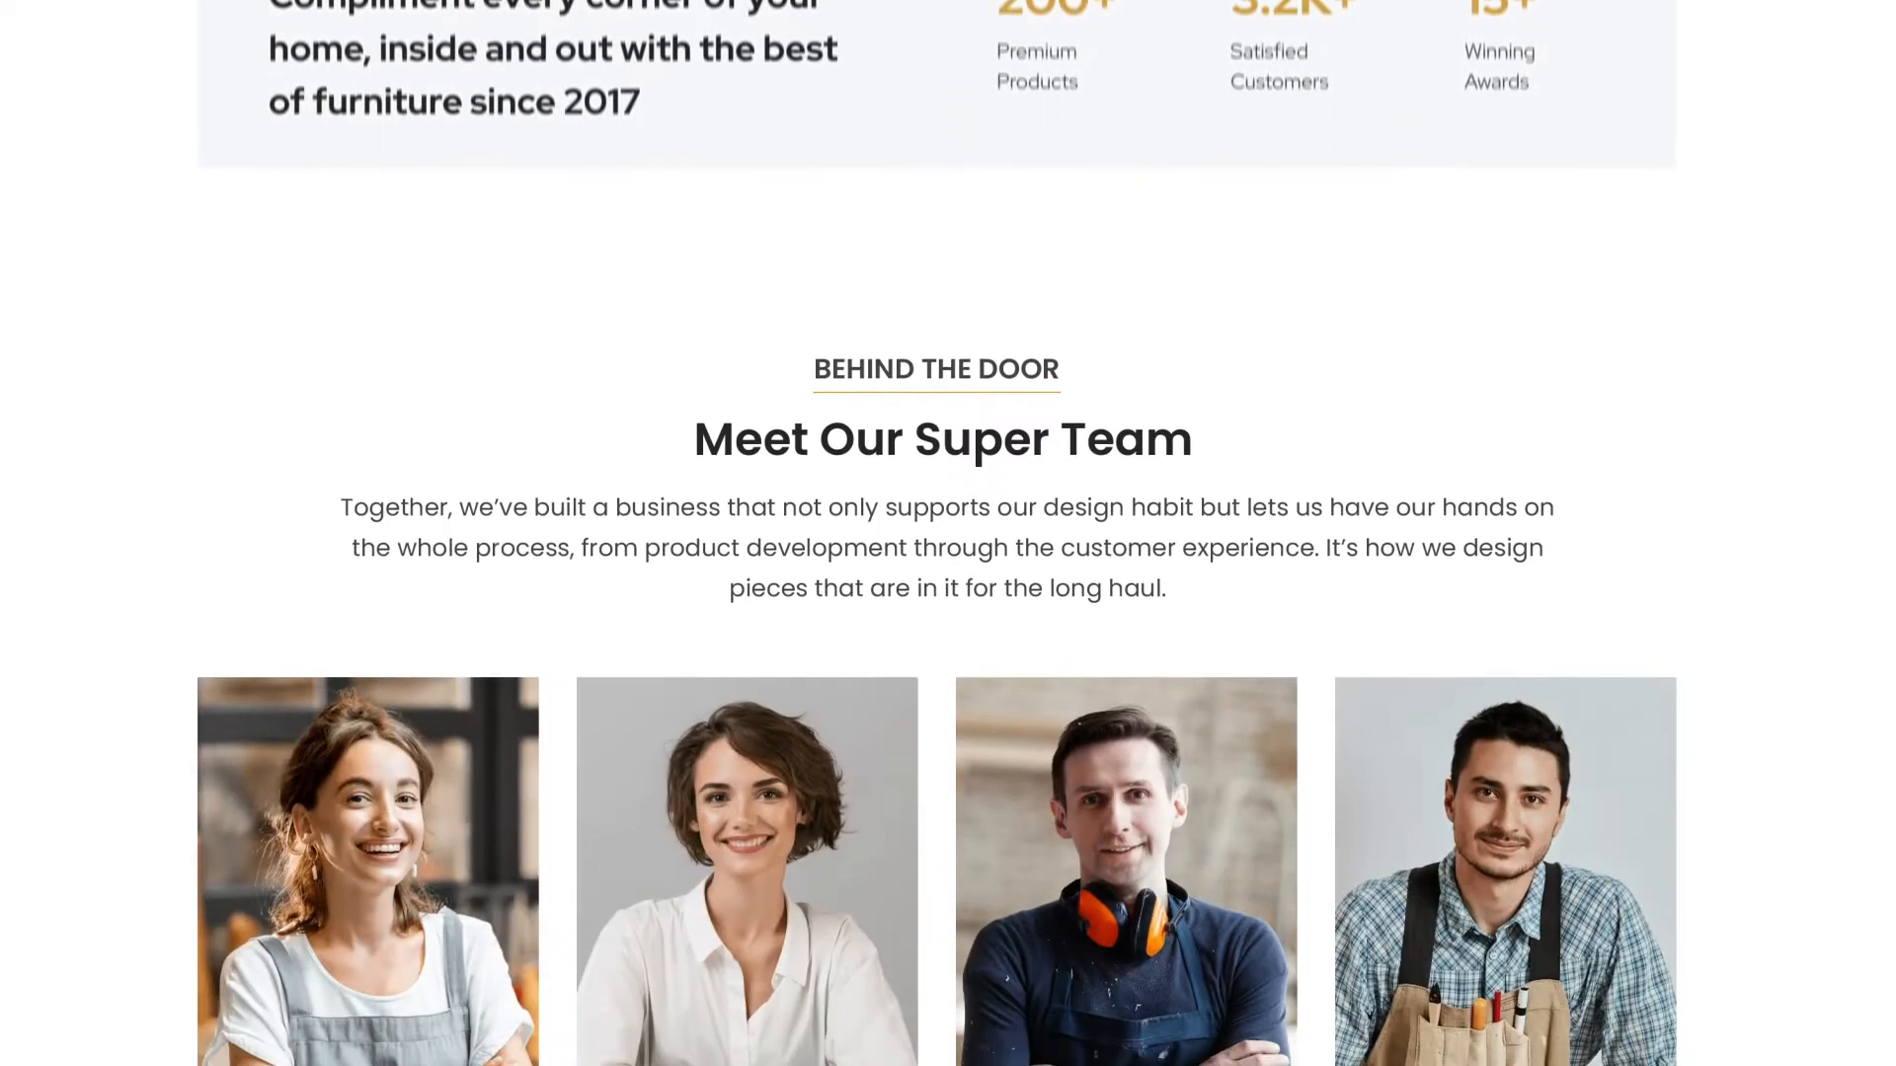
pyautogui.scroll(-3)
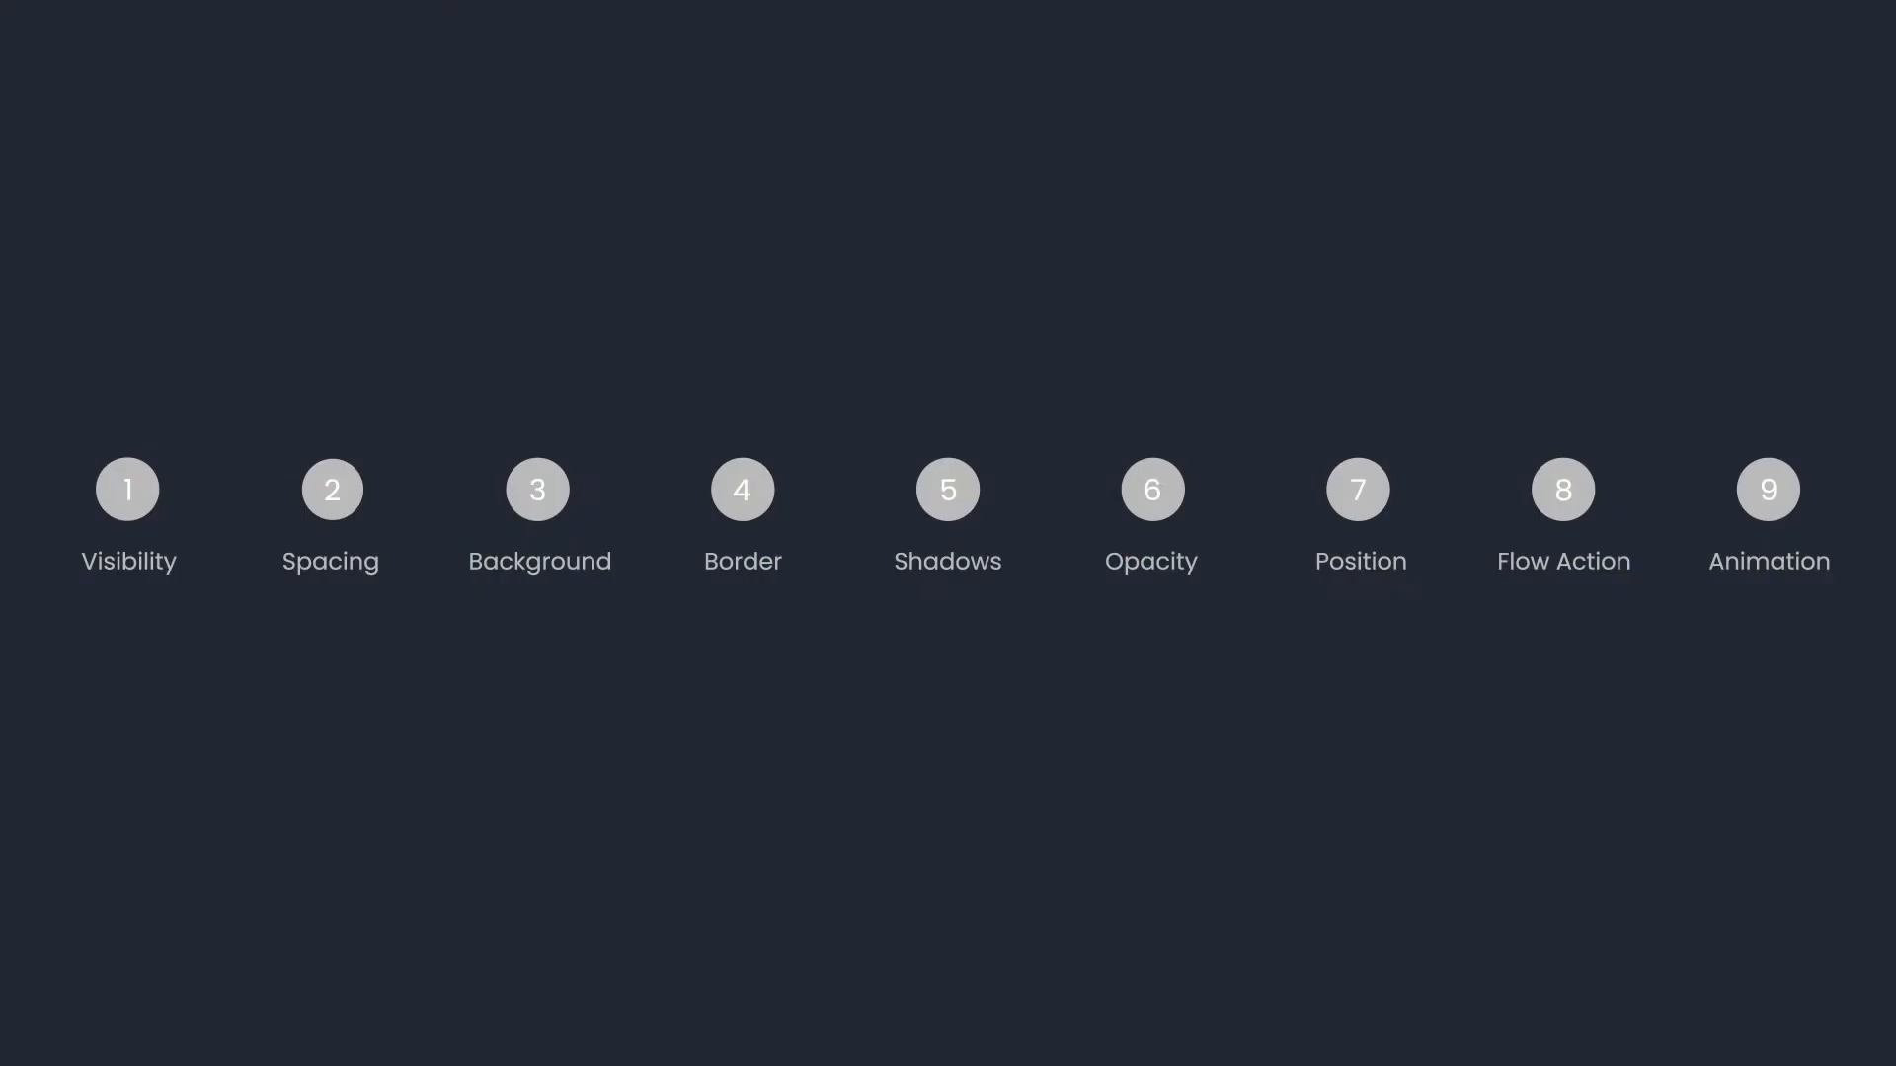
pyautogui.click(127, 490)
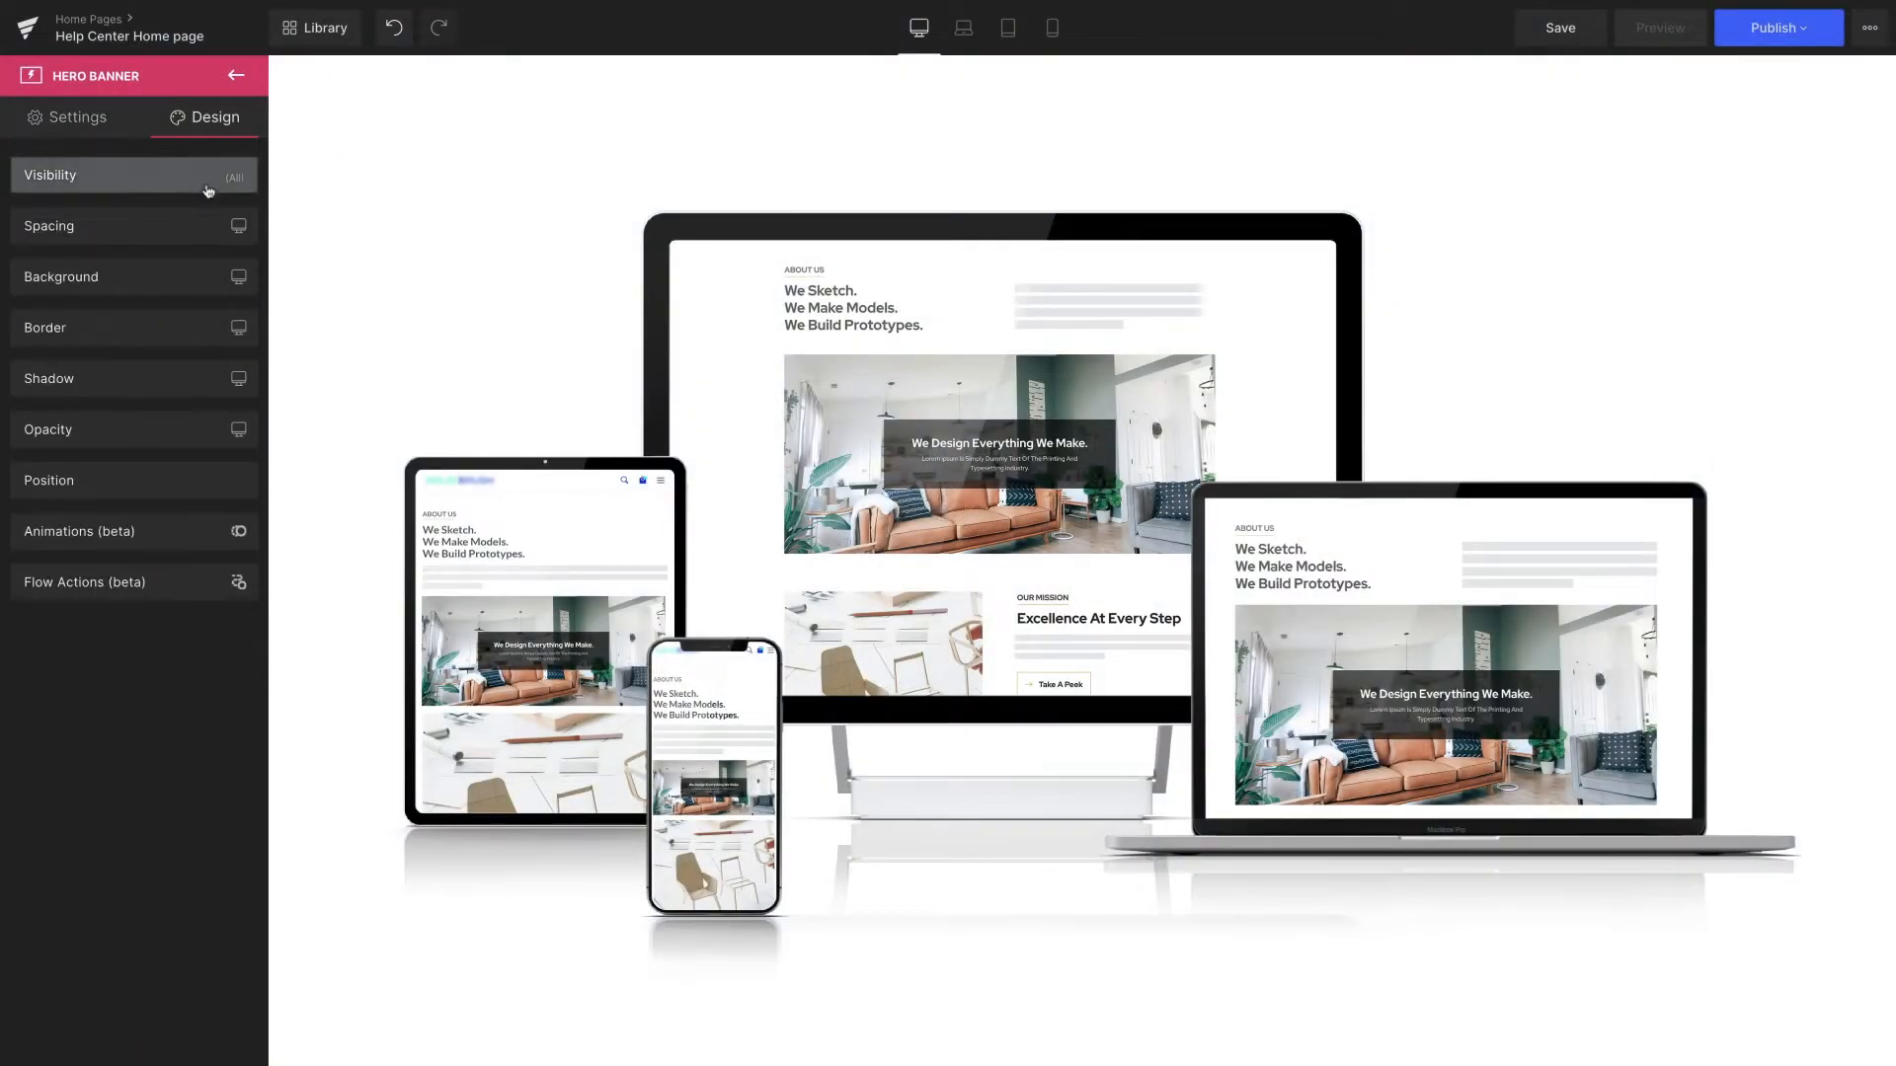
# Under Visibility, switch off Show on Mobile so the banner stays on desktop, laptop and tablet.
pyautogui.click(67, 174)
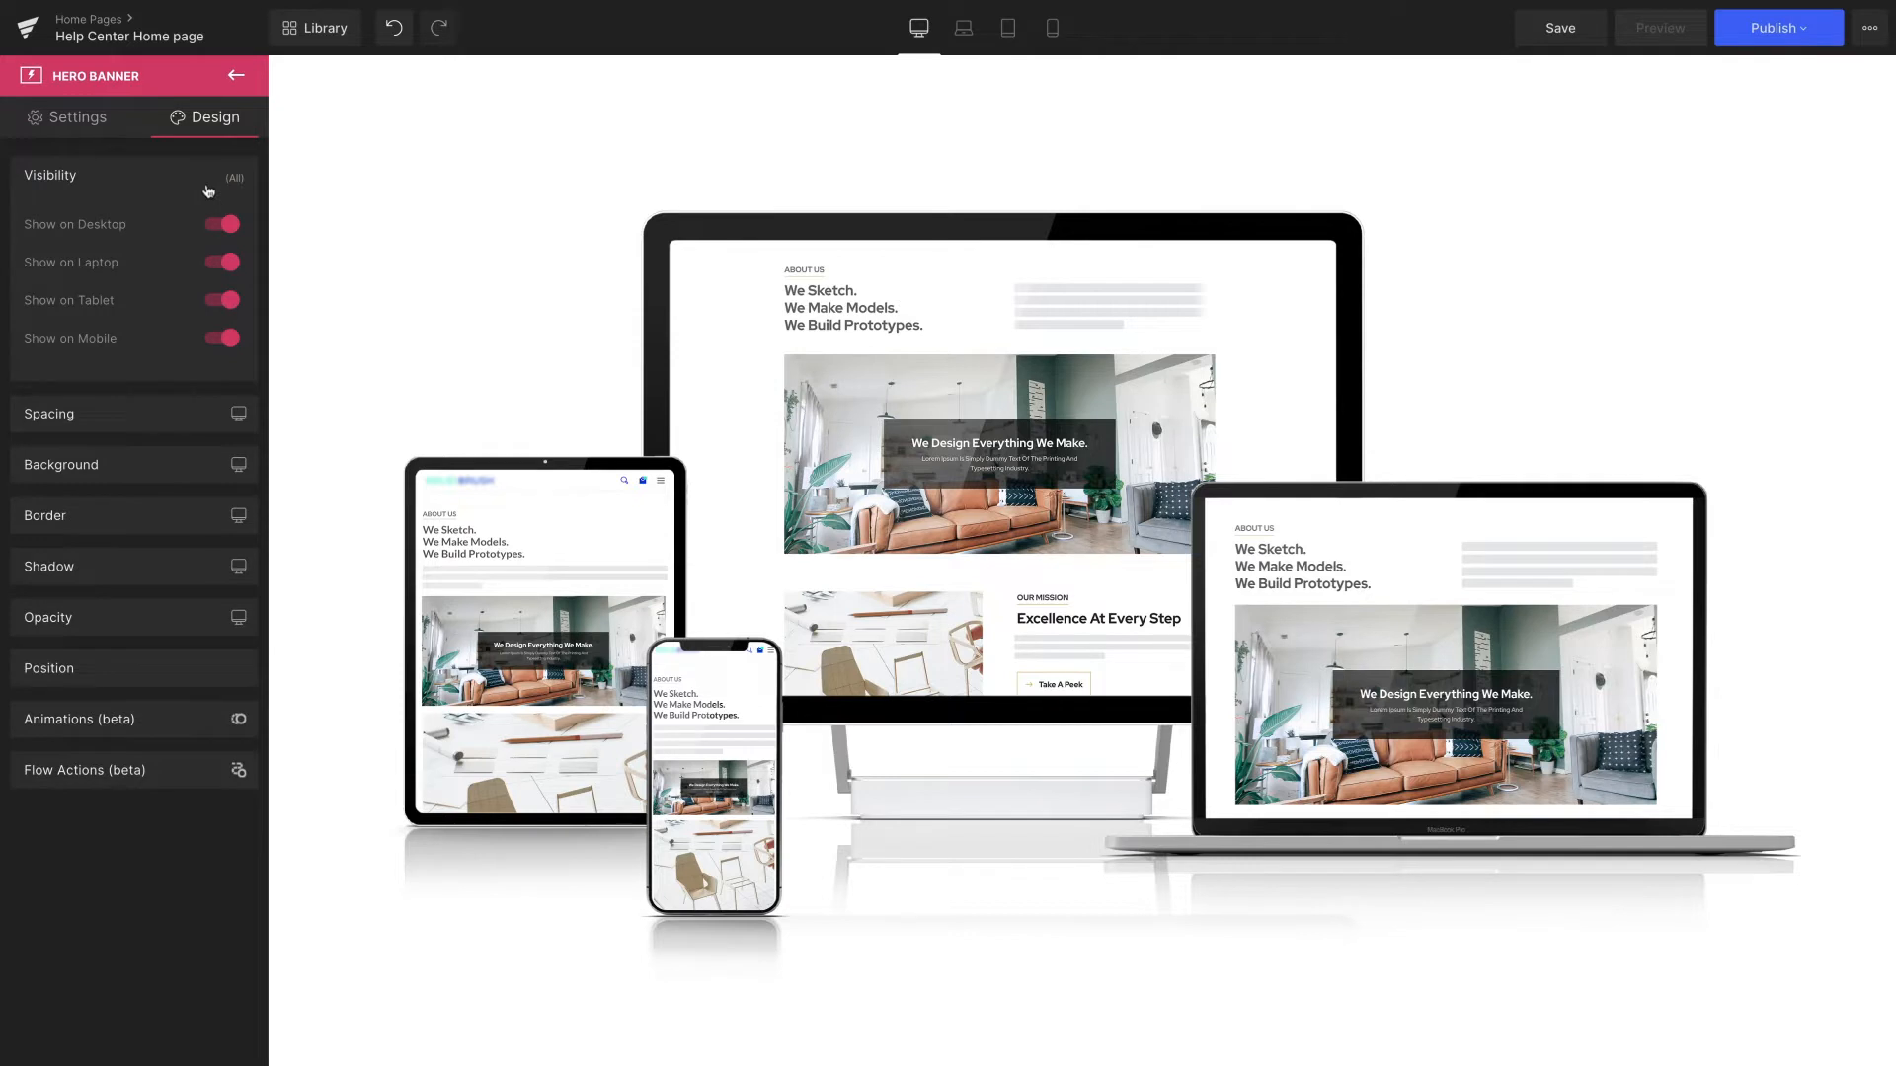
pyautogui.click(997, 455)
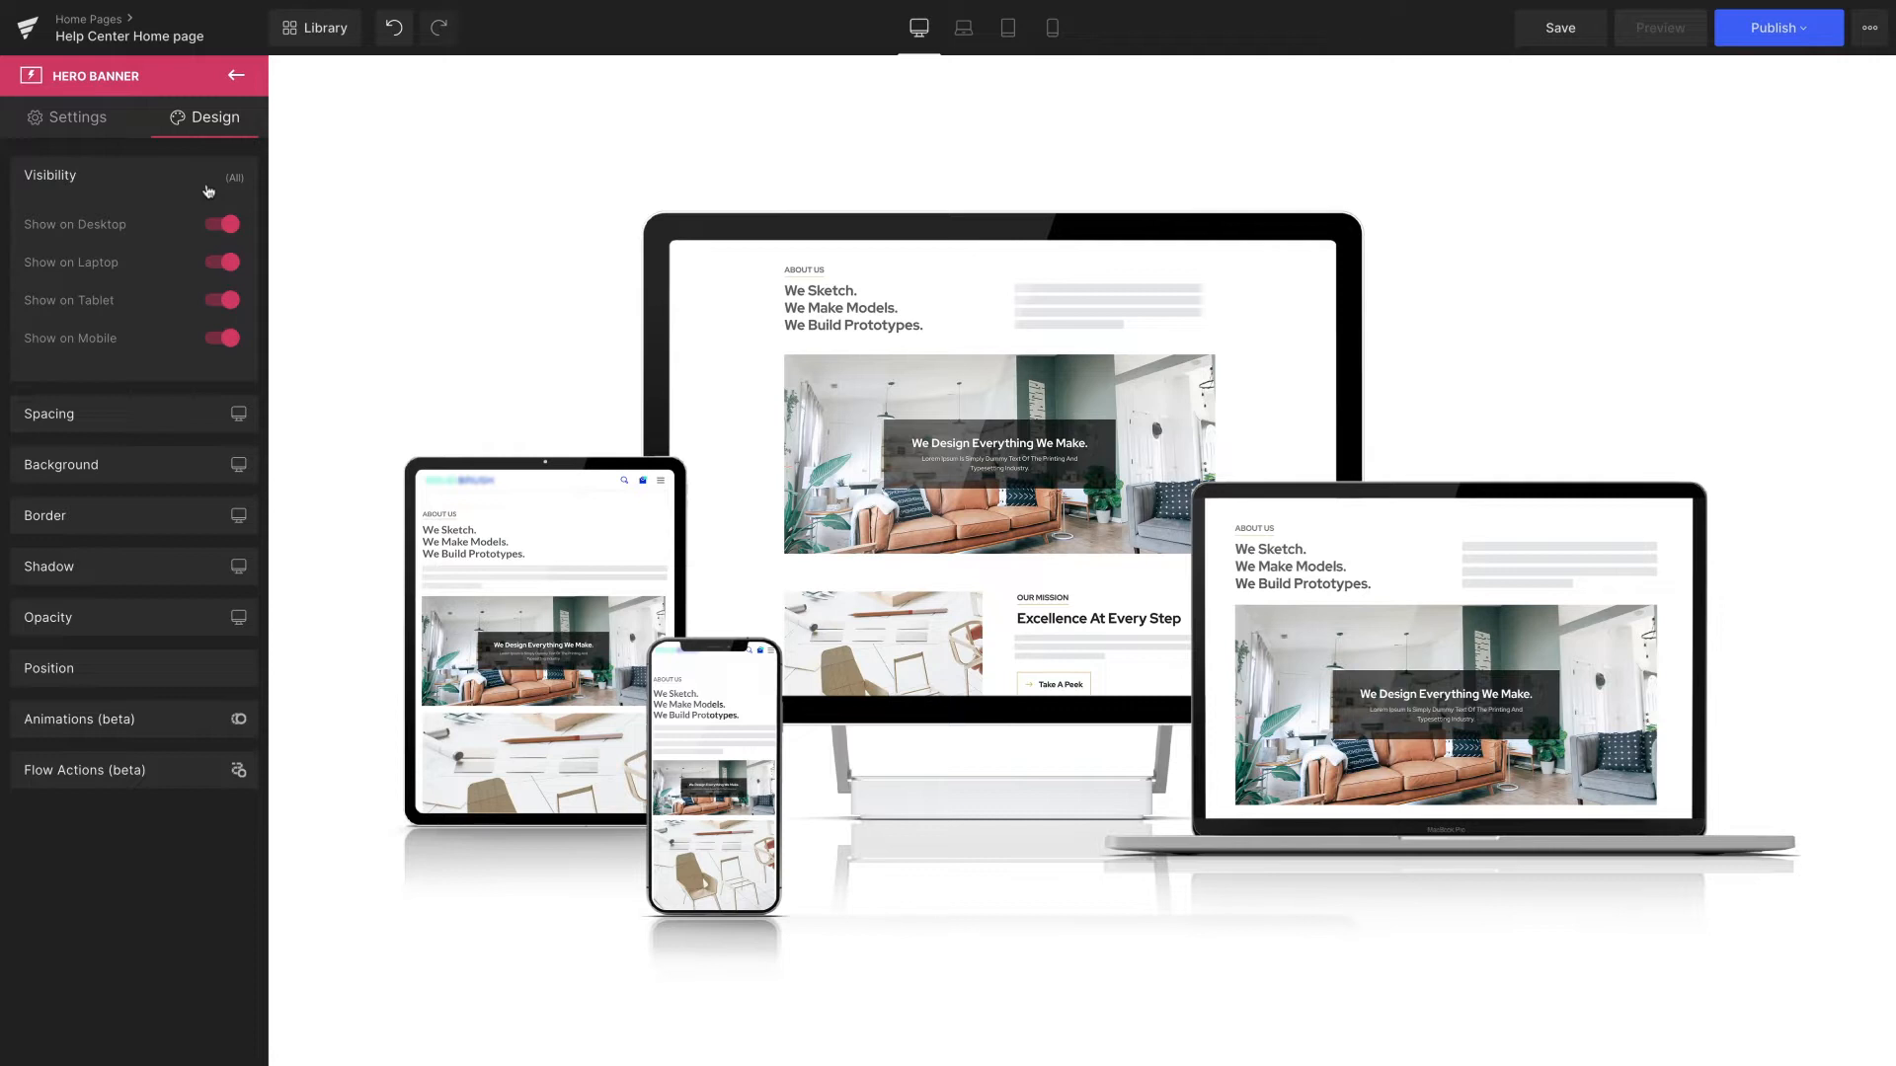
pyautogui.moveTo(206, 263)
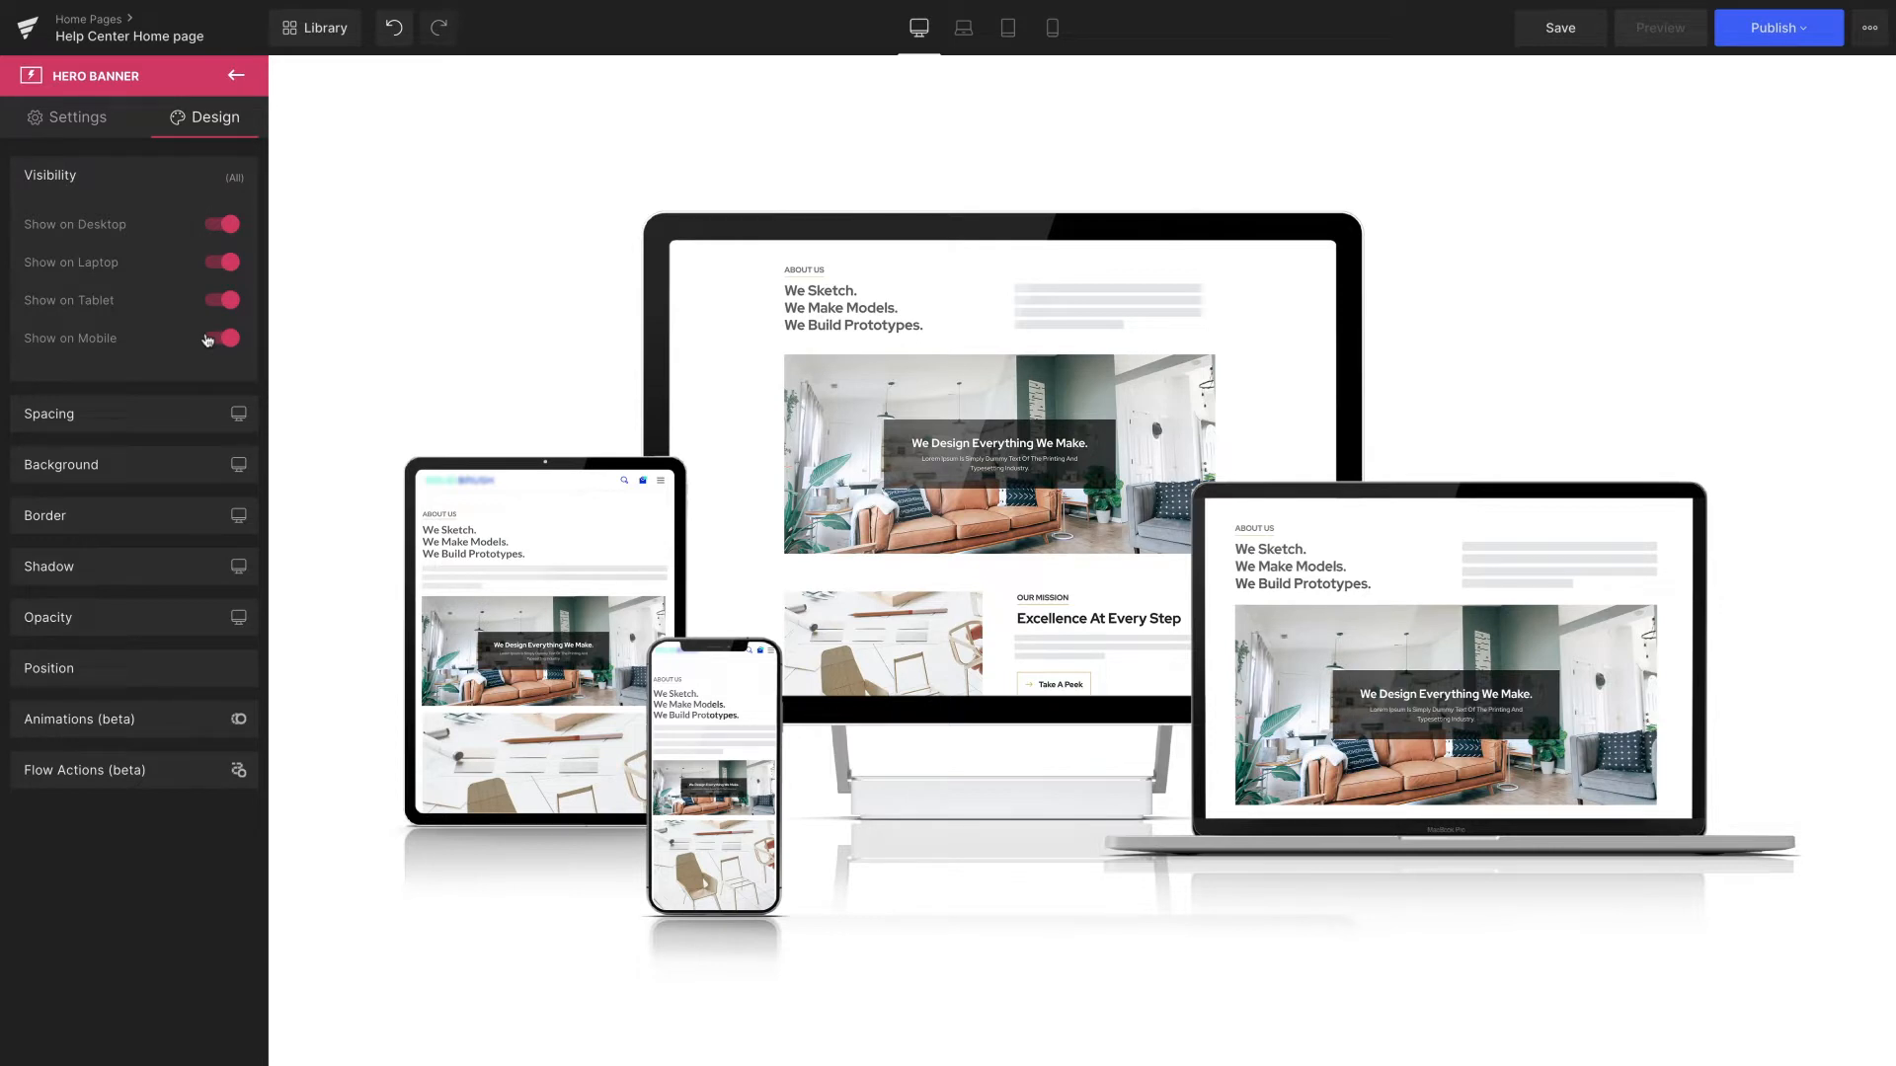
pyautogui.click(221, 338)
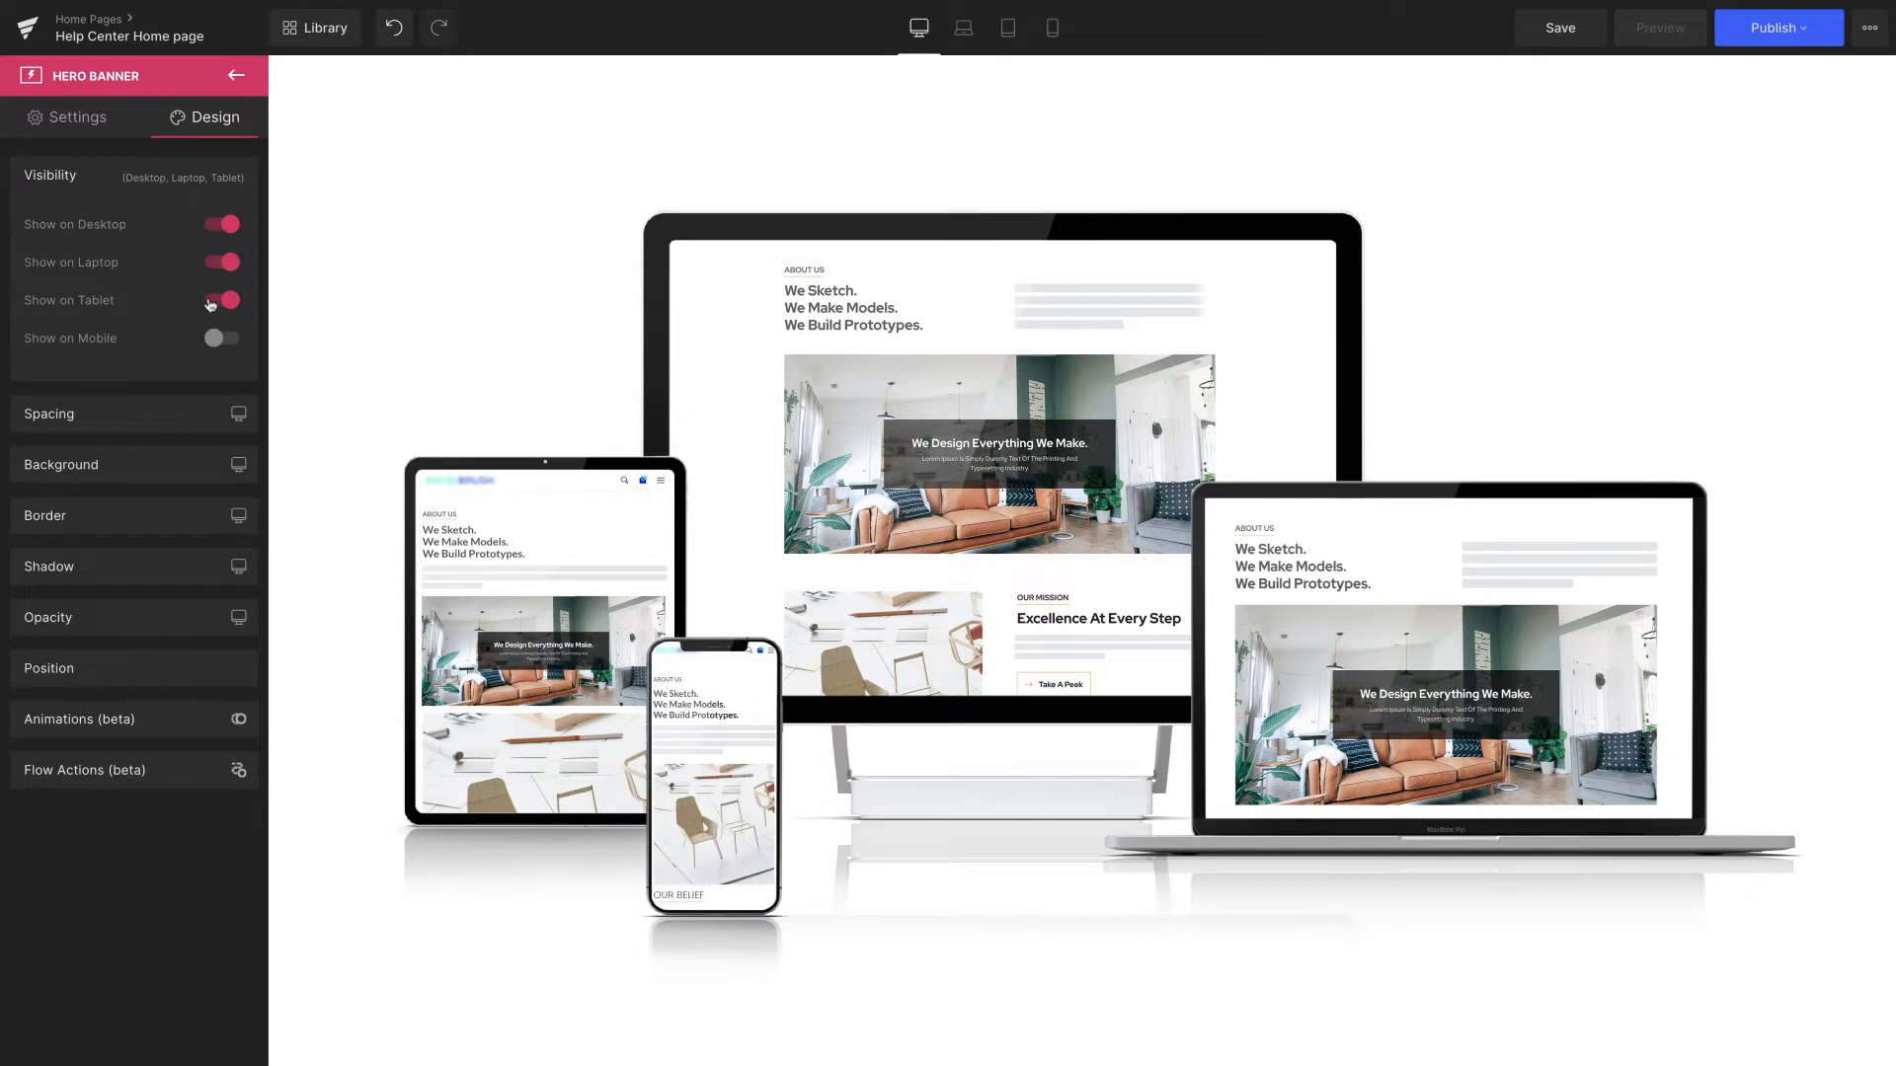
pyautogui.click(222, 300)
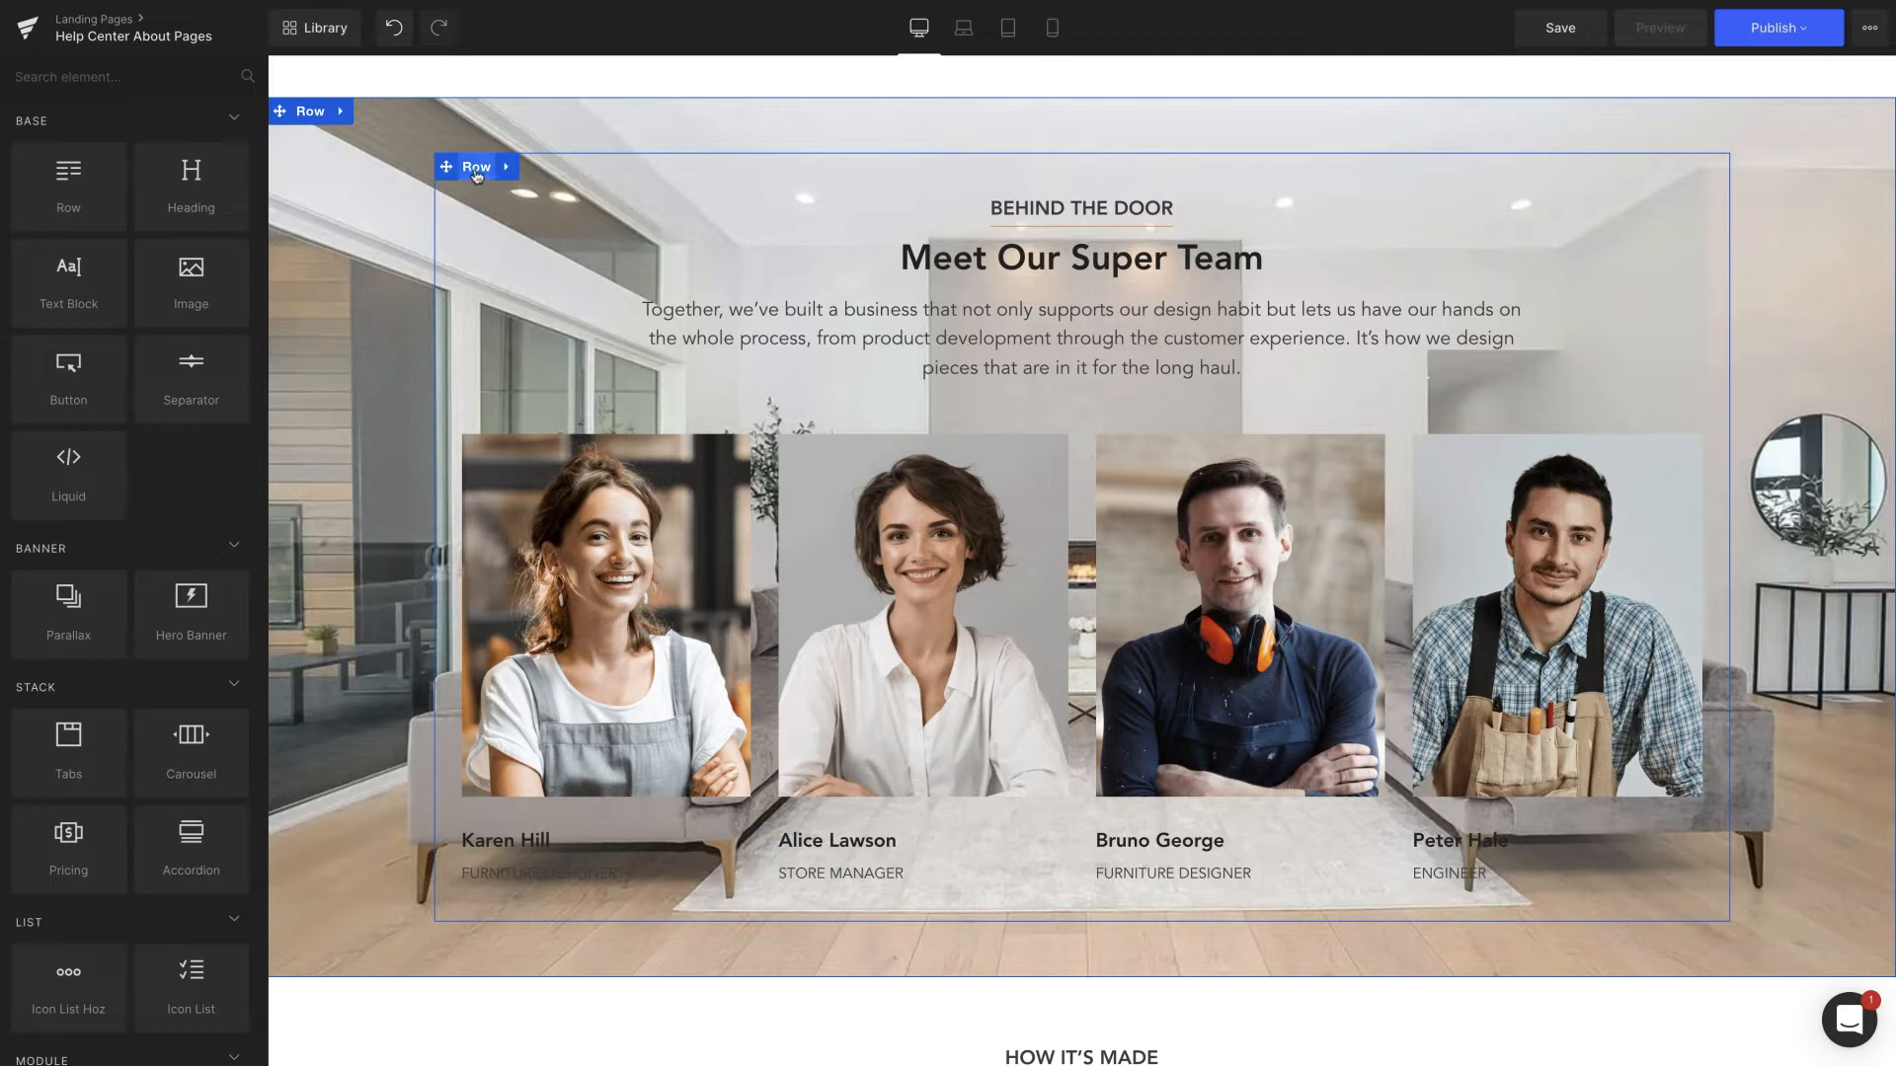
# Give the team row a translucent tan background colour from the colour picker.
pyautogui.click(476, 166)
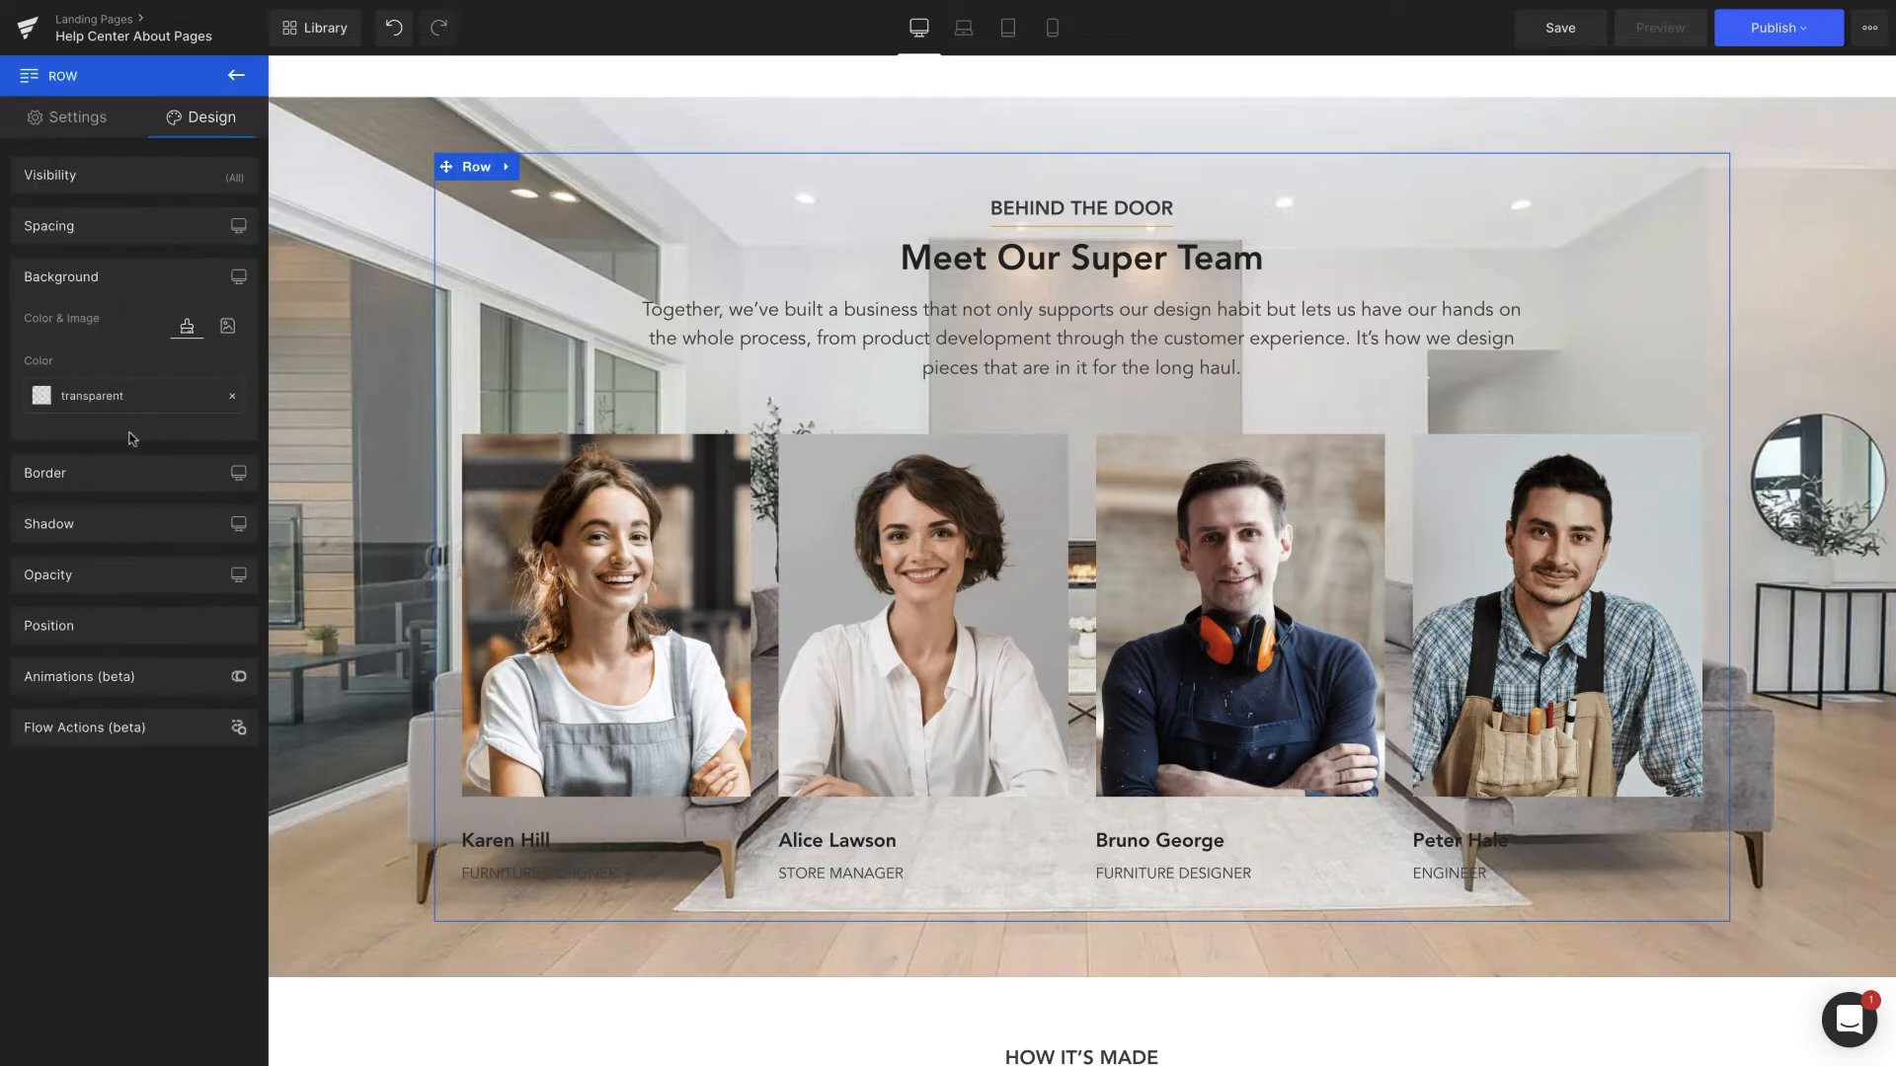
pyautogui.click(41, 395)
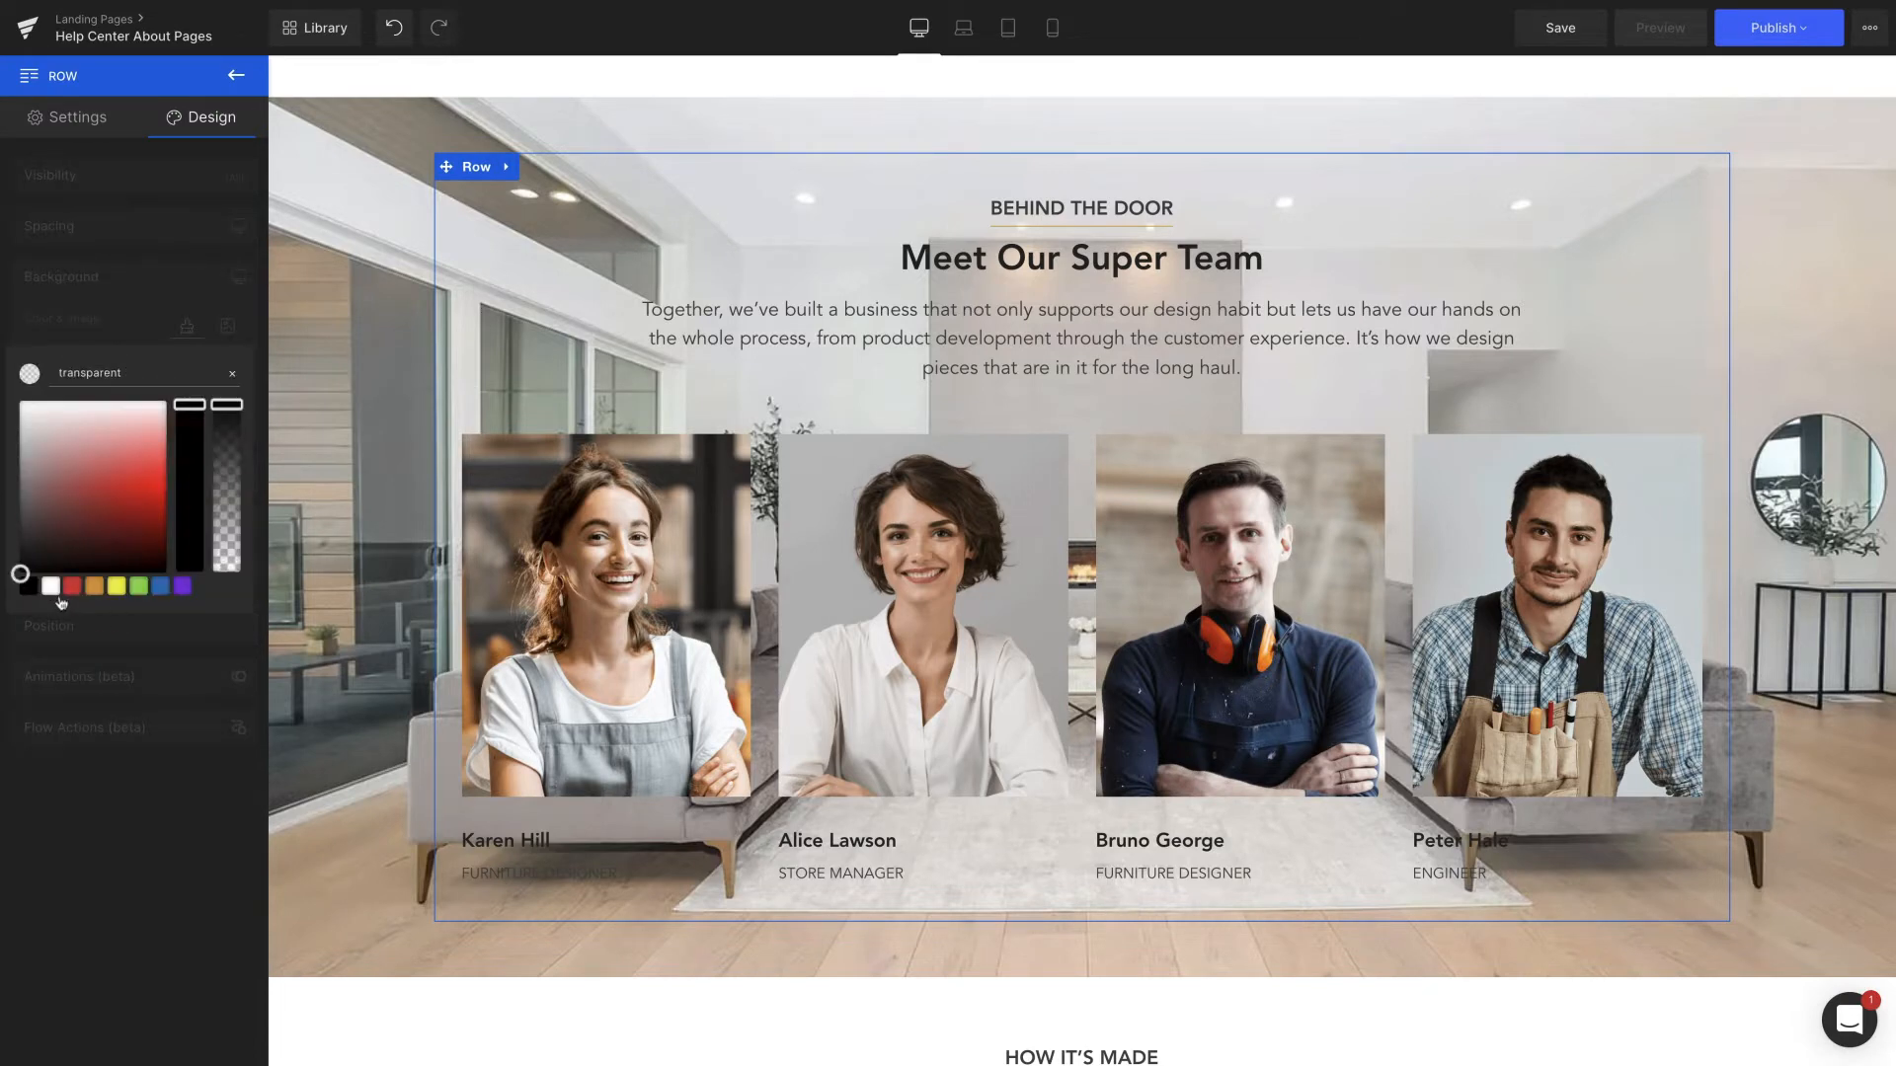
pyautogui.click(51, 586)
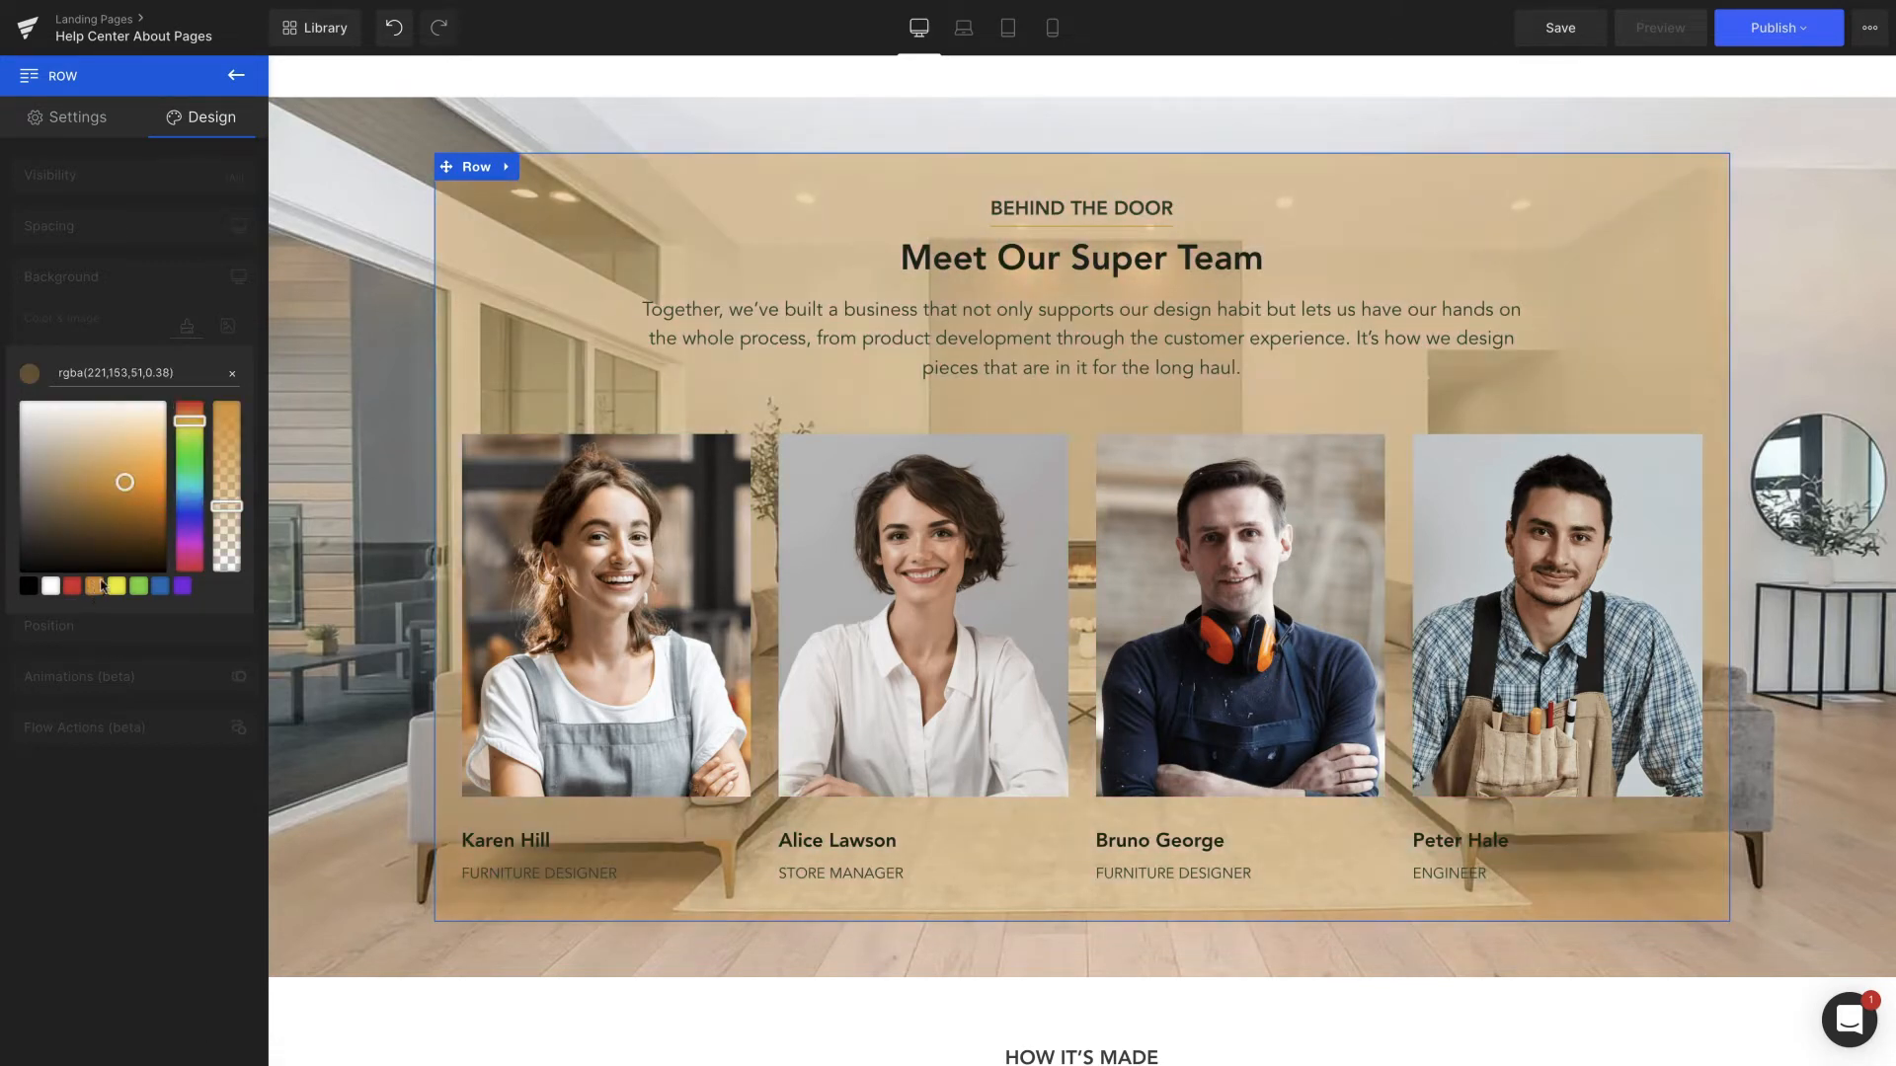
# Switch the outer team row's background to Image and browse the gallery, landing on Our Mission.
pyautogui.click(231, 374)
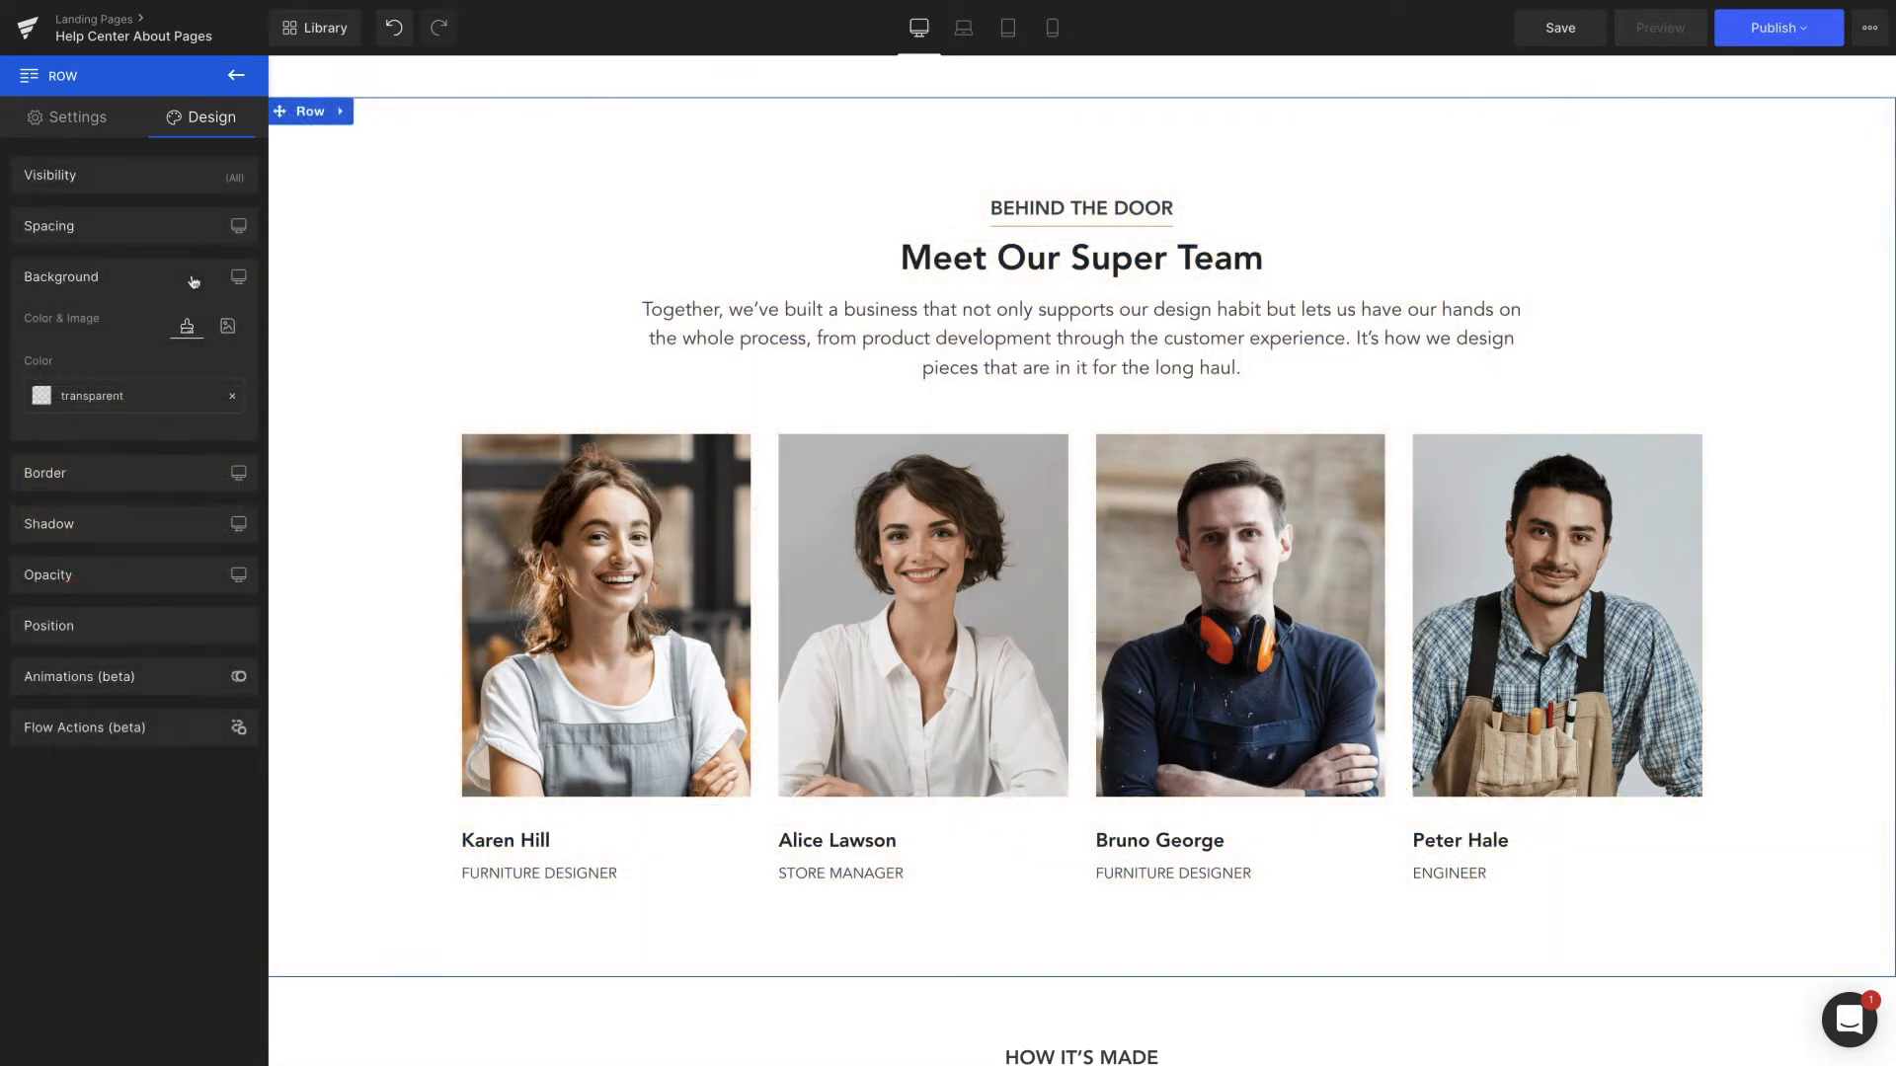
pyautogui.click(225, 328)
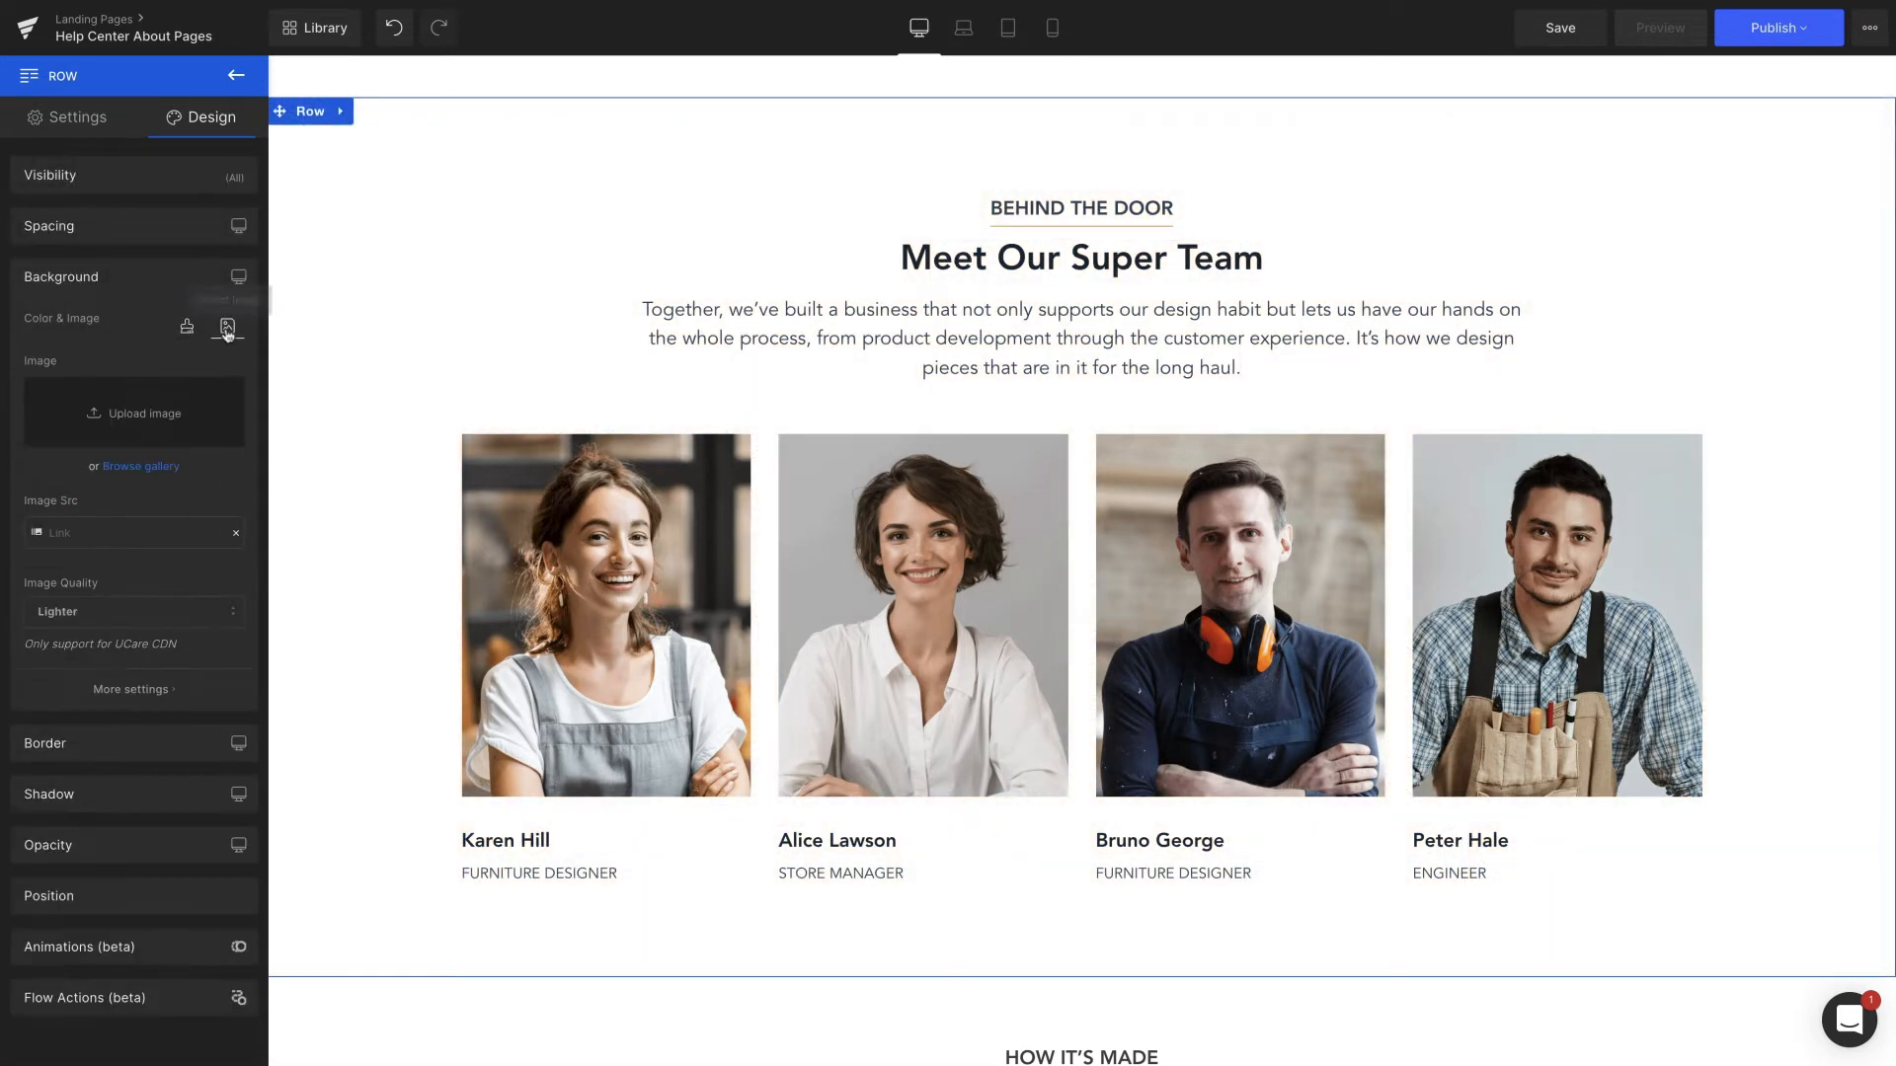
pyautogui.click(141, 466)
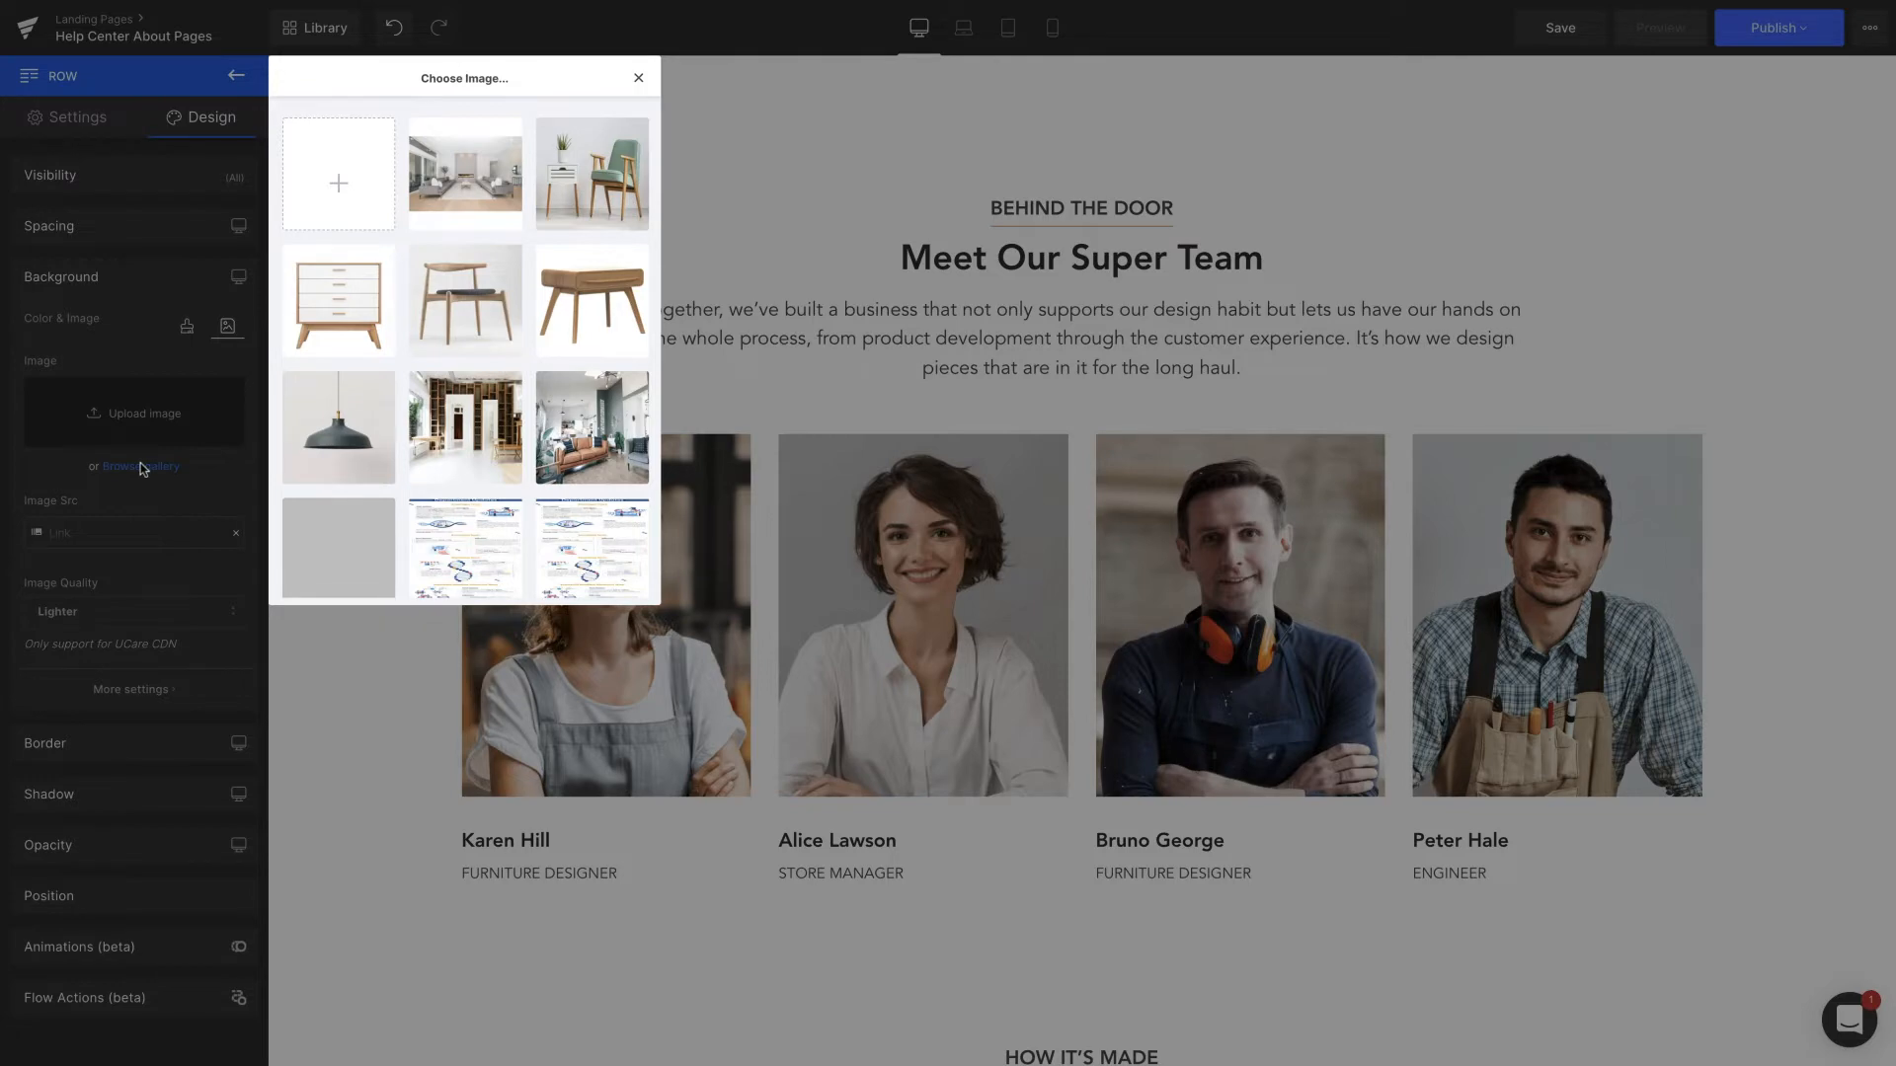
pyautogui.click(464, 174)
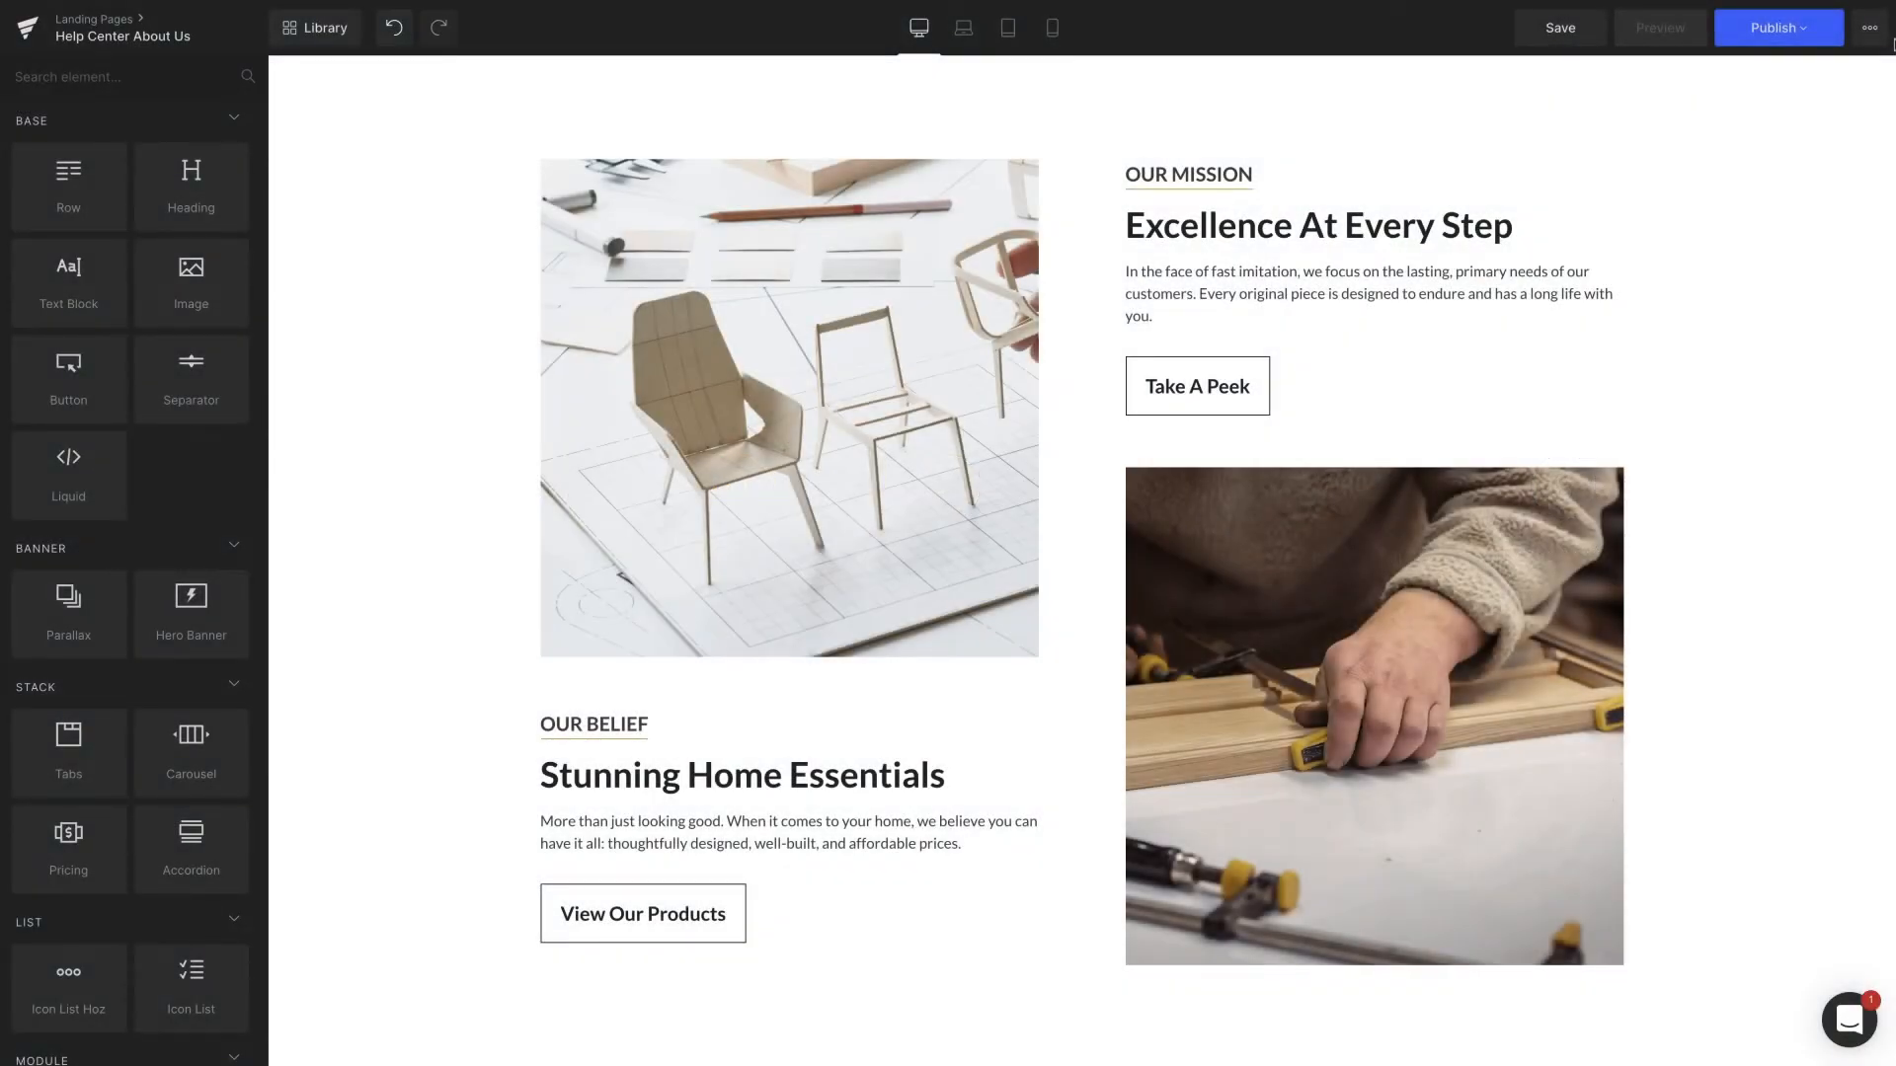
# Set the Take A Peek button's Border Style to dotted, then move to the best sellers carousel.
pyautogui.click(1197, 385)
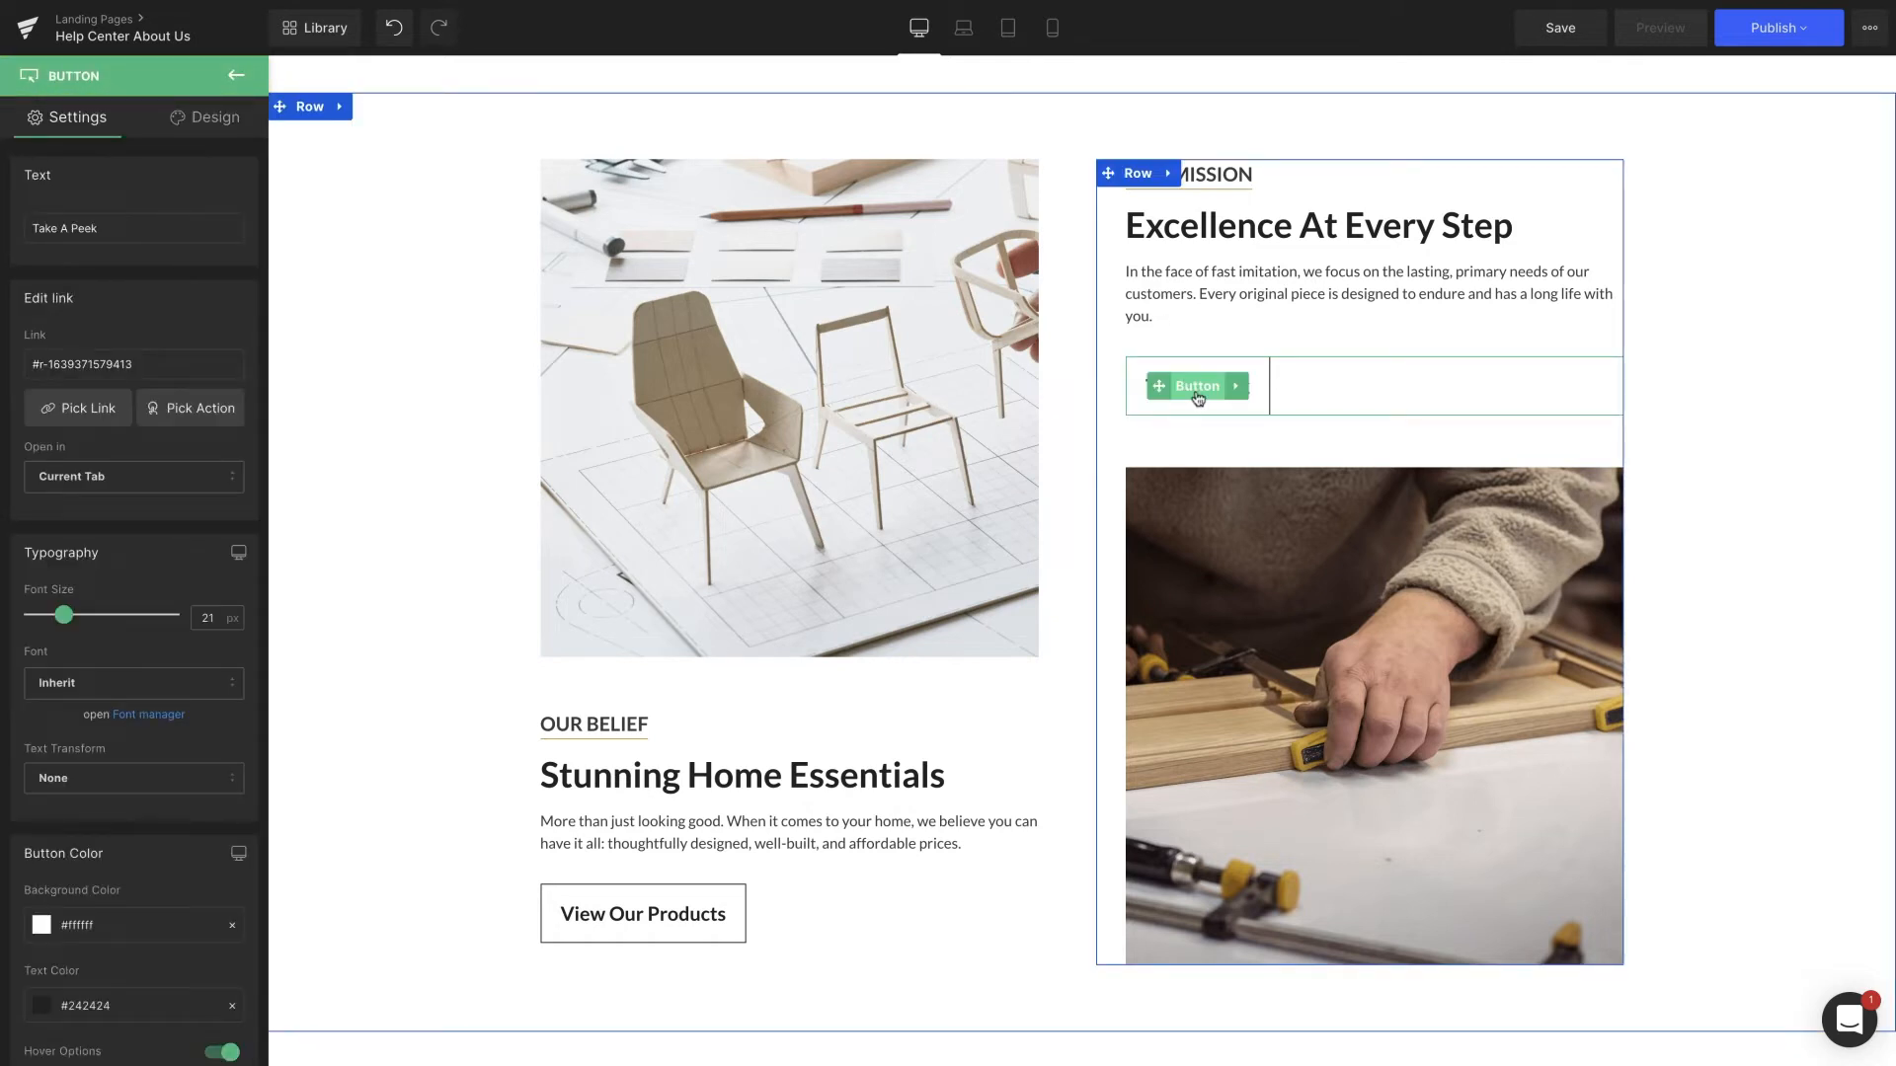
pyautogui.click(204, 116)
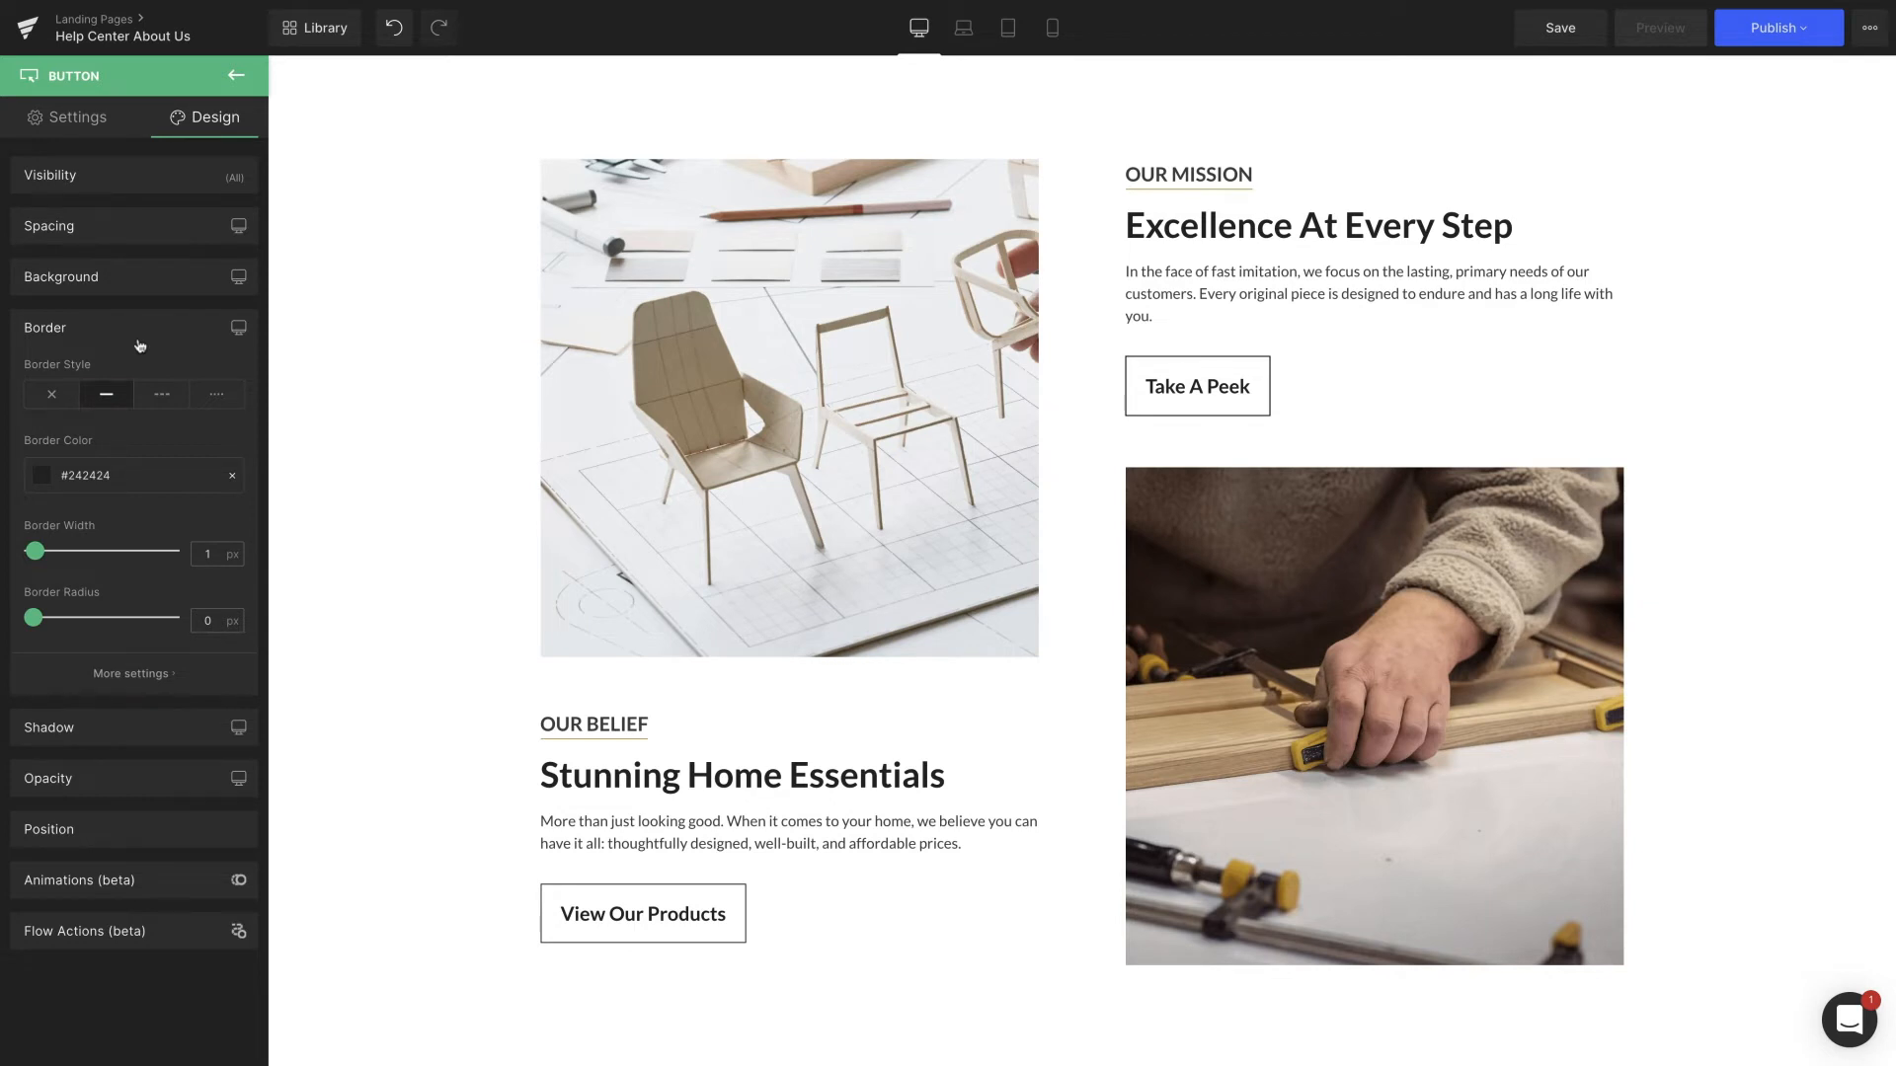
pyautogui.click(160, 395)
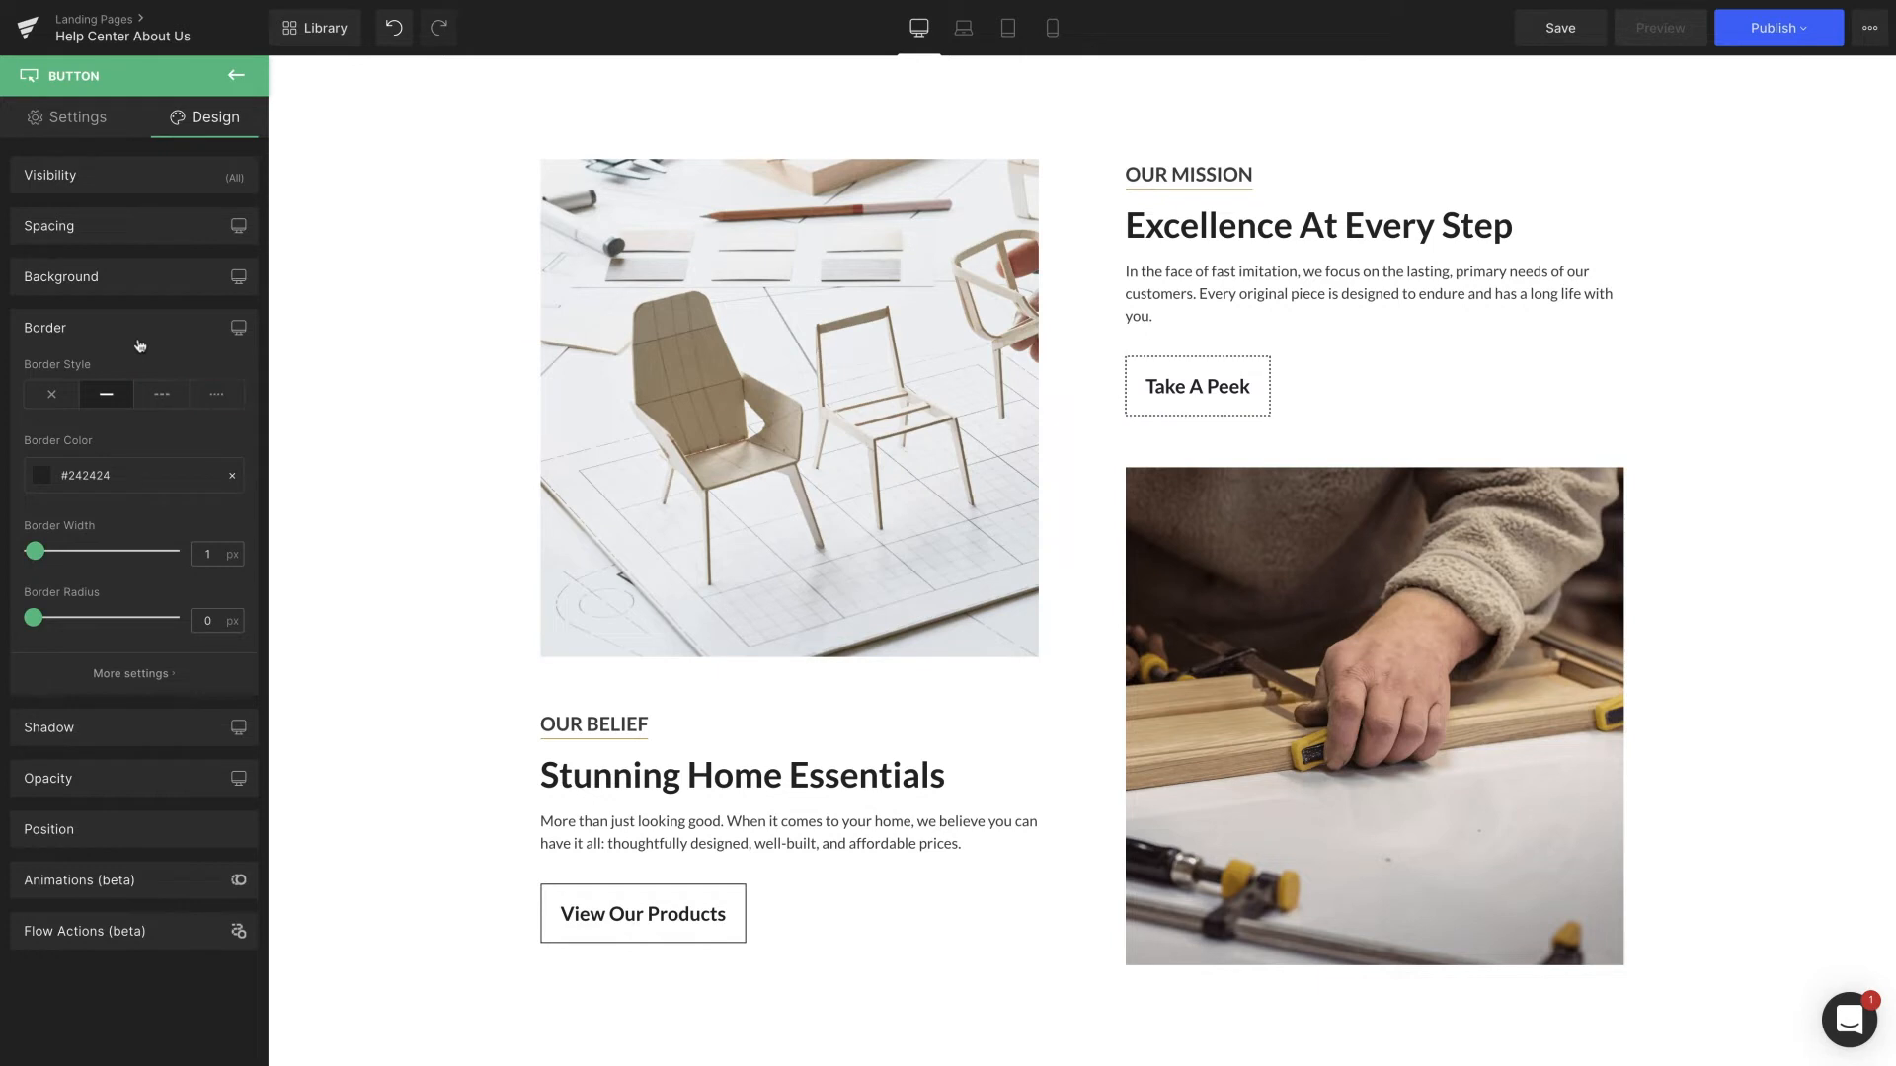
pyautogui.click(45, 476)
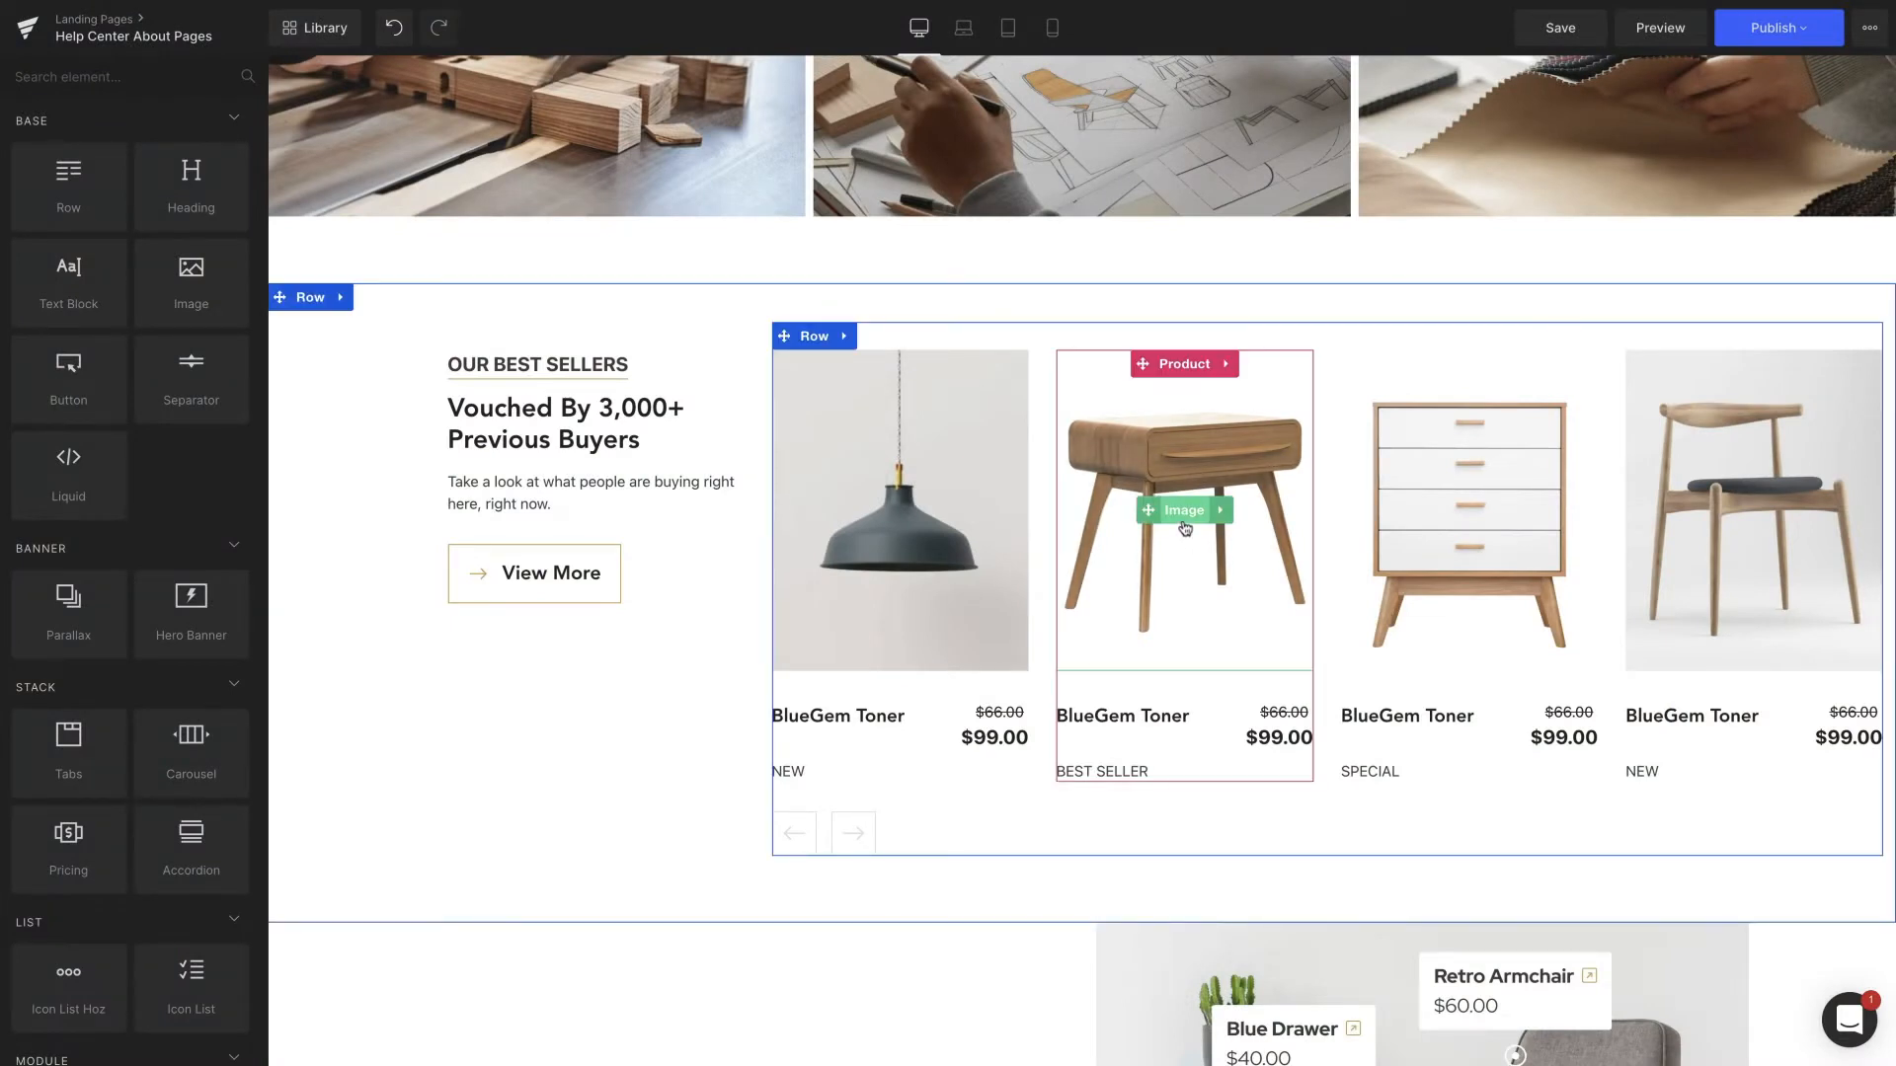
# Add a Drop Shadow to the side table image and adjust its angle toward 130 degrees in More settings.
pyautogui.click(1183, 510)
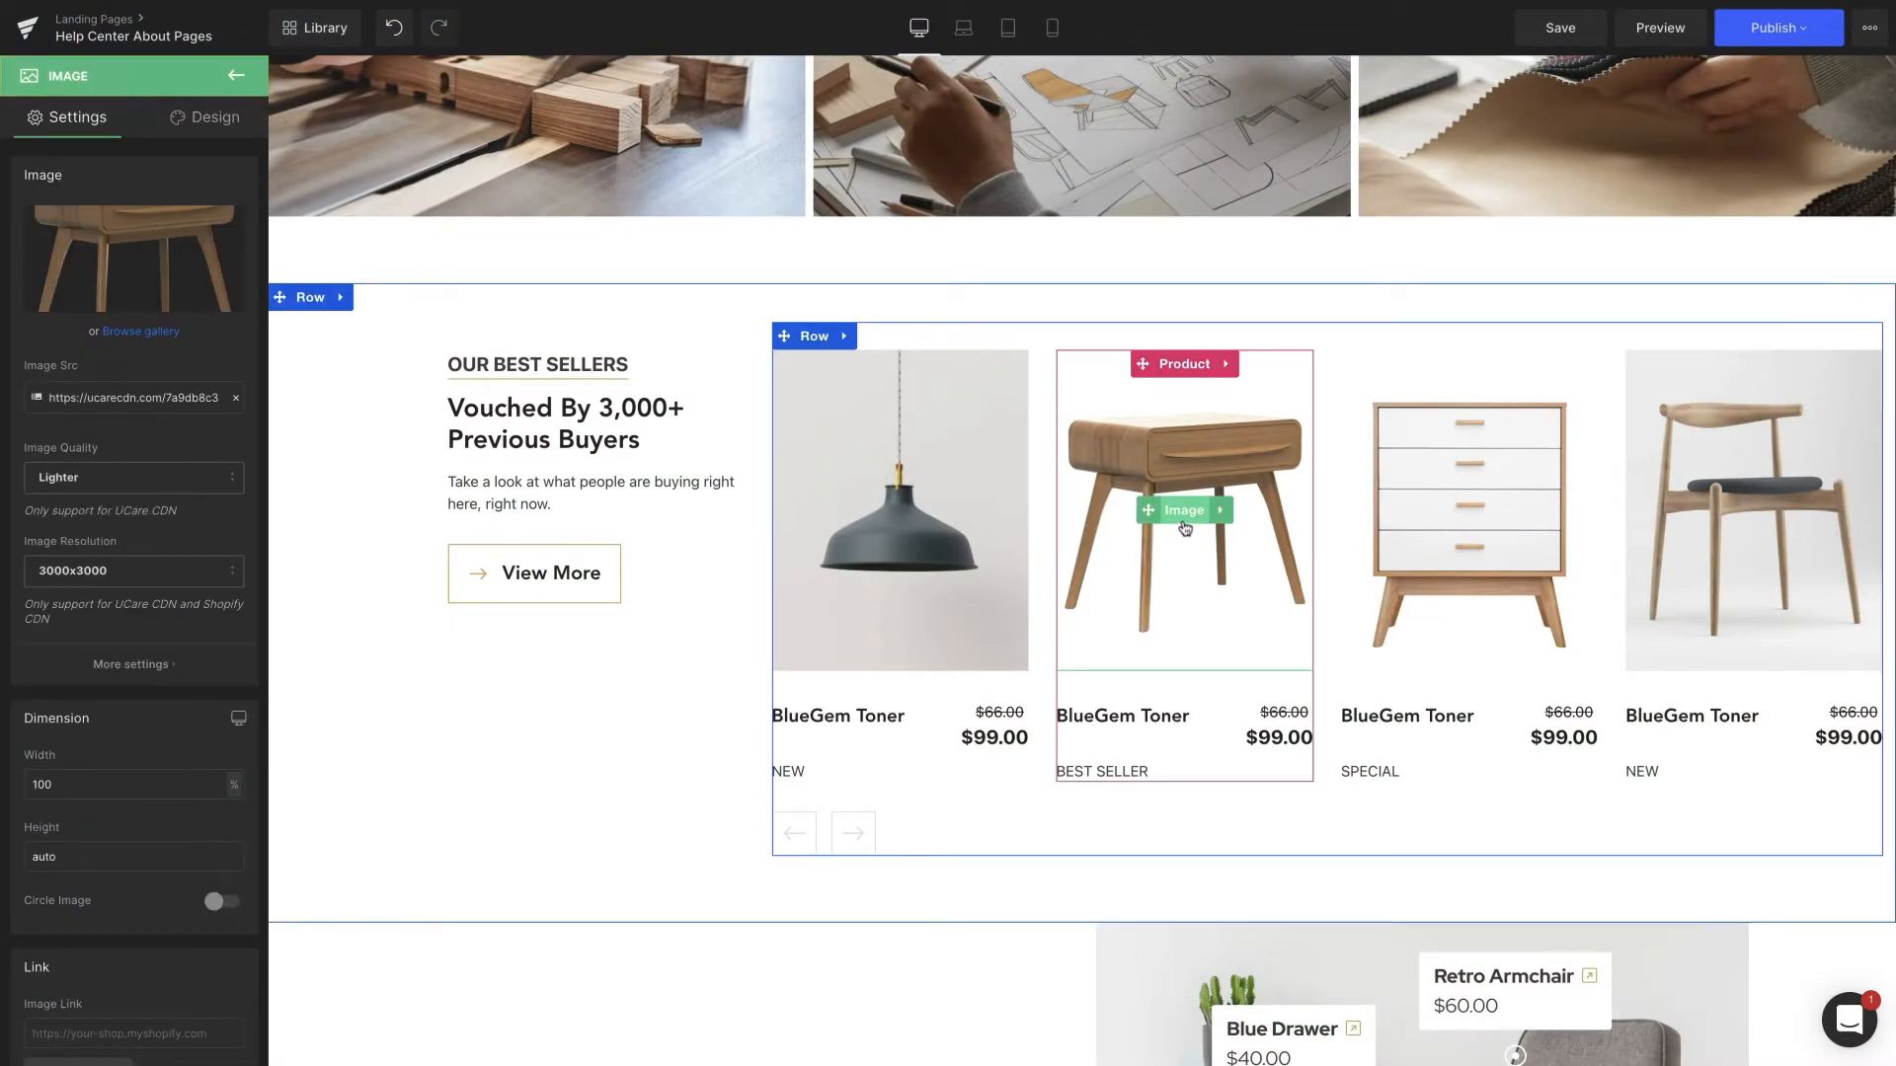
pyautogui.click(215, 117)
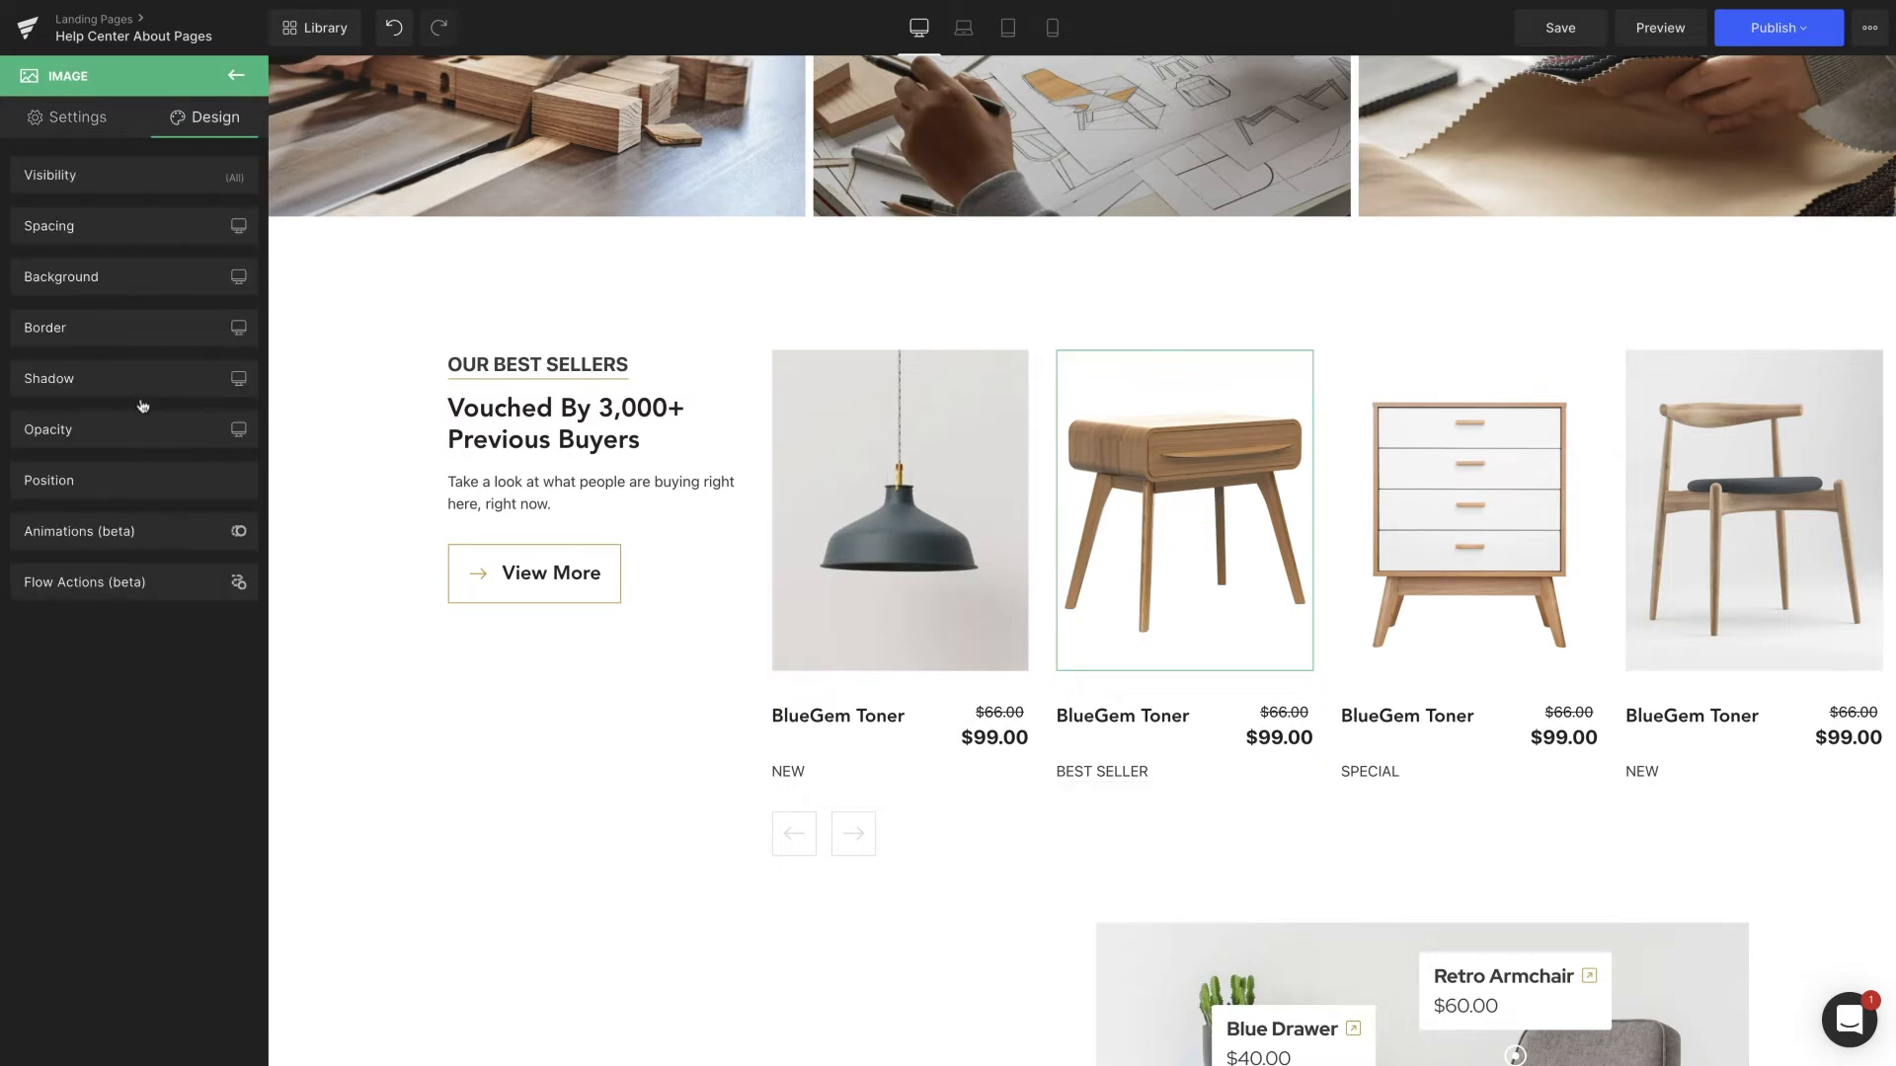
pyautogui.click(51, 379)
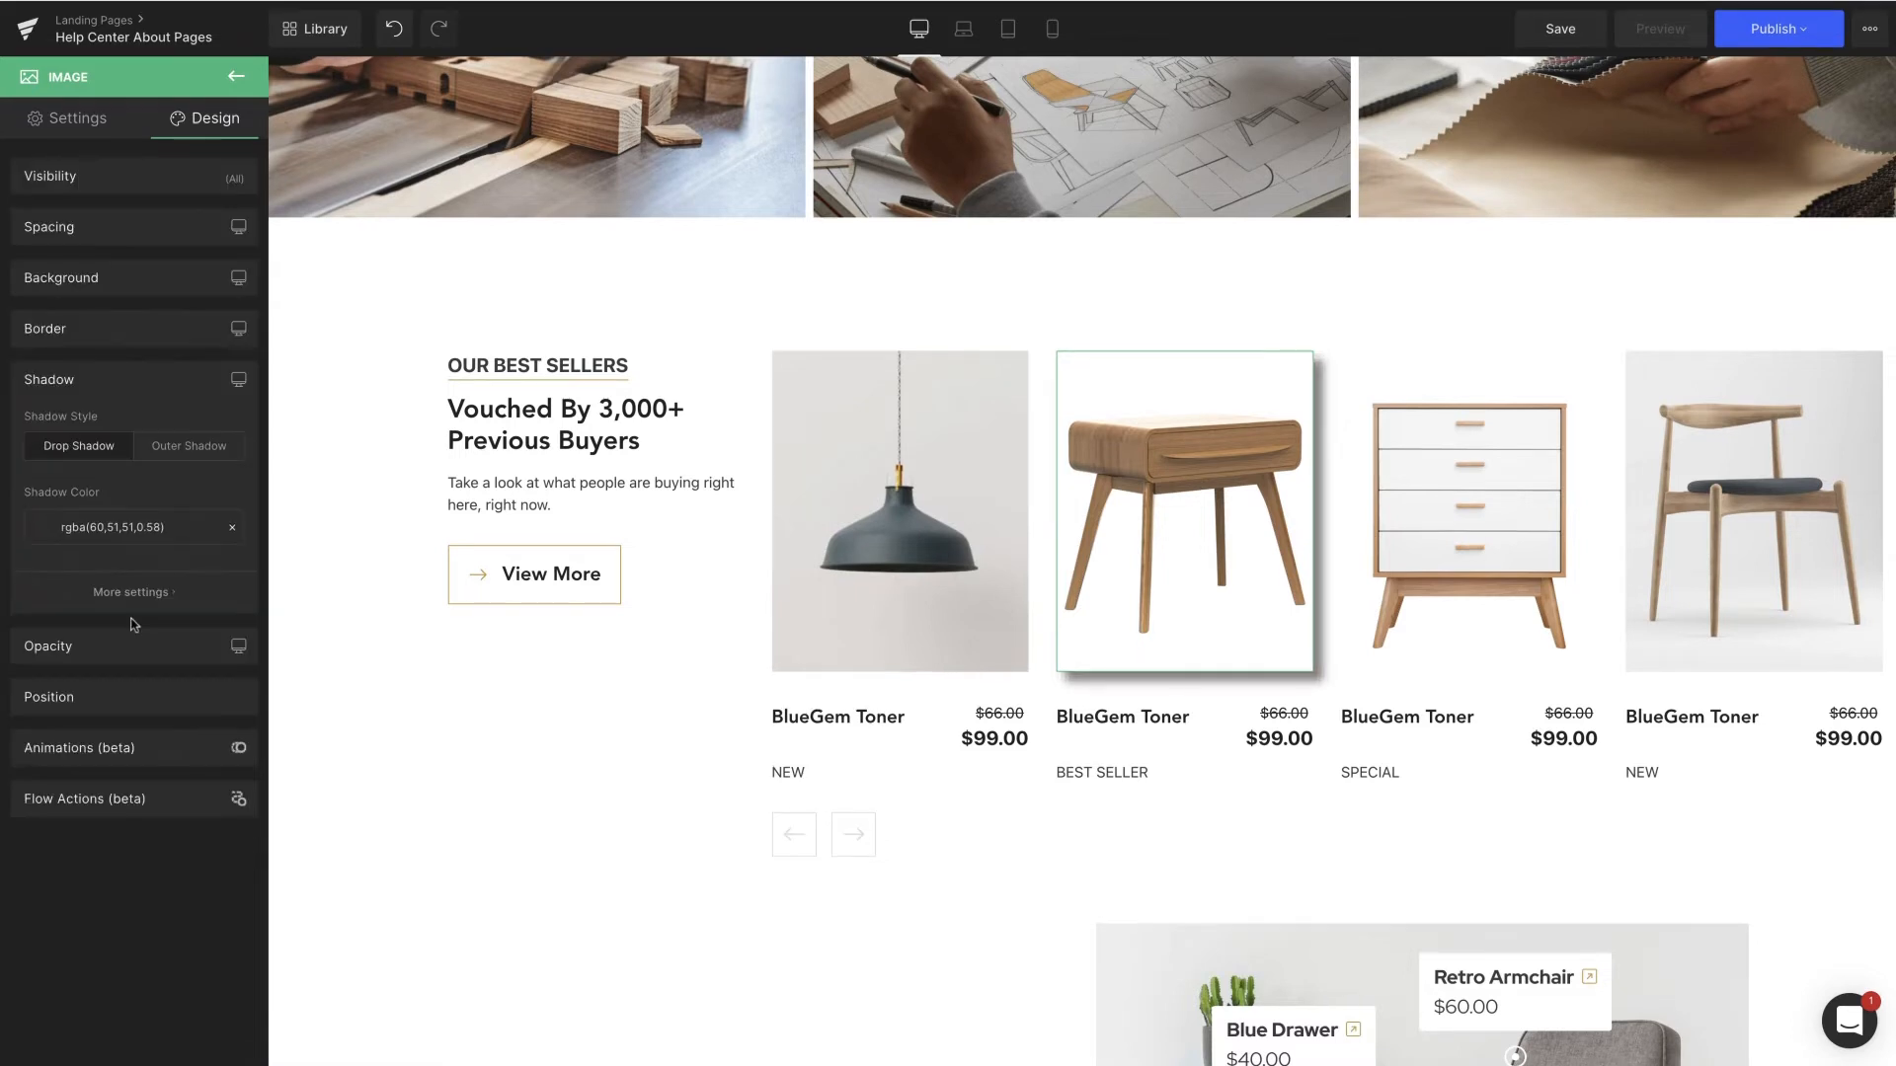
pyautogui.click(131, 593)
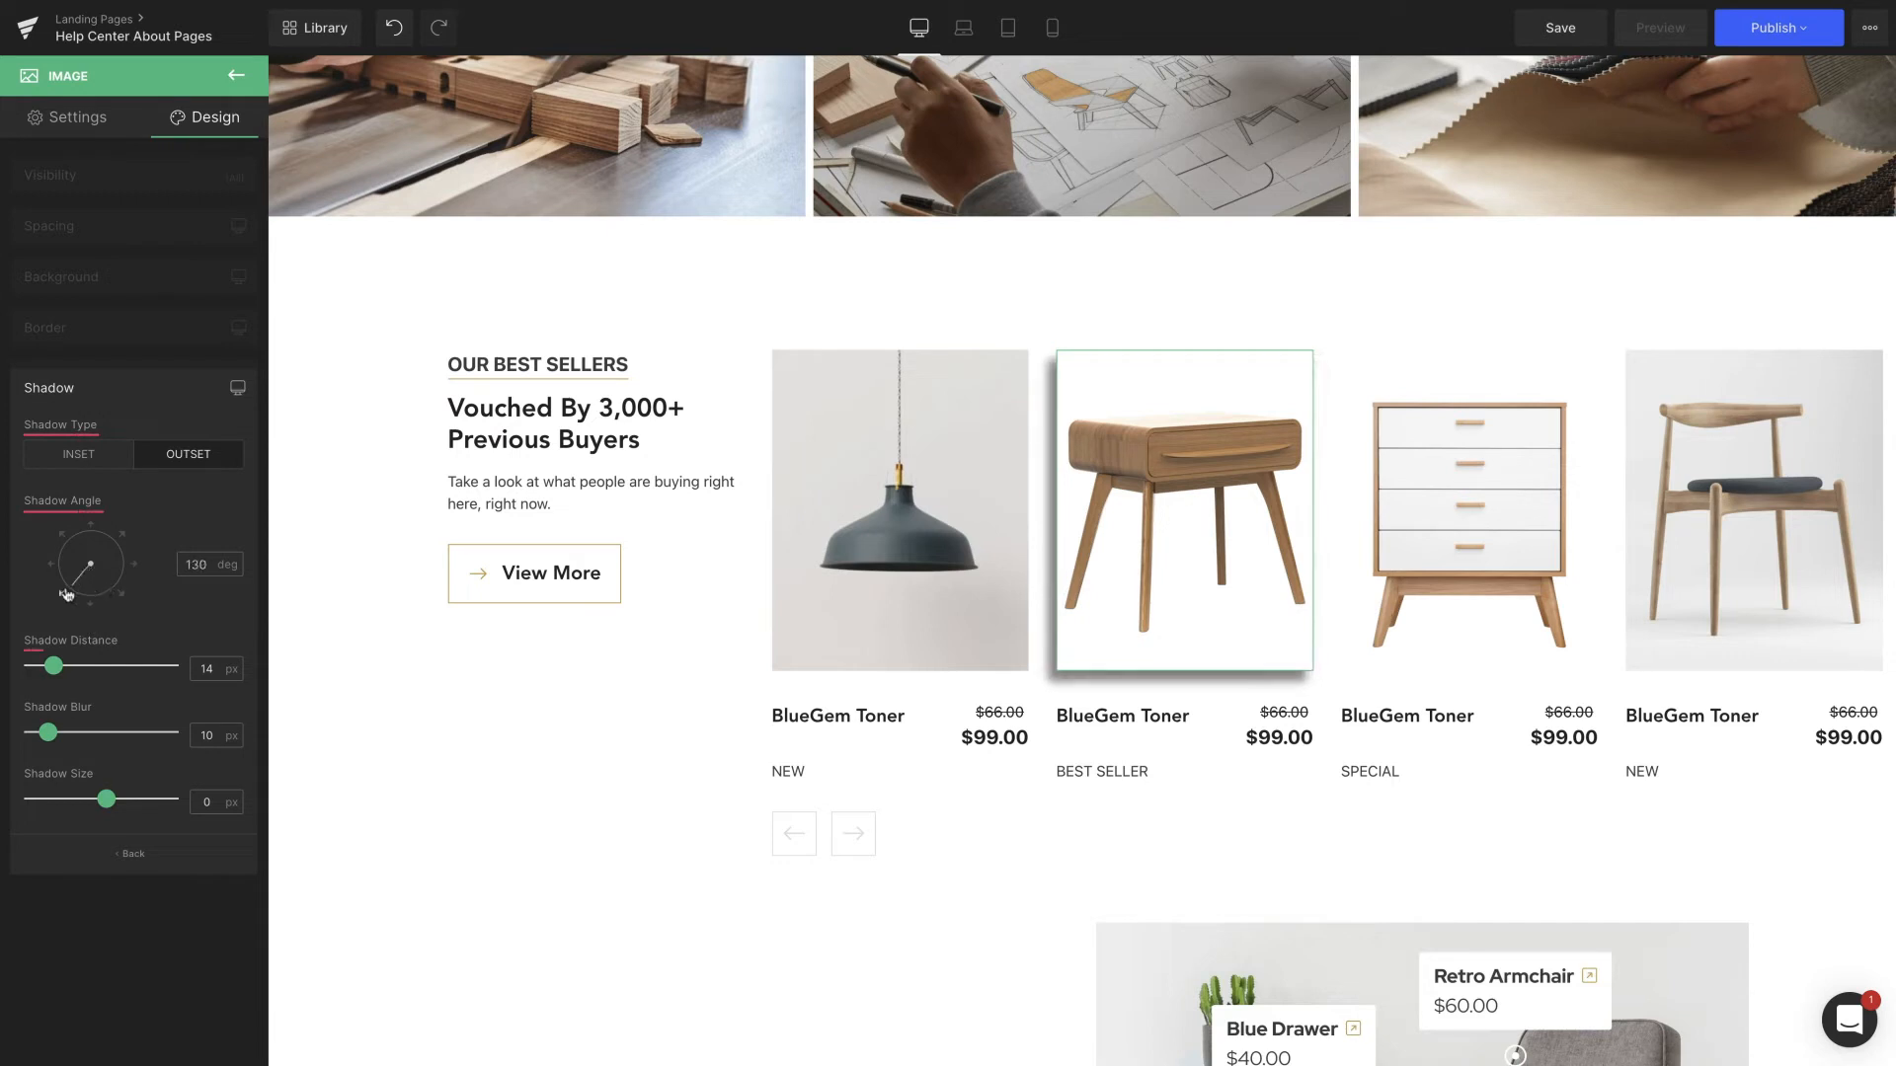
pyautogui.moveTo(99, 547); pyautogui.dragTo(103, 551)
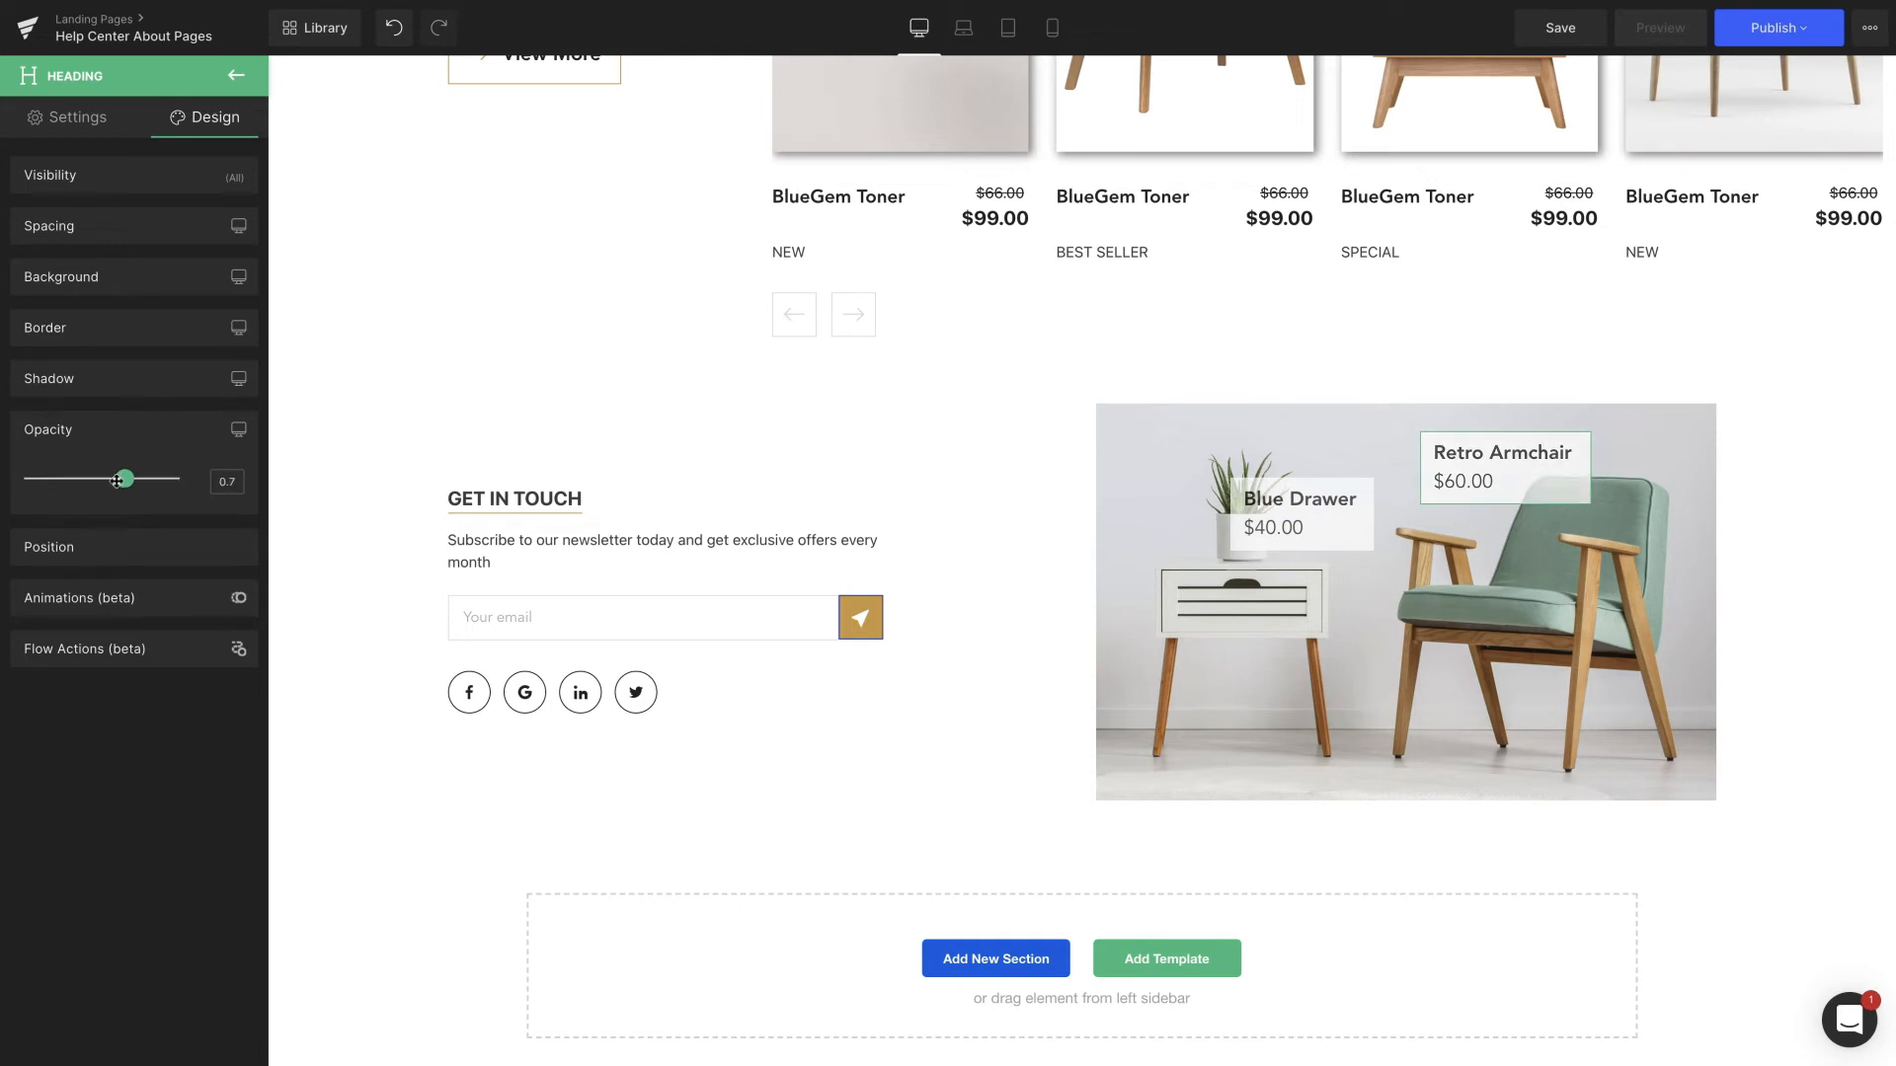
# Set the Get In Touch heading's opacity slider to 0.7.
pyautogui.click(237, 75)
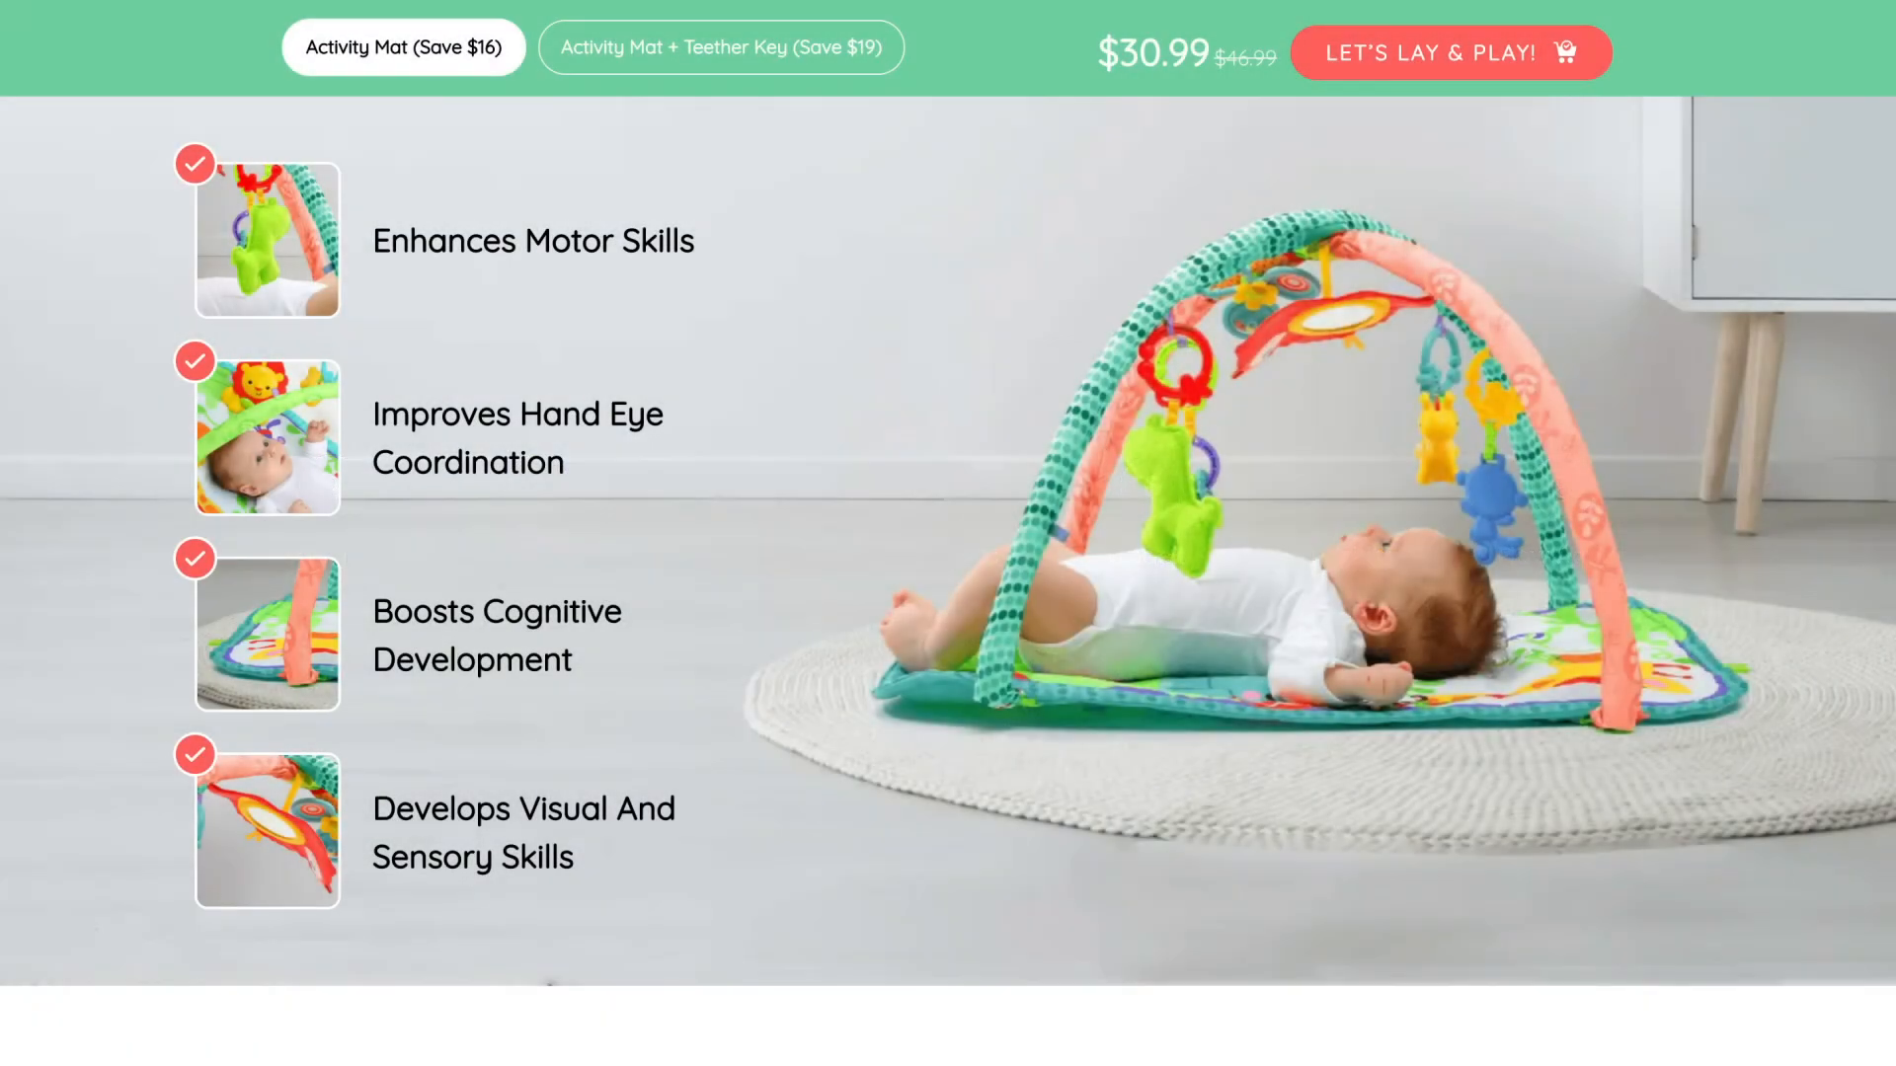
pyautogui.scroll(-3)
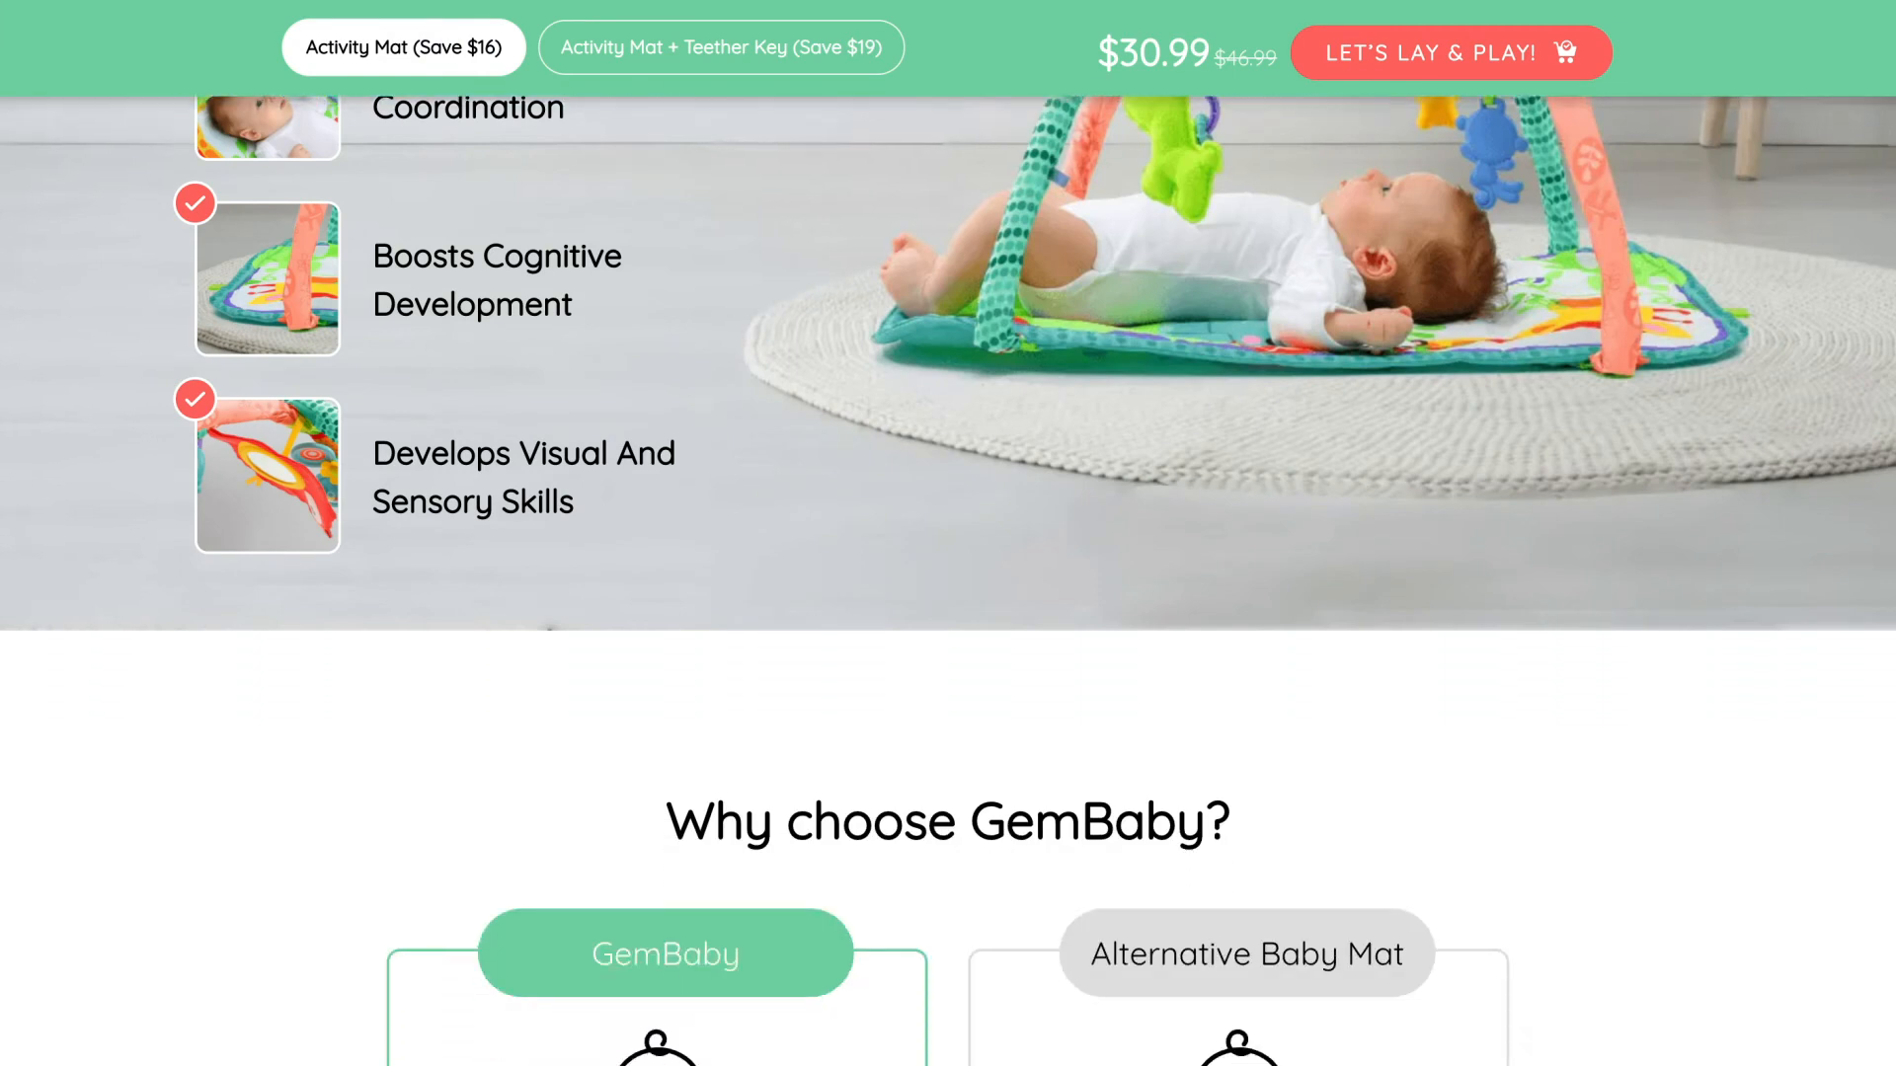
pyautogui.scroll(-3)
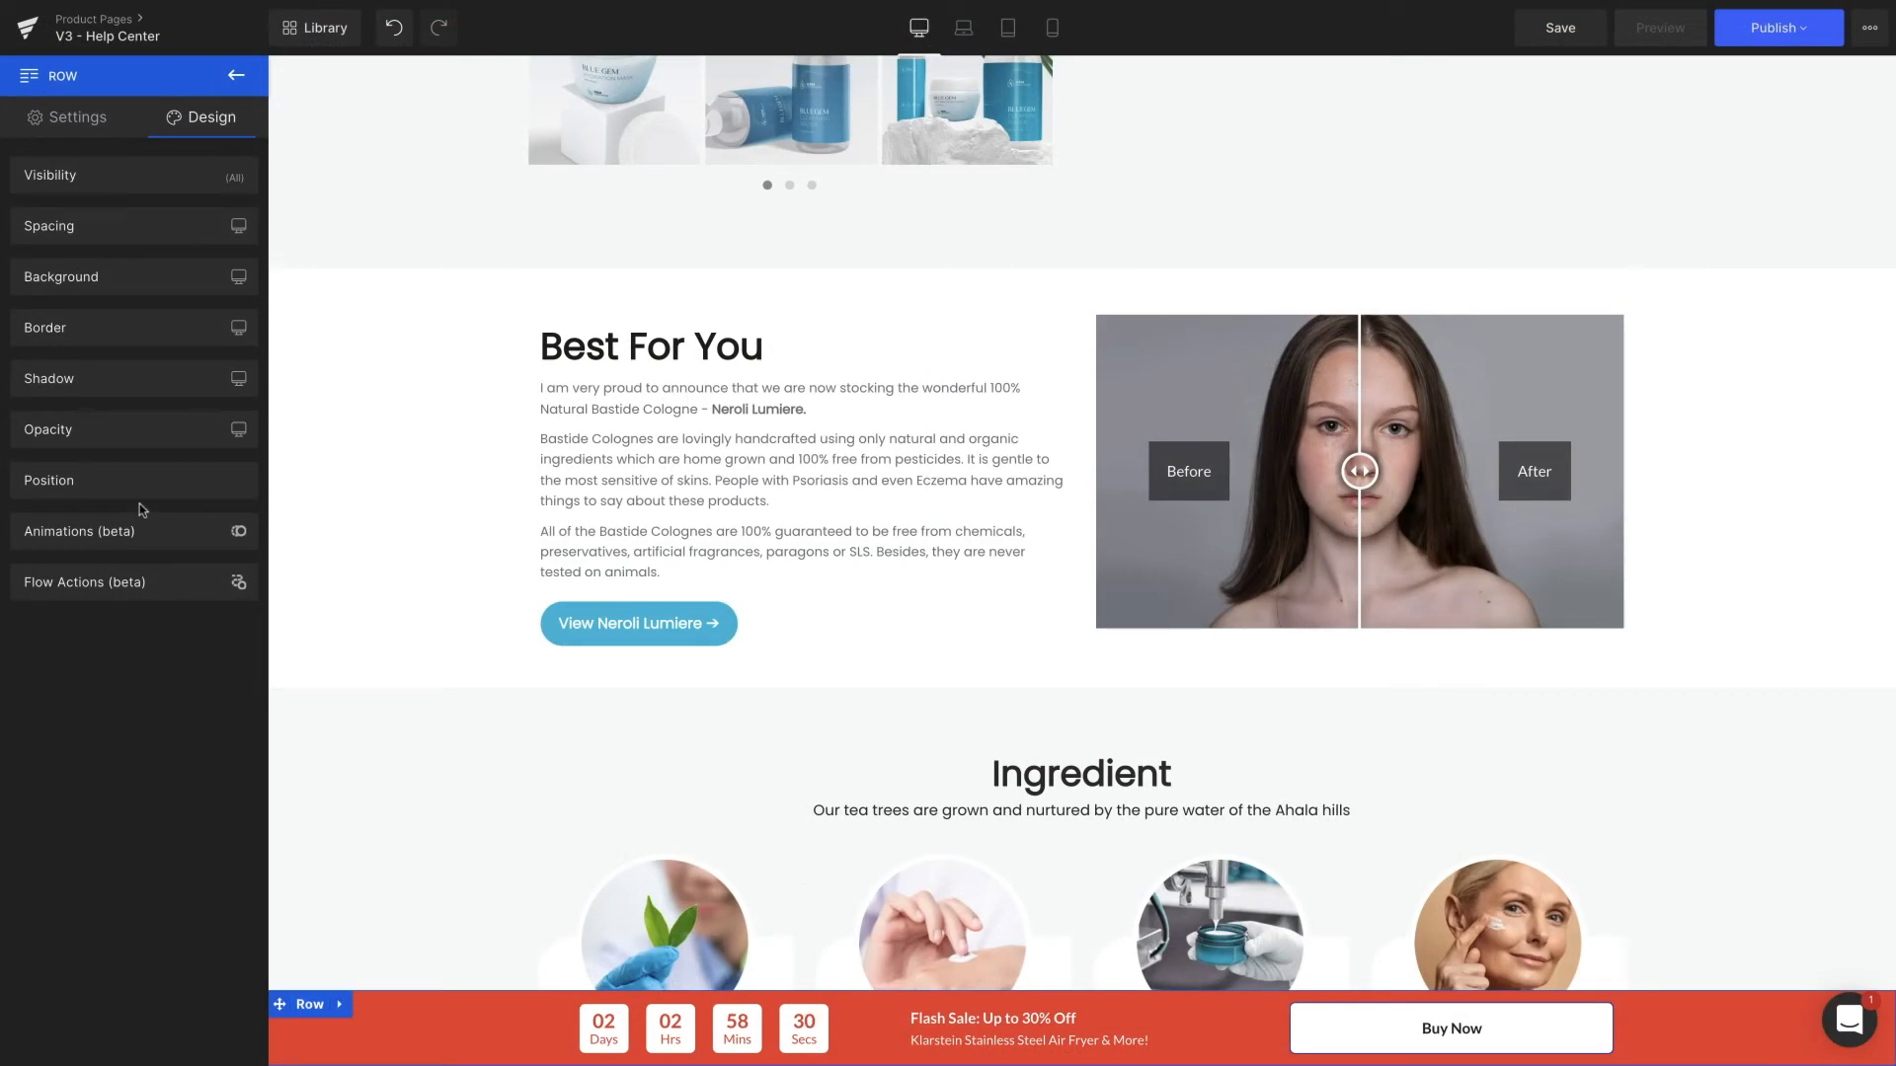
pyautogui.click(48, 480)
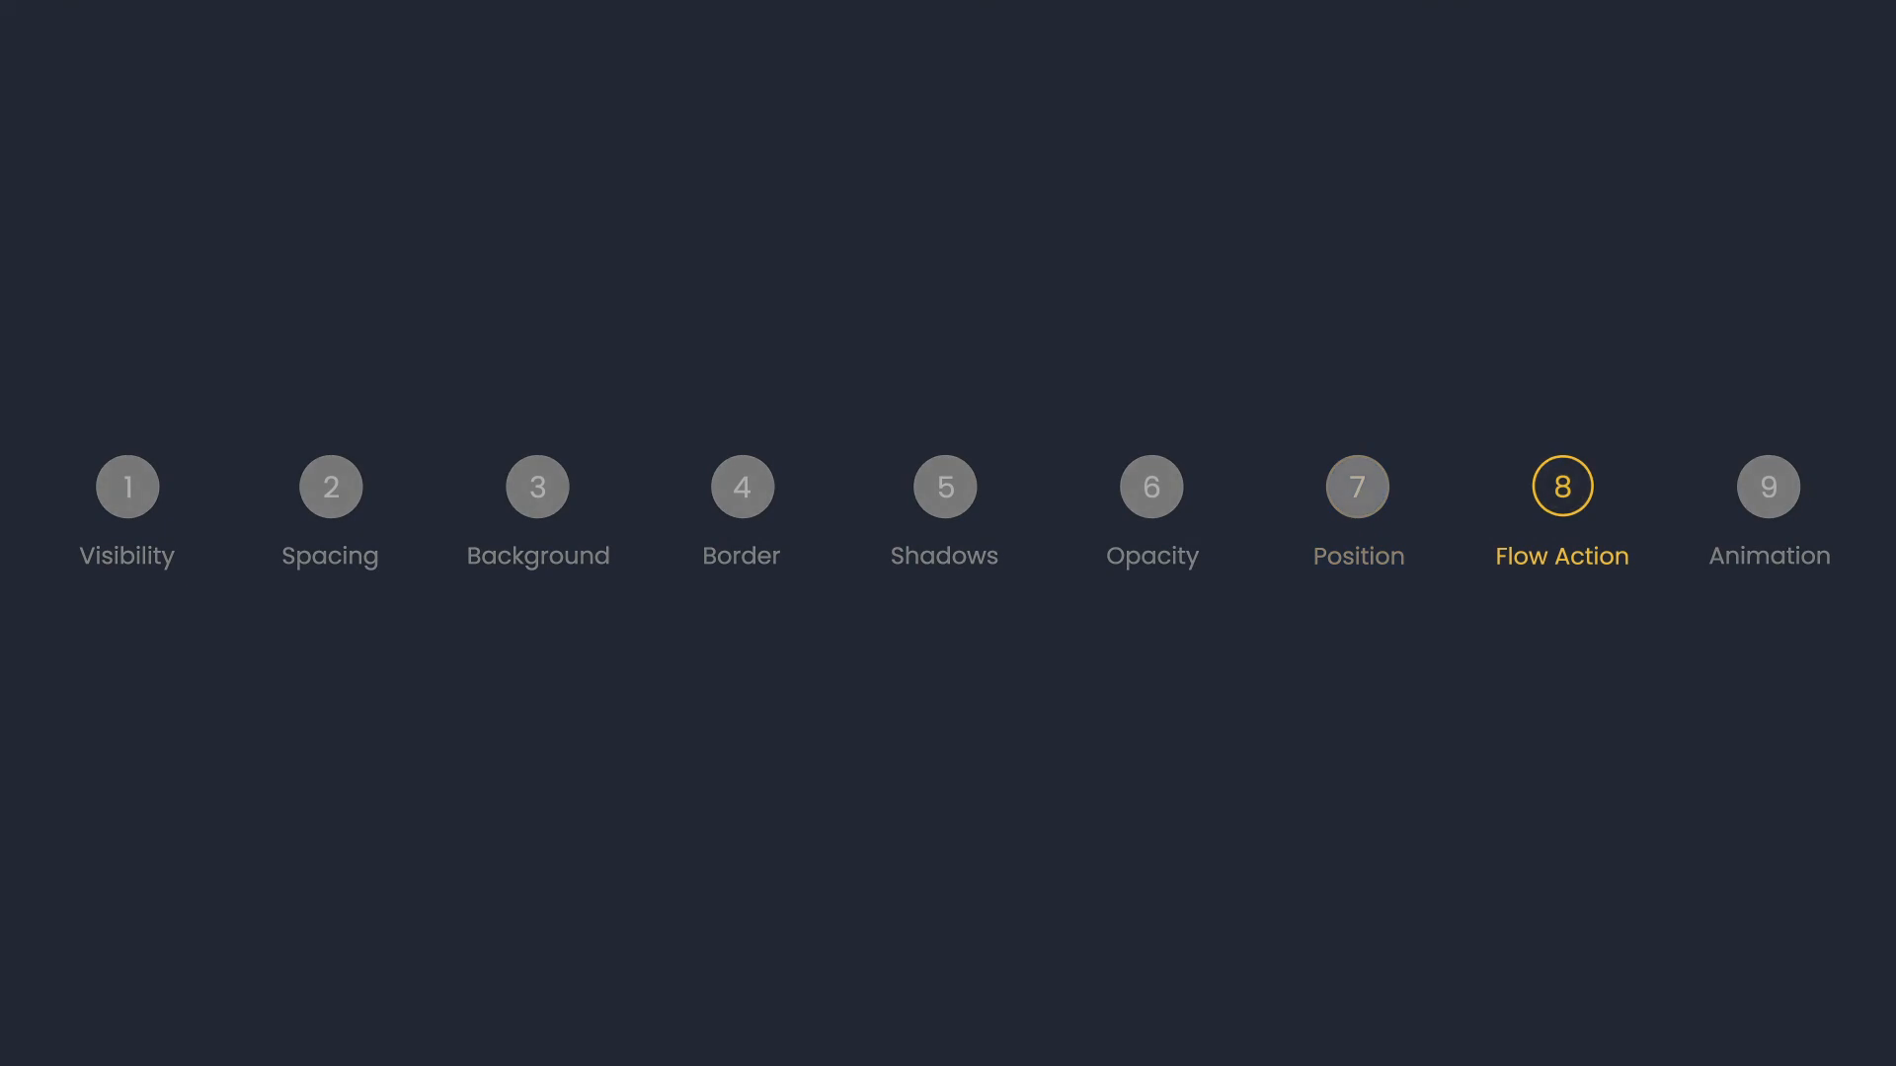
# Scroll the About page to Stunning Home Essentials and select the View Our Products button.
pyautogui.click(1560, 488)
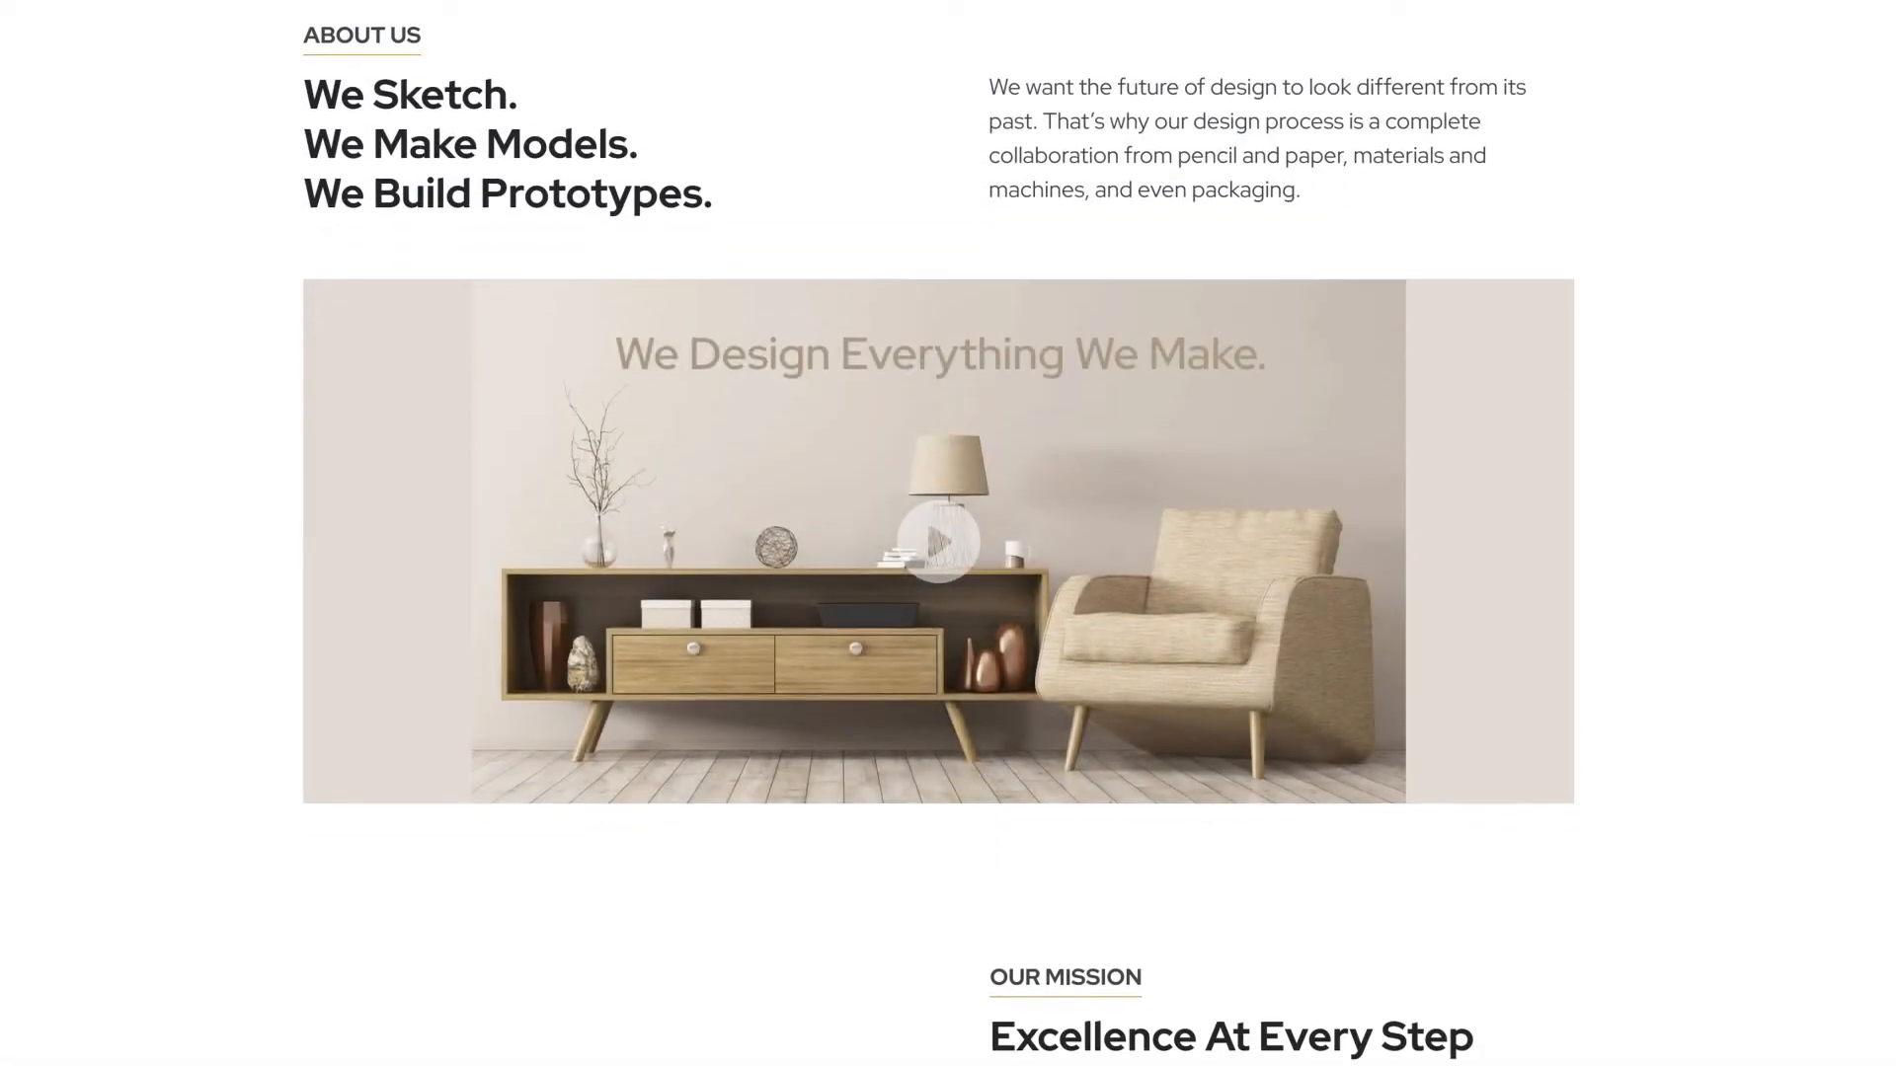
pyautogui.scroll(-3)
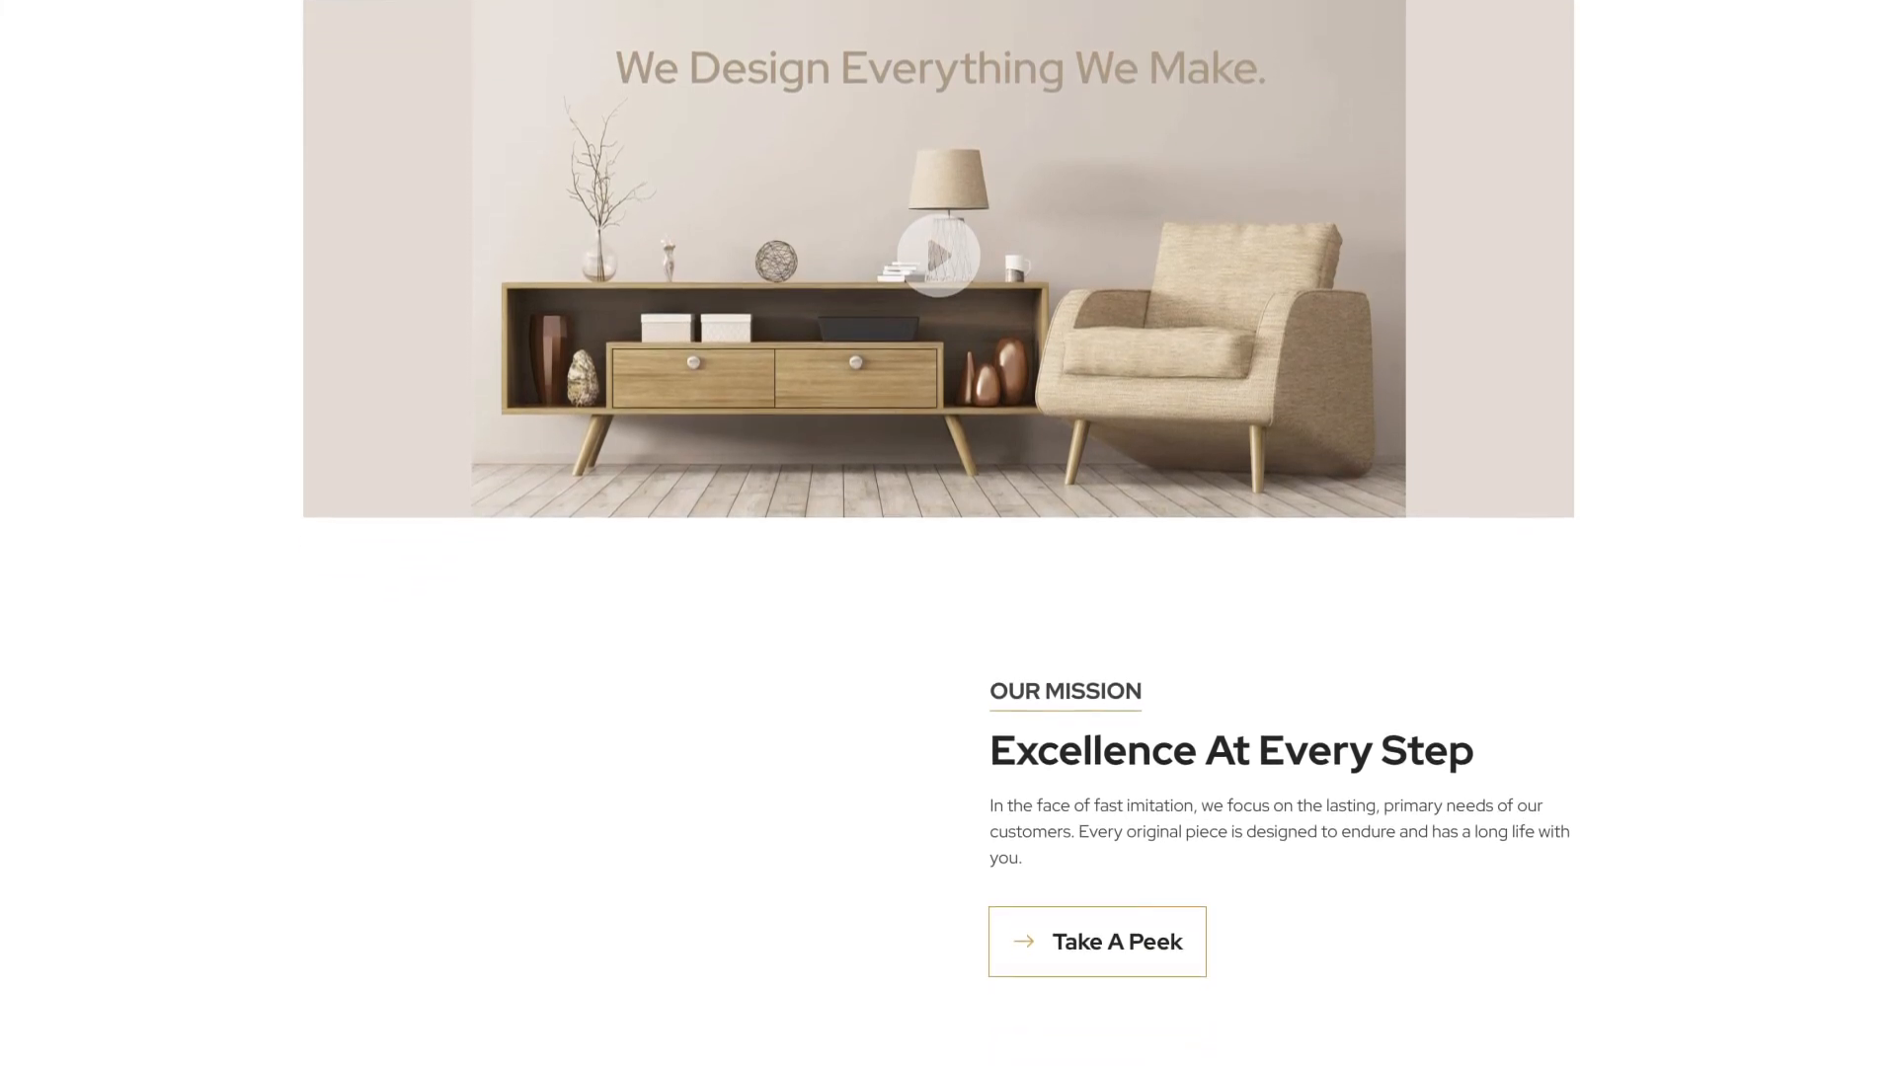
pyautogui.scroll(-3)
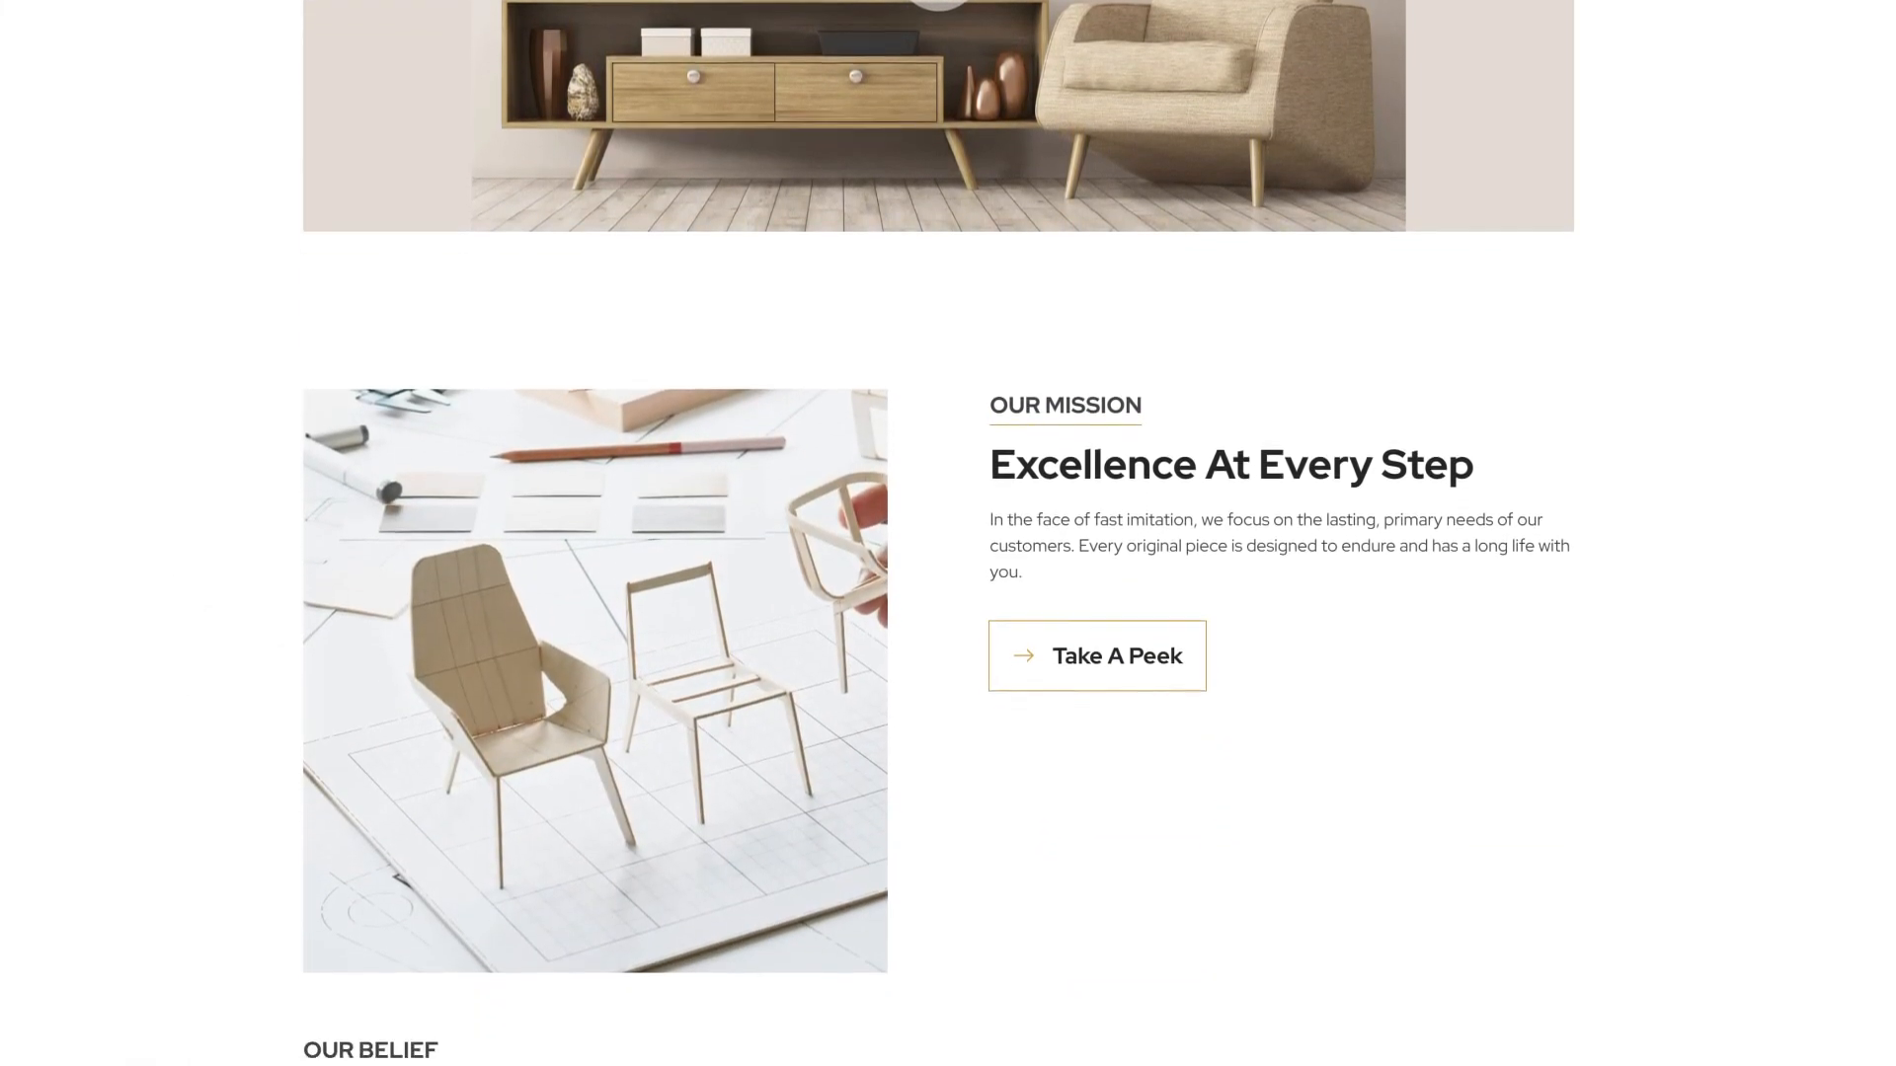
pyautogui.scroll(-3)
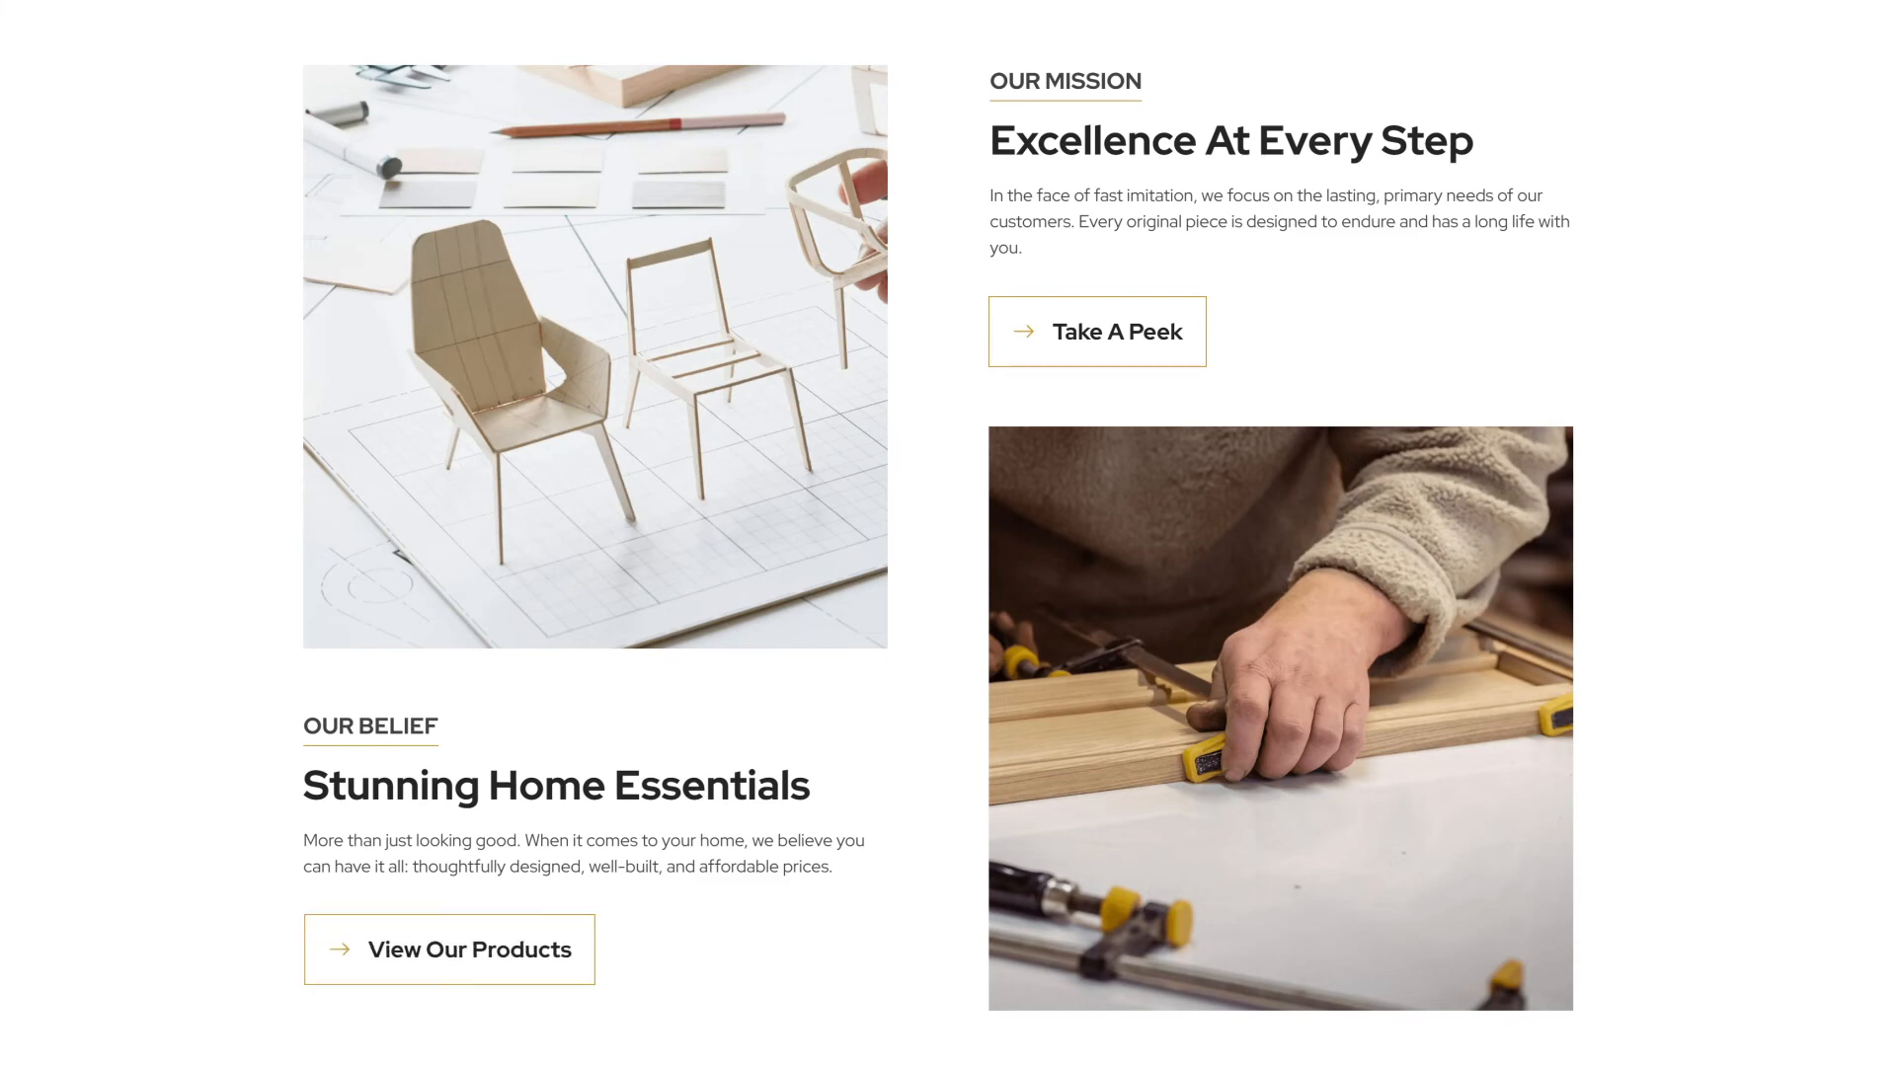
pyautogui.click(468, 950)
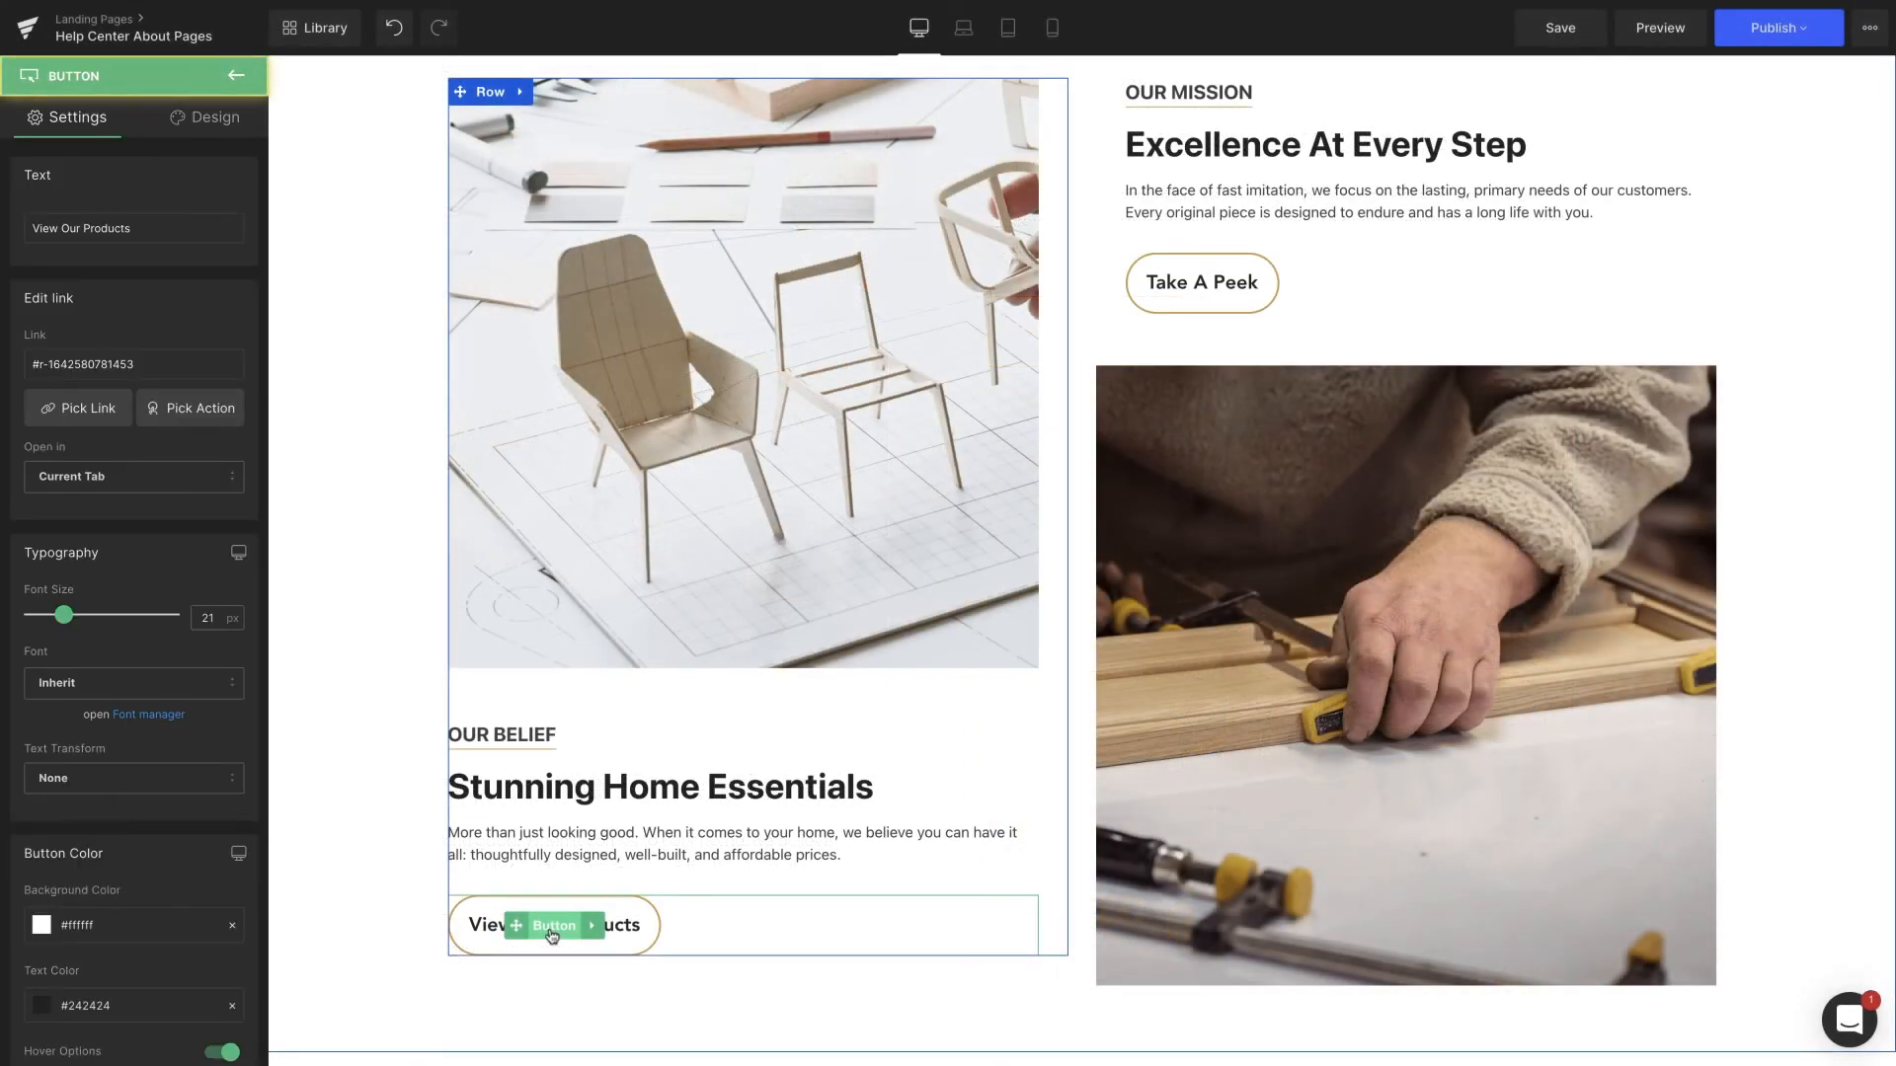
# In Flow Actions (beta), add a Mouse Enter trigger targeting the View Our Products button itself.
pyautogui.click(215, 117)
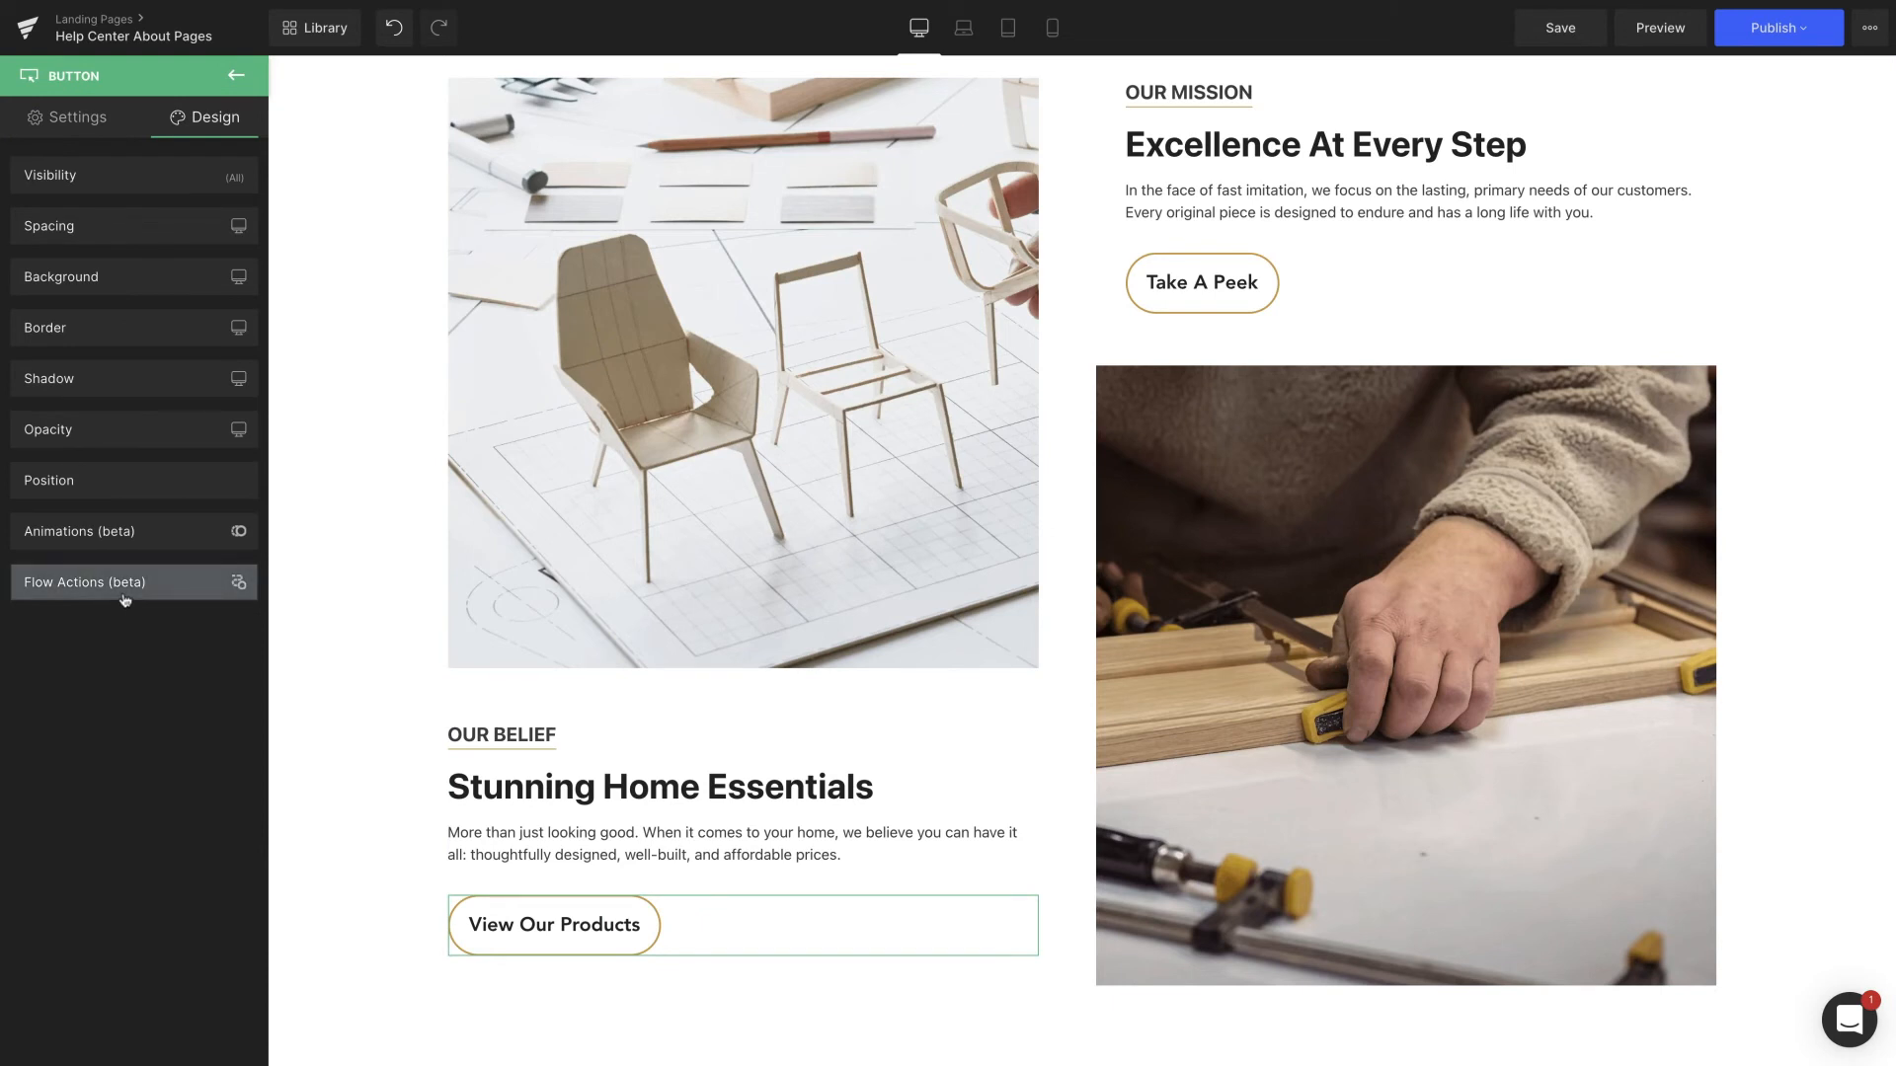
pyautogui.click(85, 581)
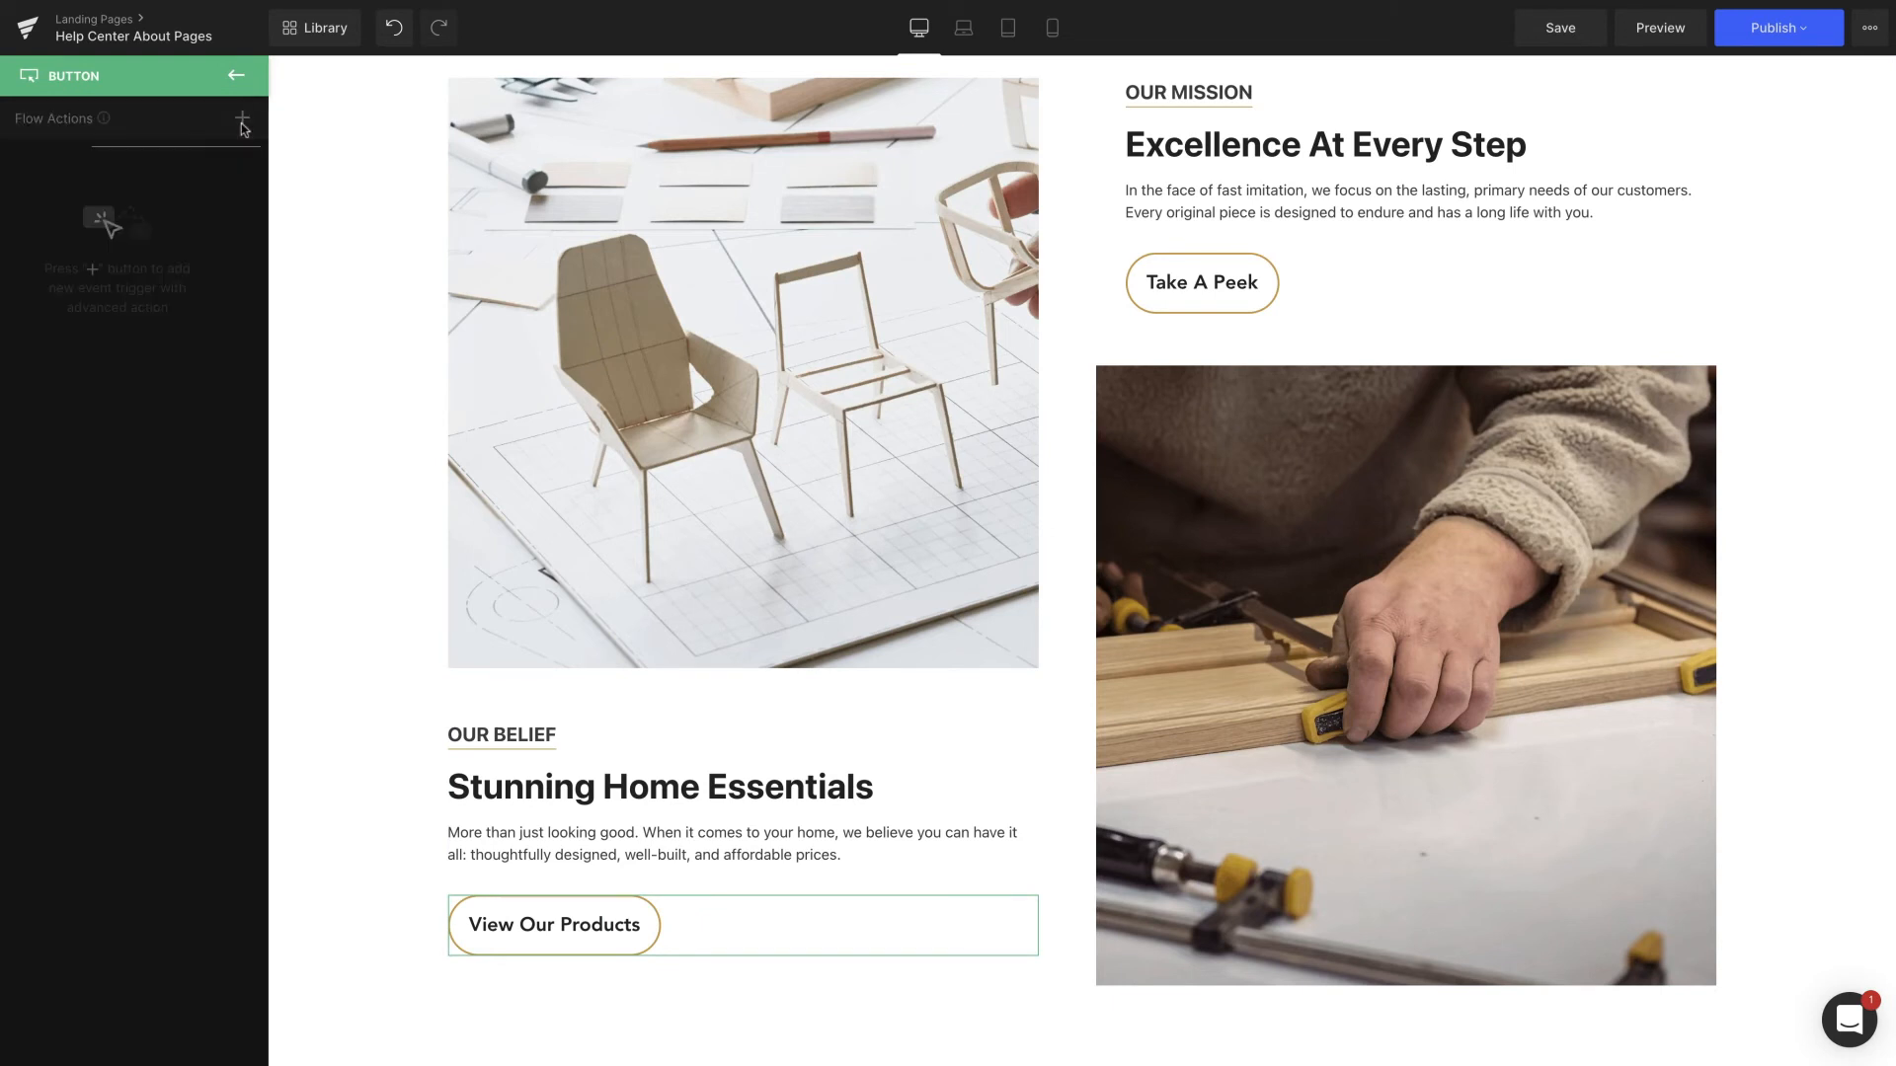
pyautogui.click(241, 119)
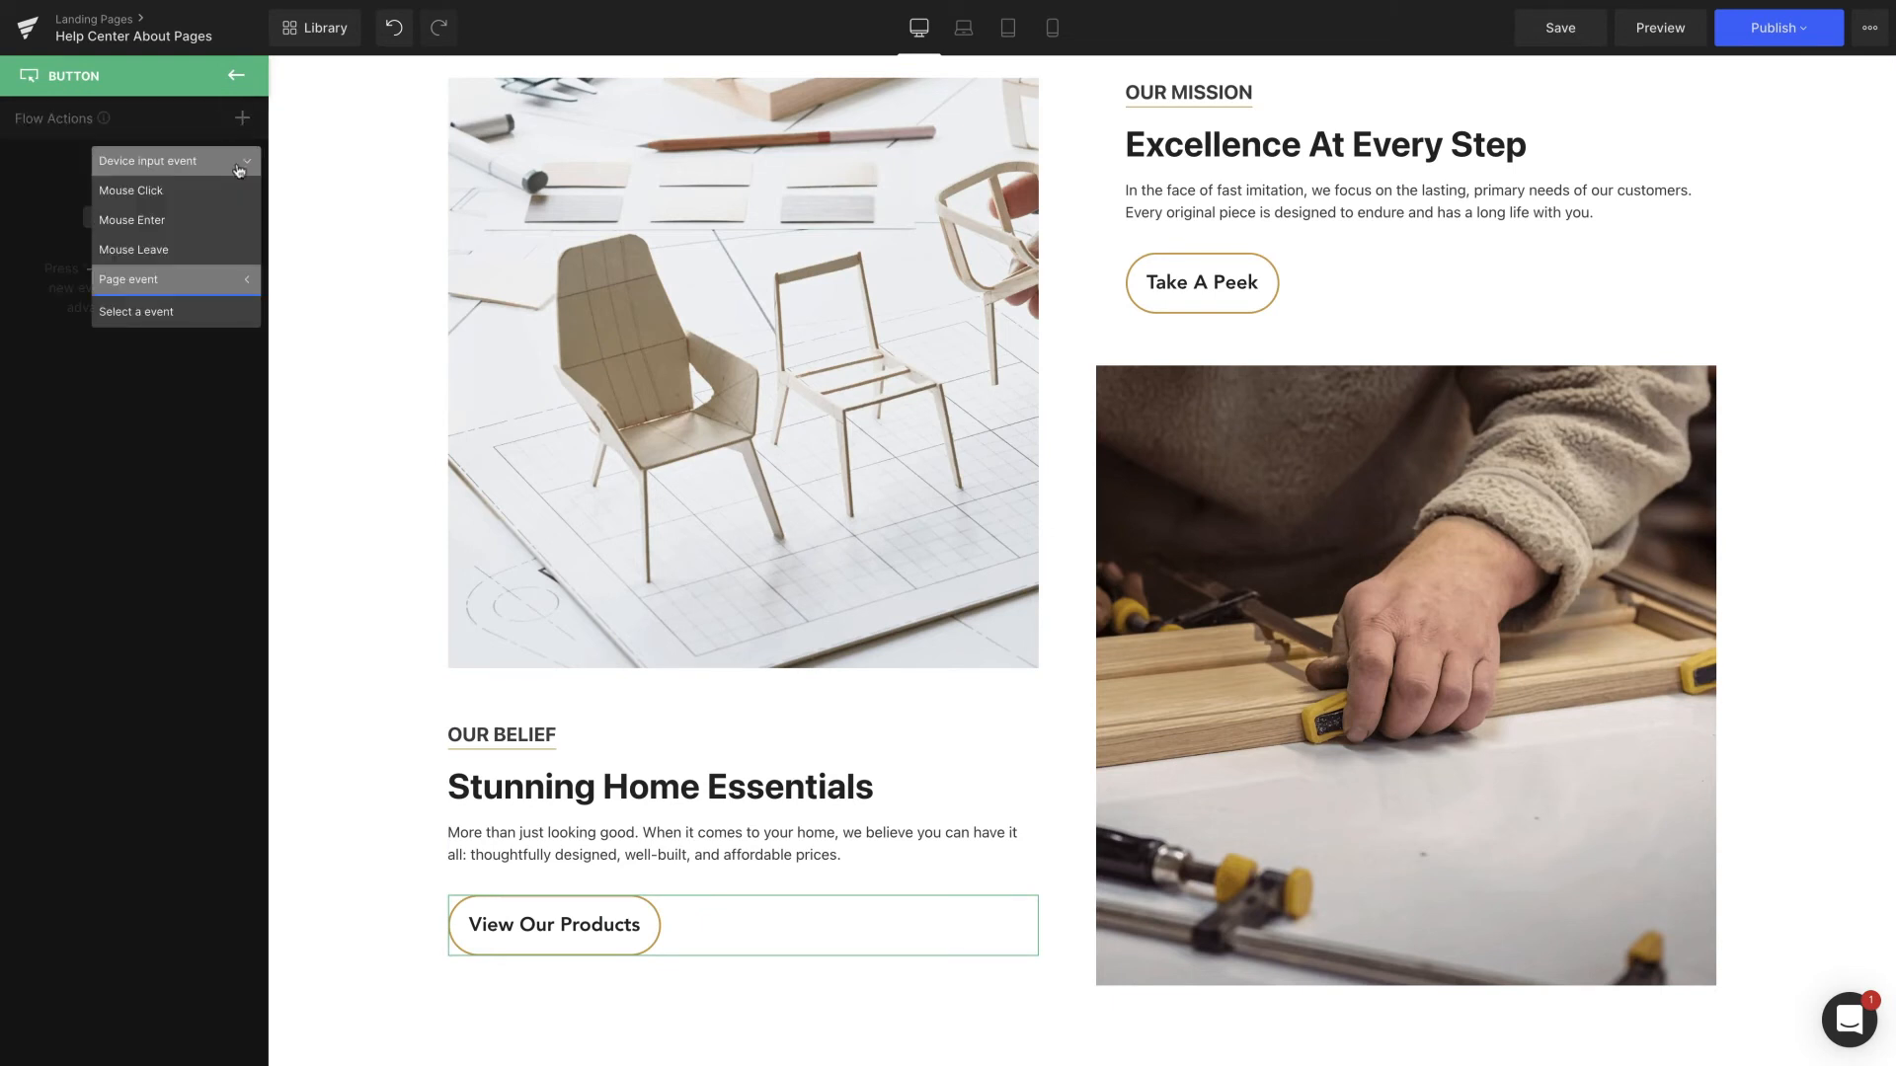
pyautogui.click(133, 219)
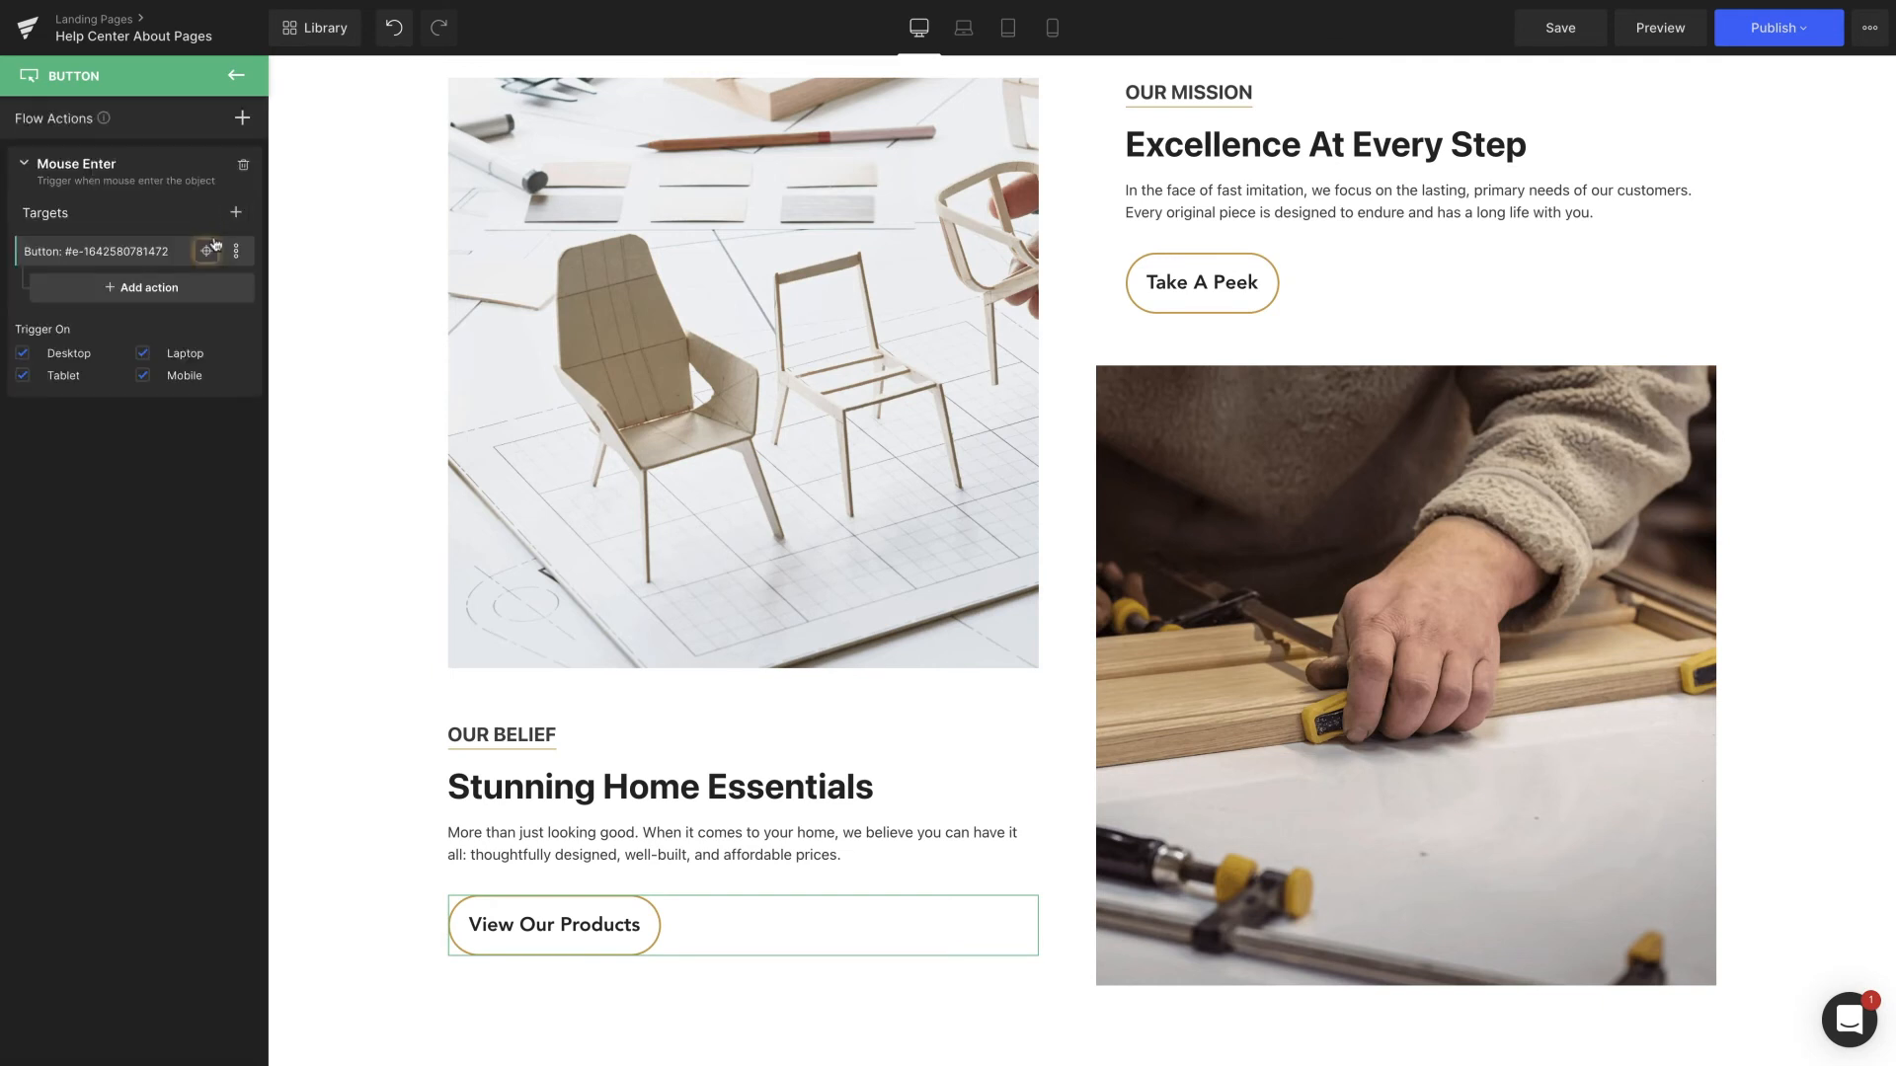
pyautogui.click(209, 251)
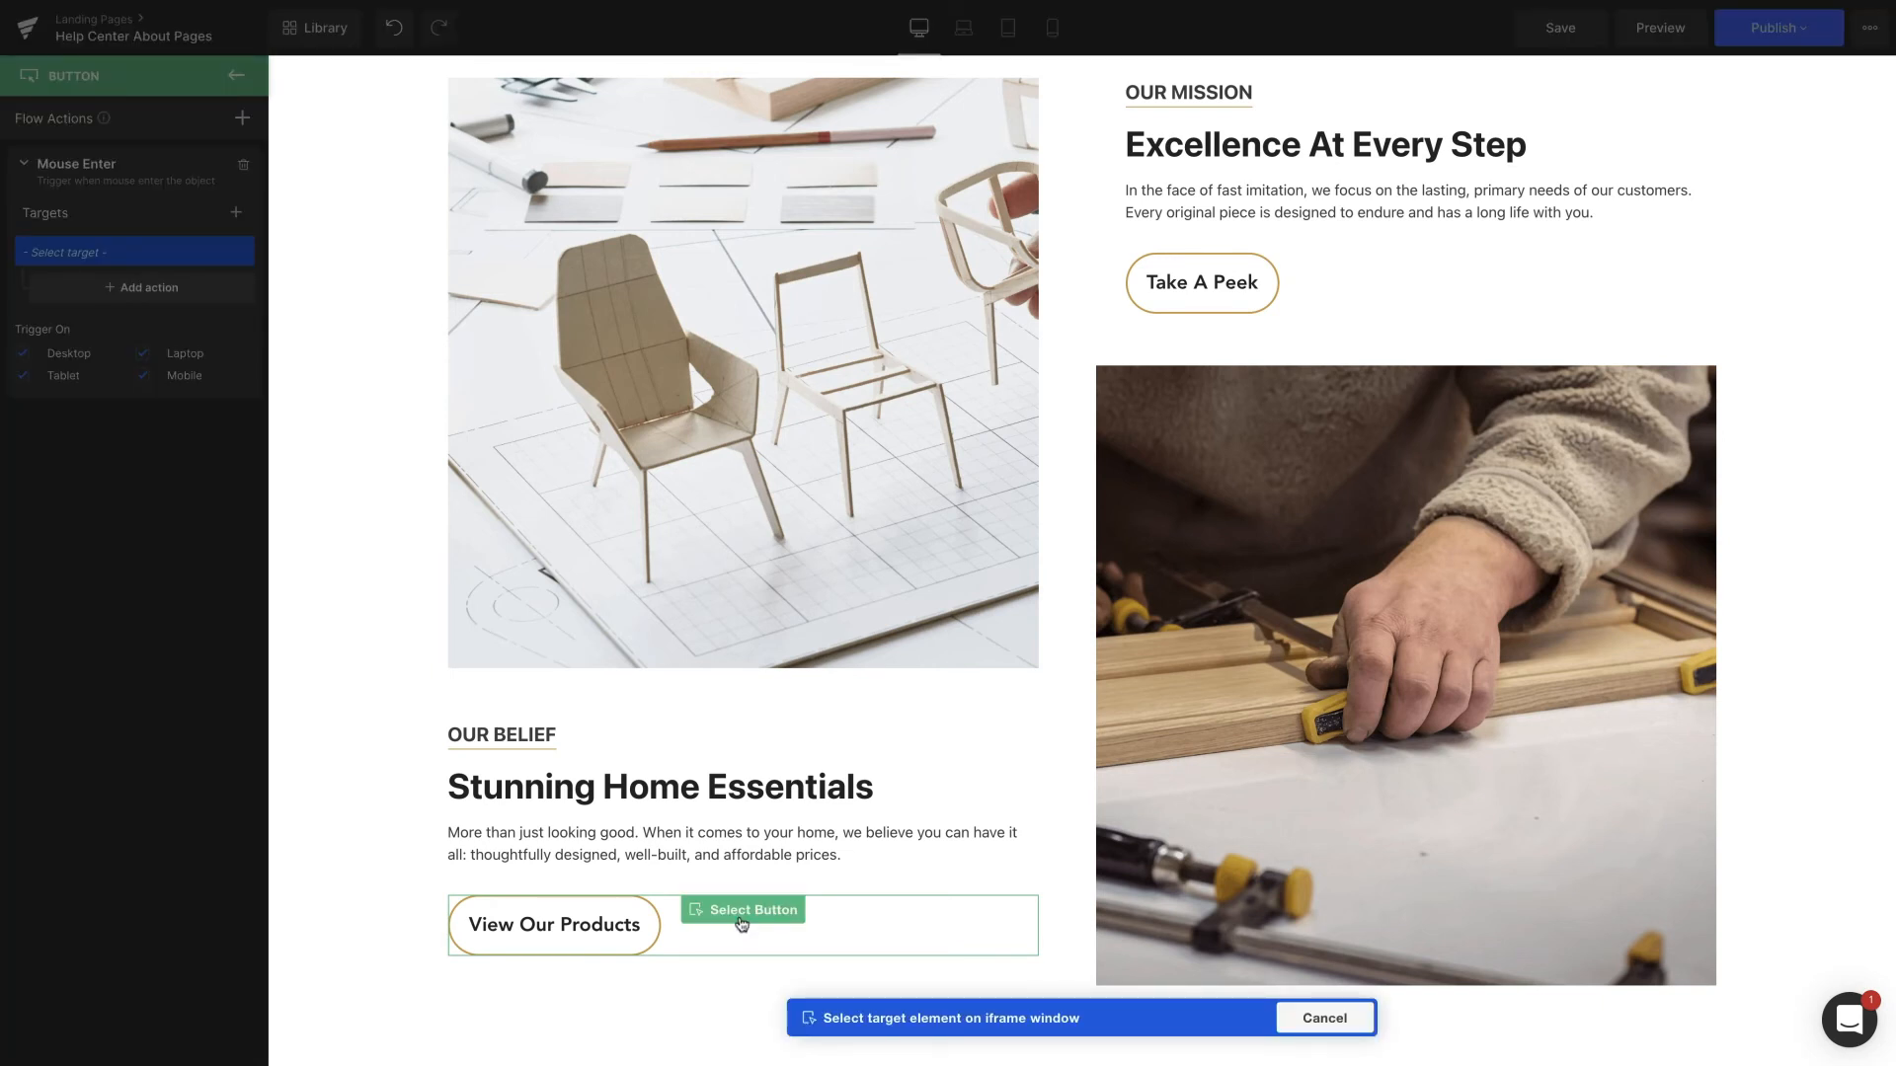
pyautogui.click(743, 908)
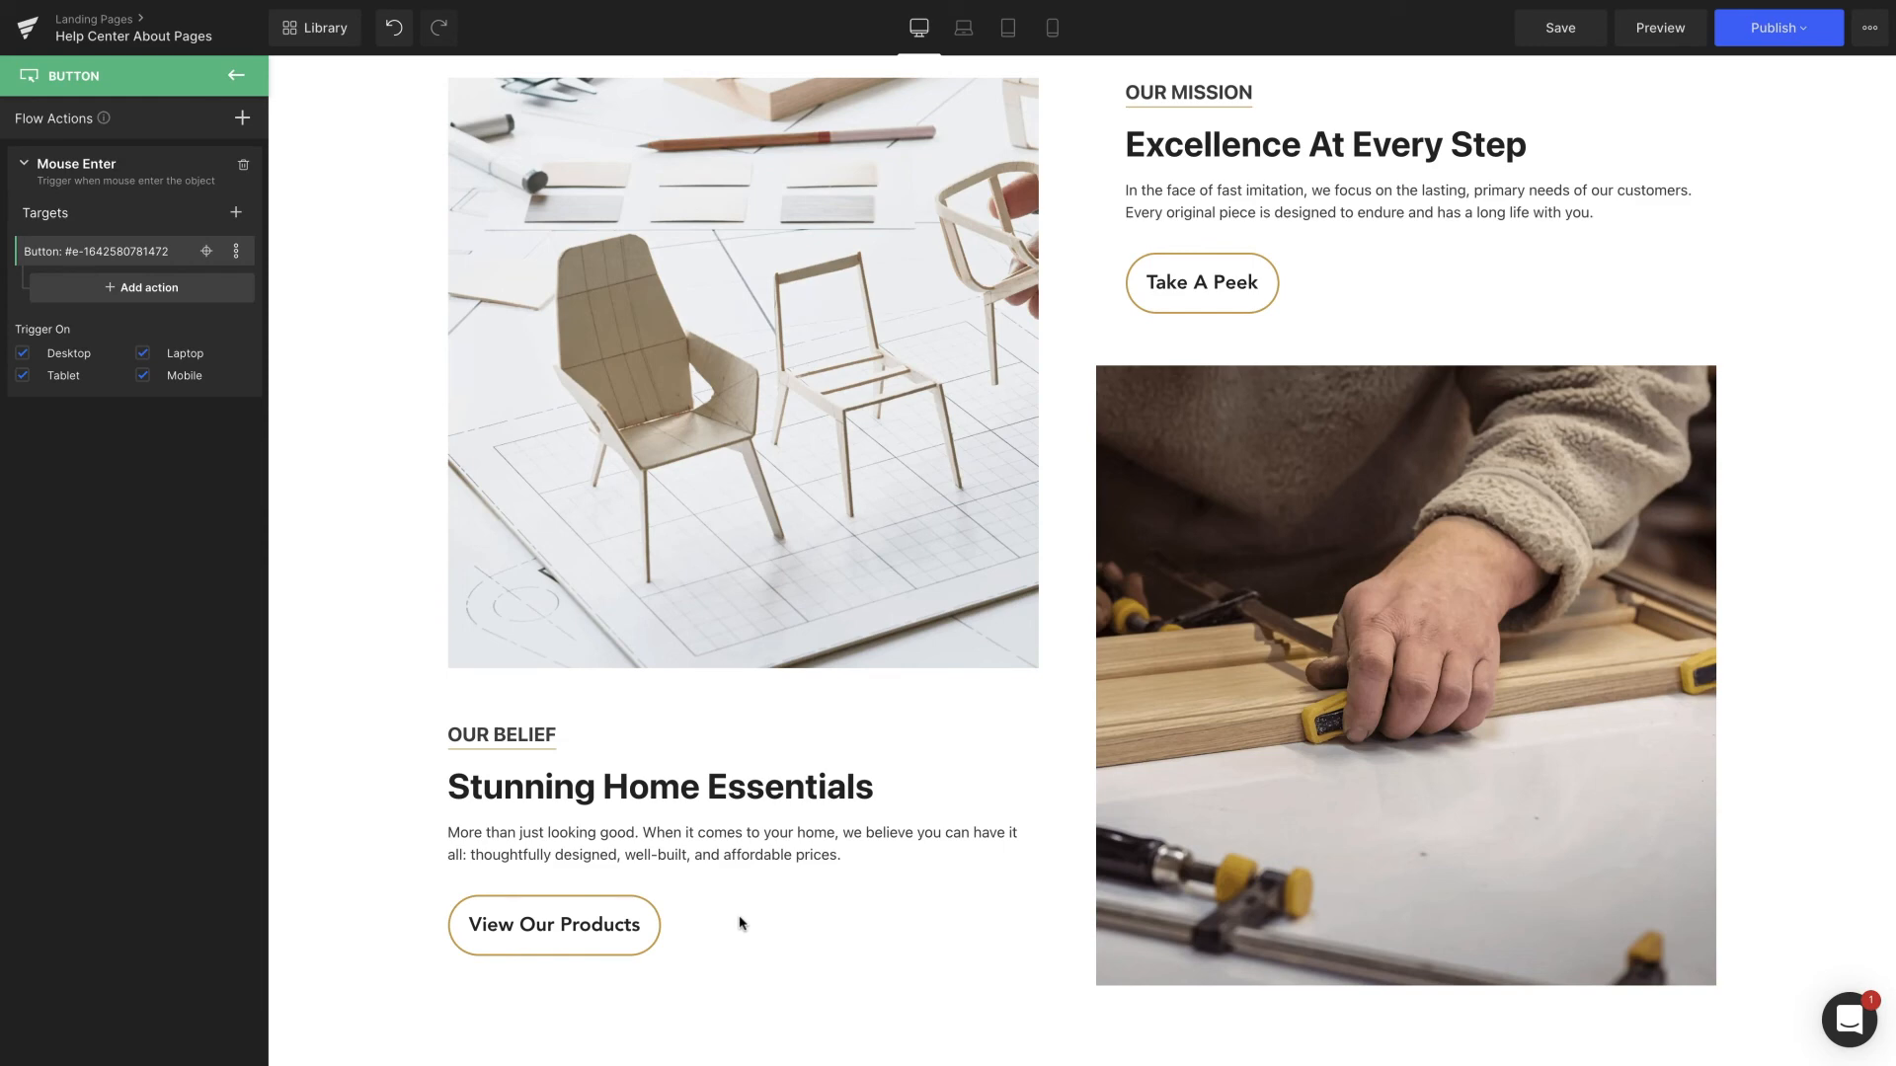
pyautogui.moveTo(699, 401)
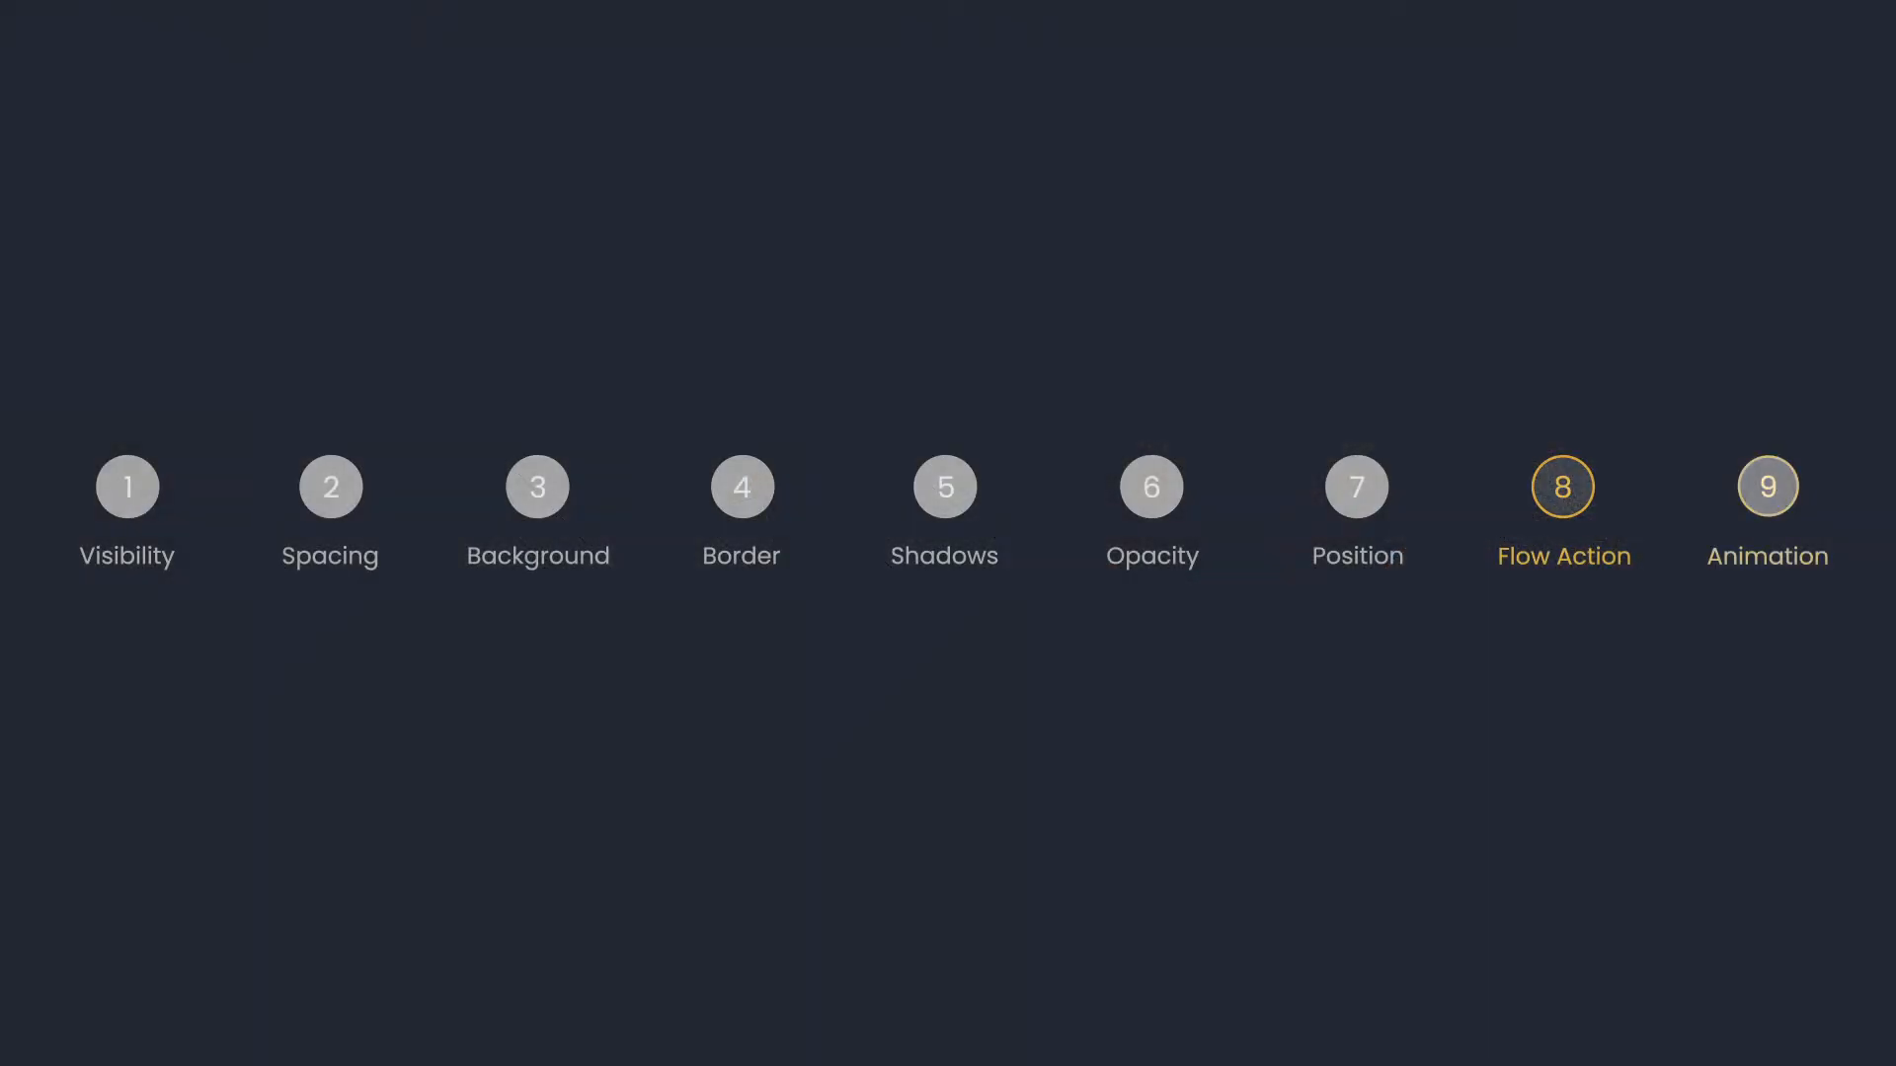
# In Animations (beta) for the store manager's photo, add a Mouse Hover trigger.
pyautogui.click(1765, 485)
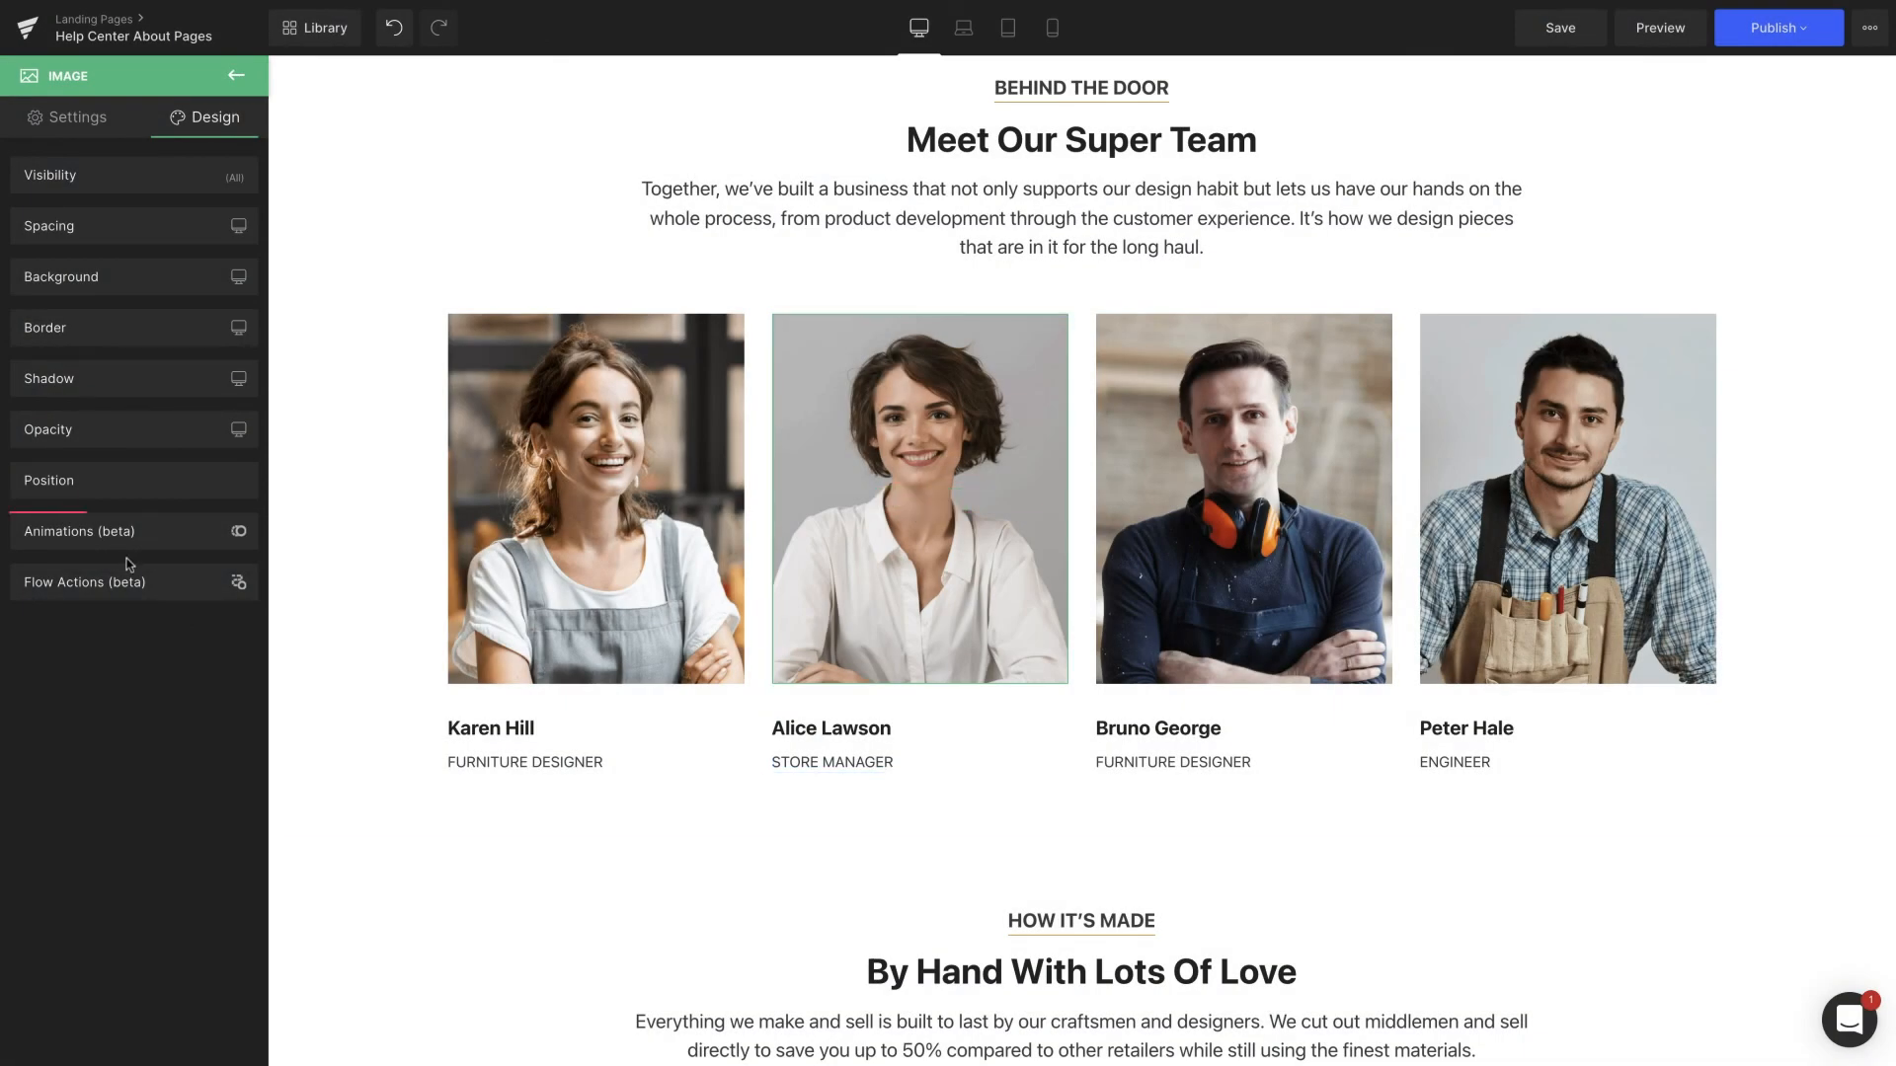
pyautogui.click(79, 531)
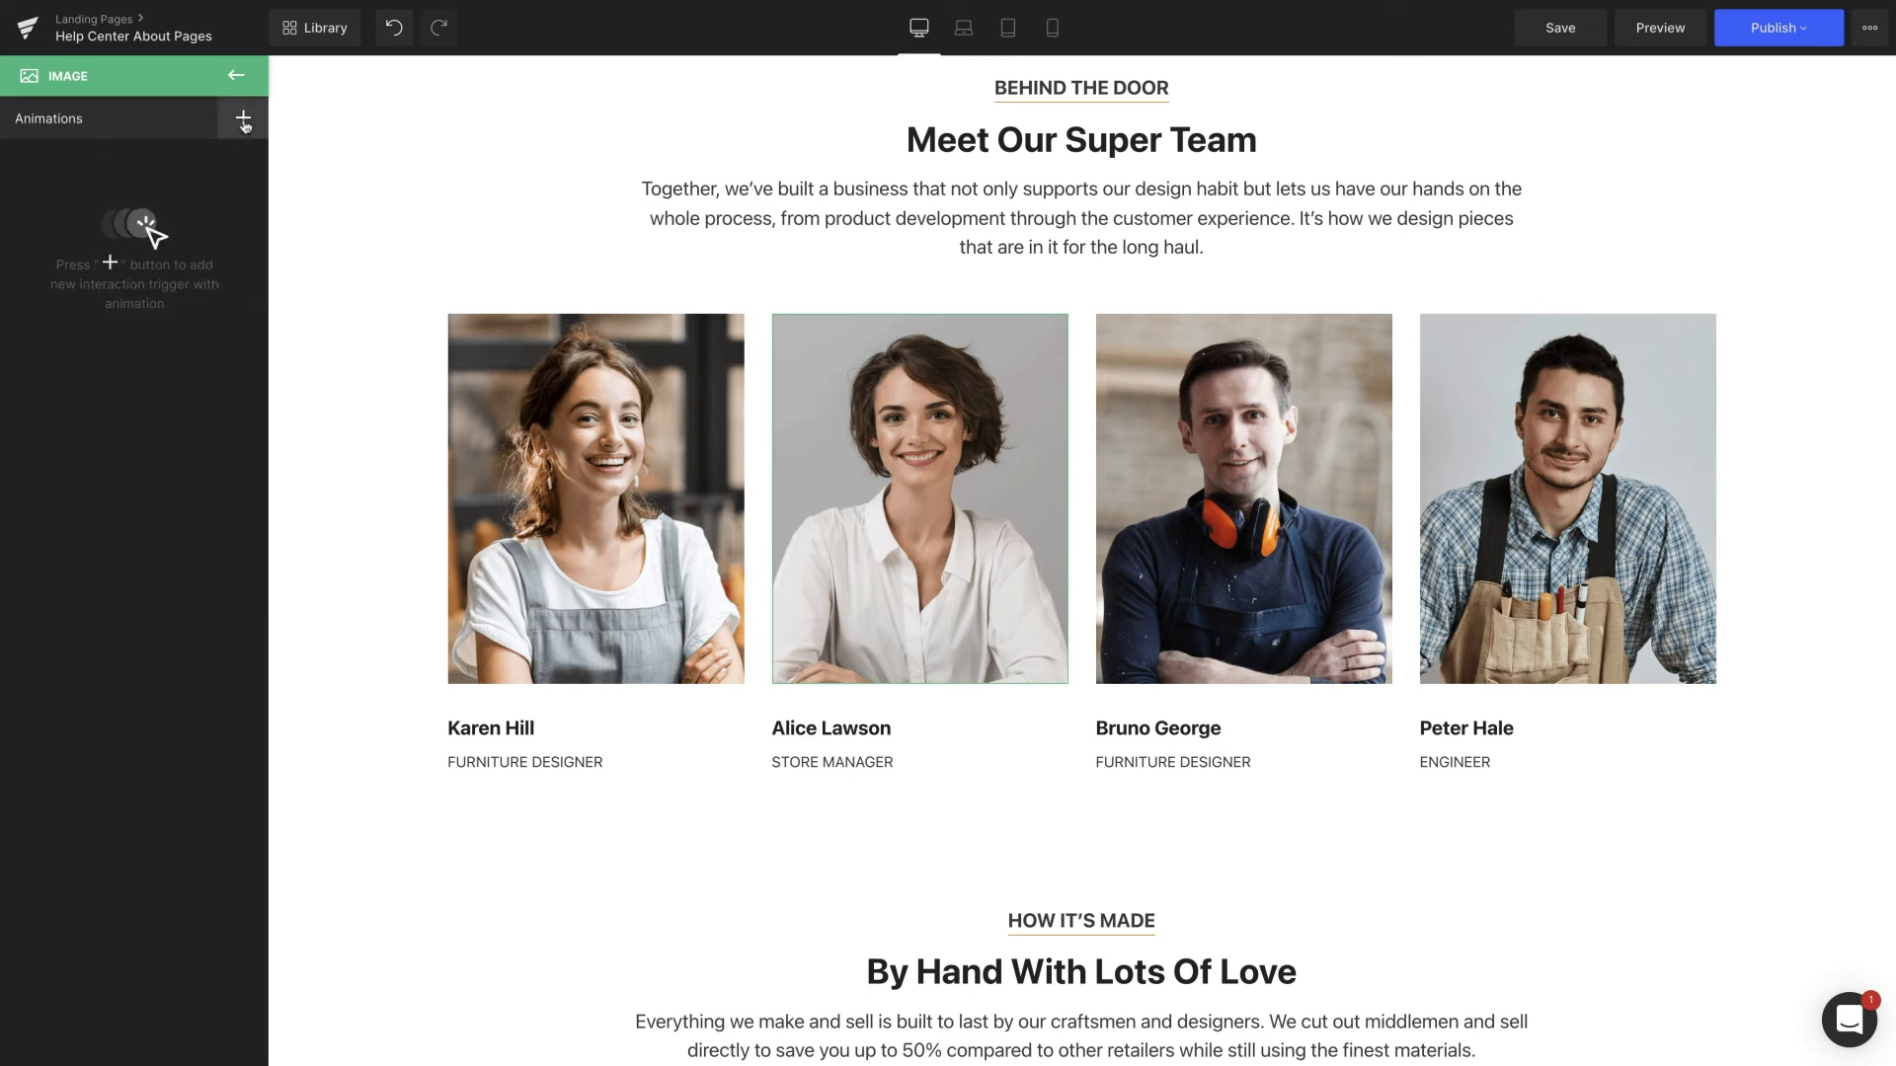
pyautogui.click(241, 120)
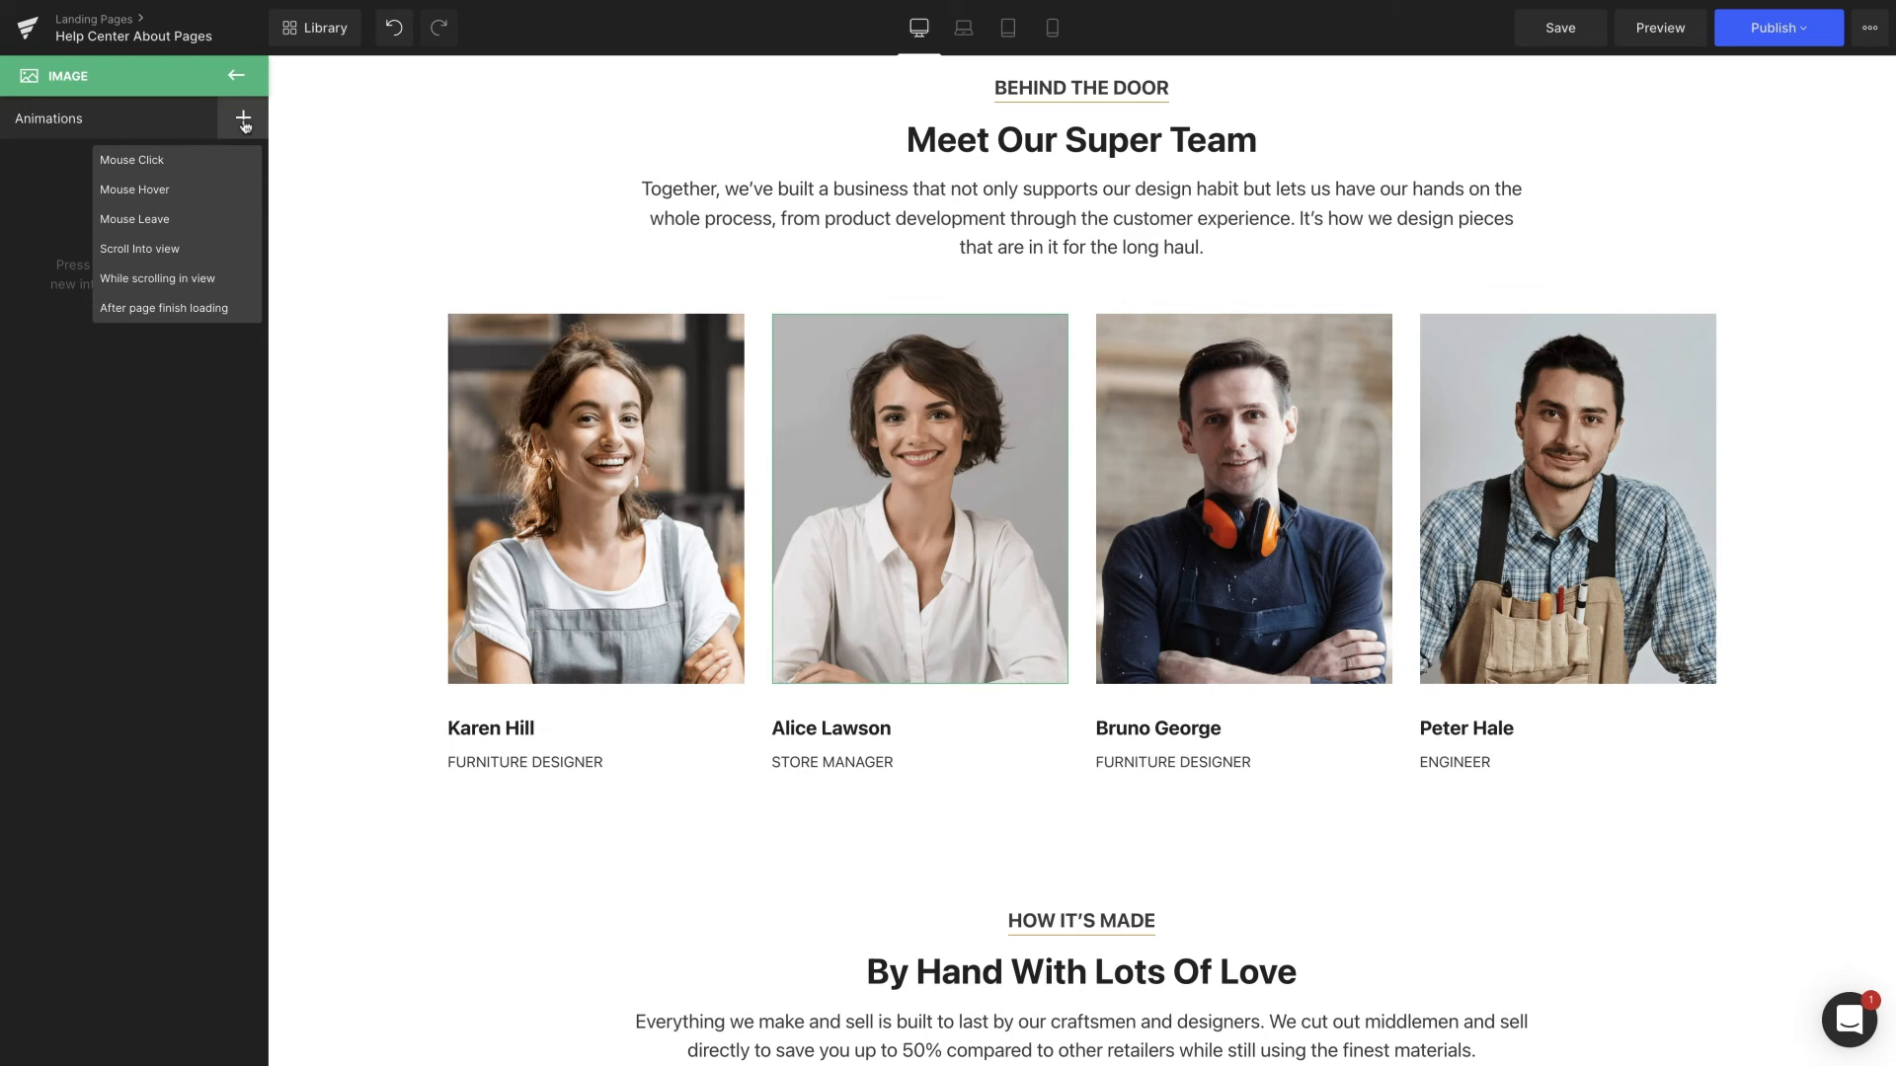
pyautogui.click(134, 189)
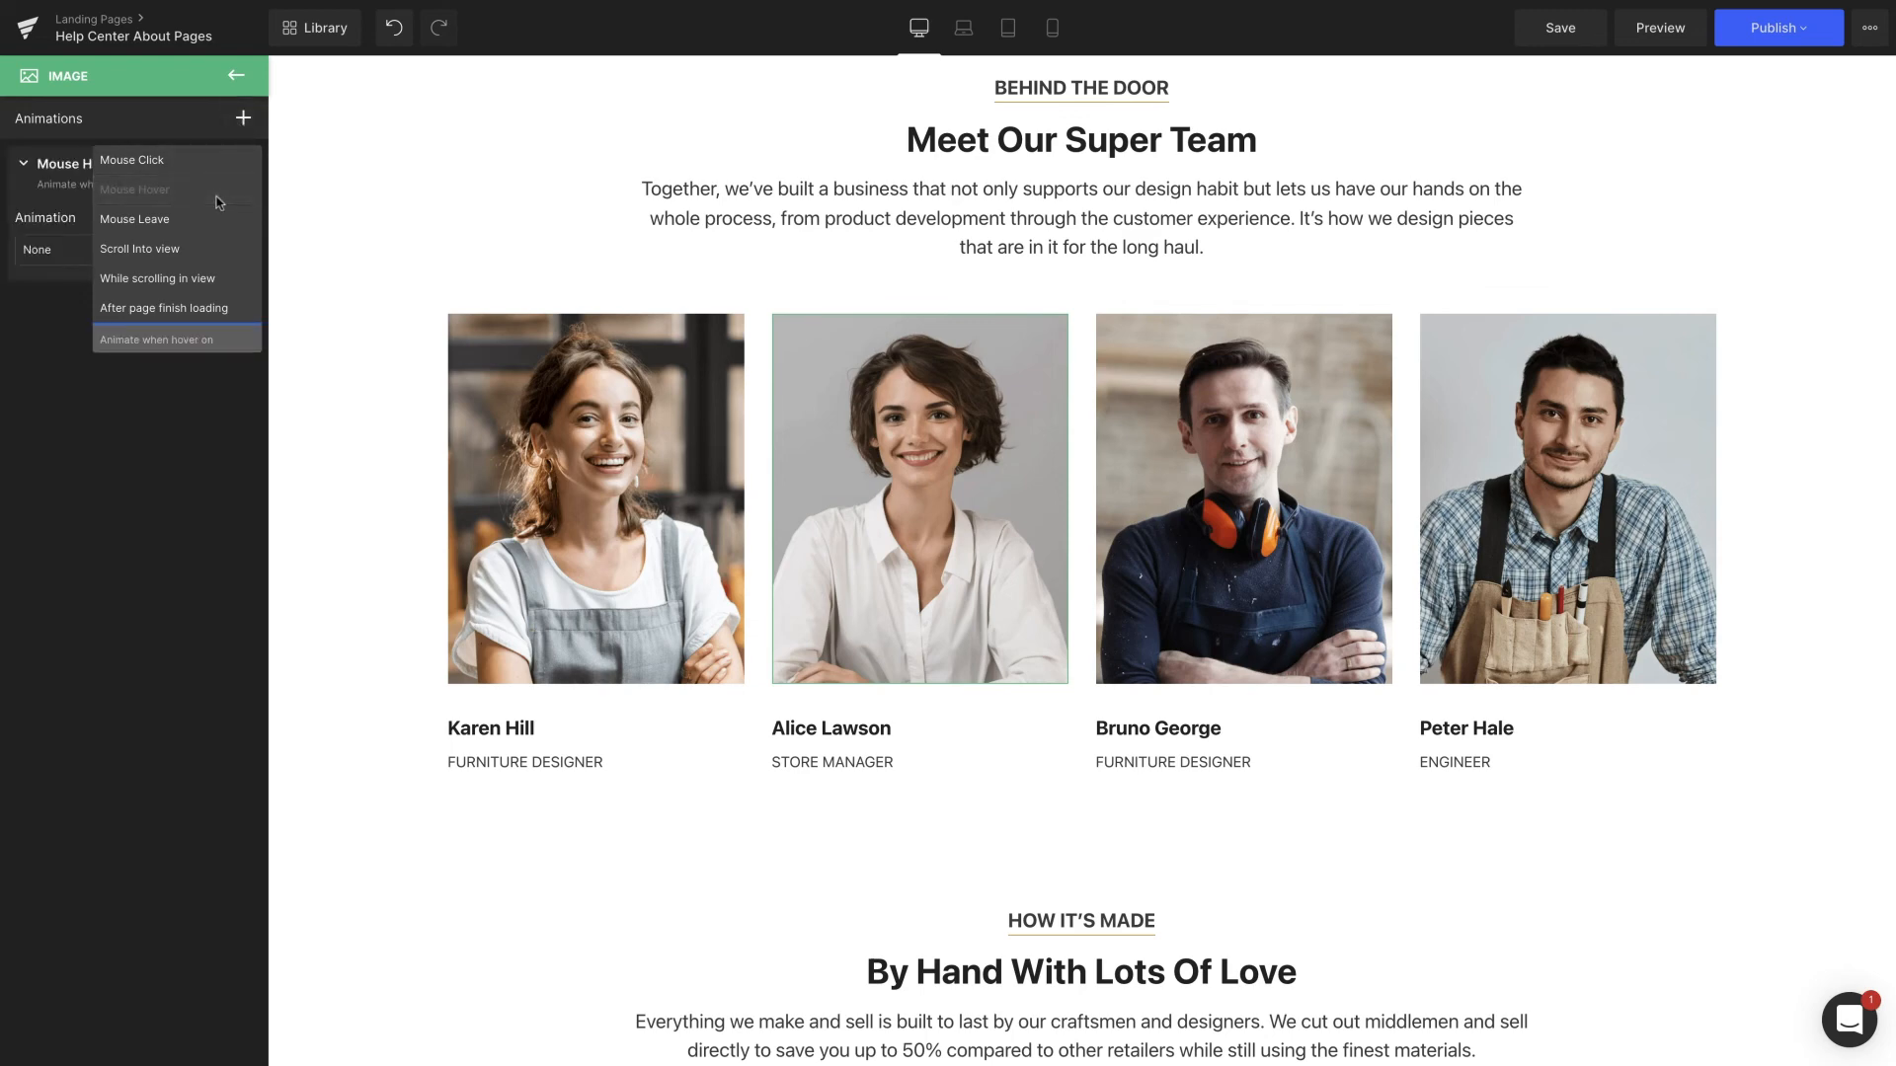
pyautogui.click(1658, 26)
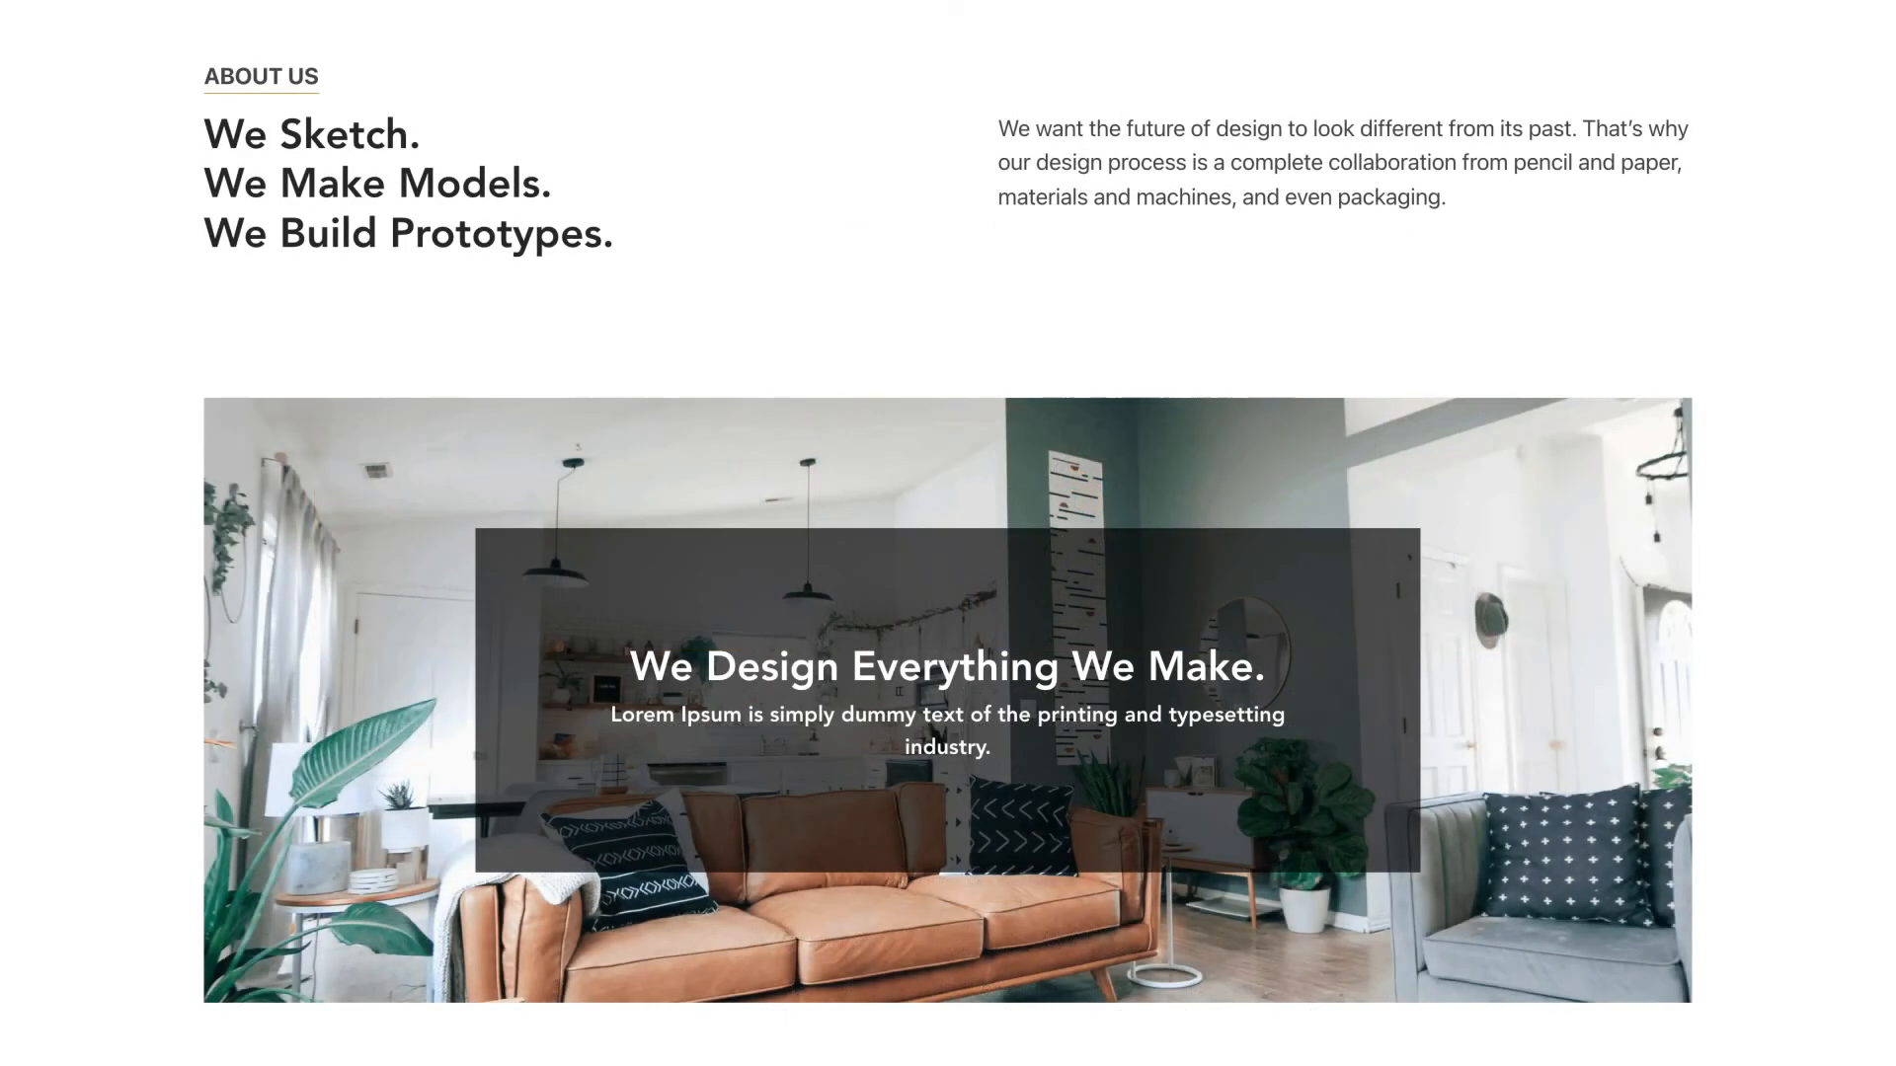
pyautogui.scroll(-3)
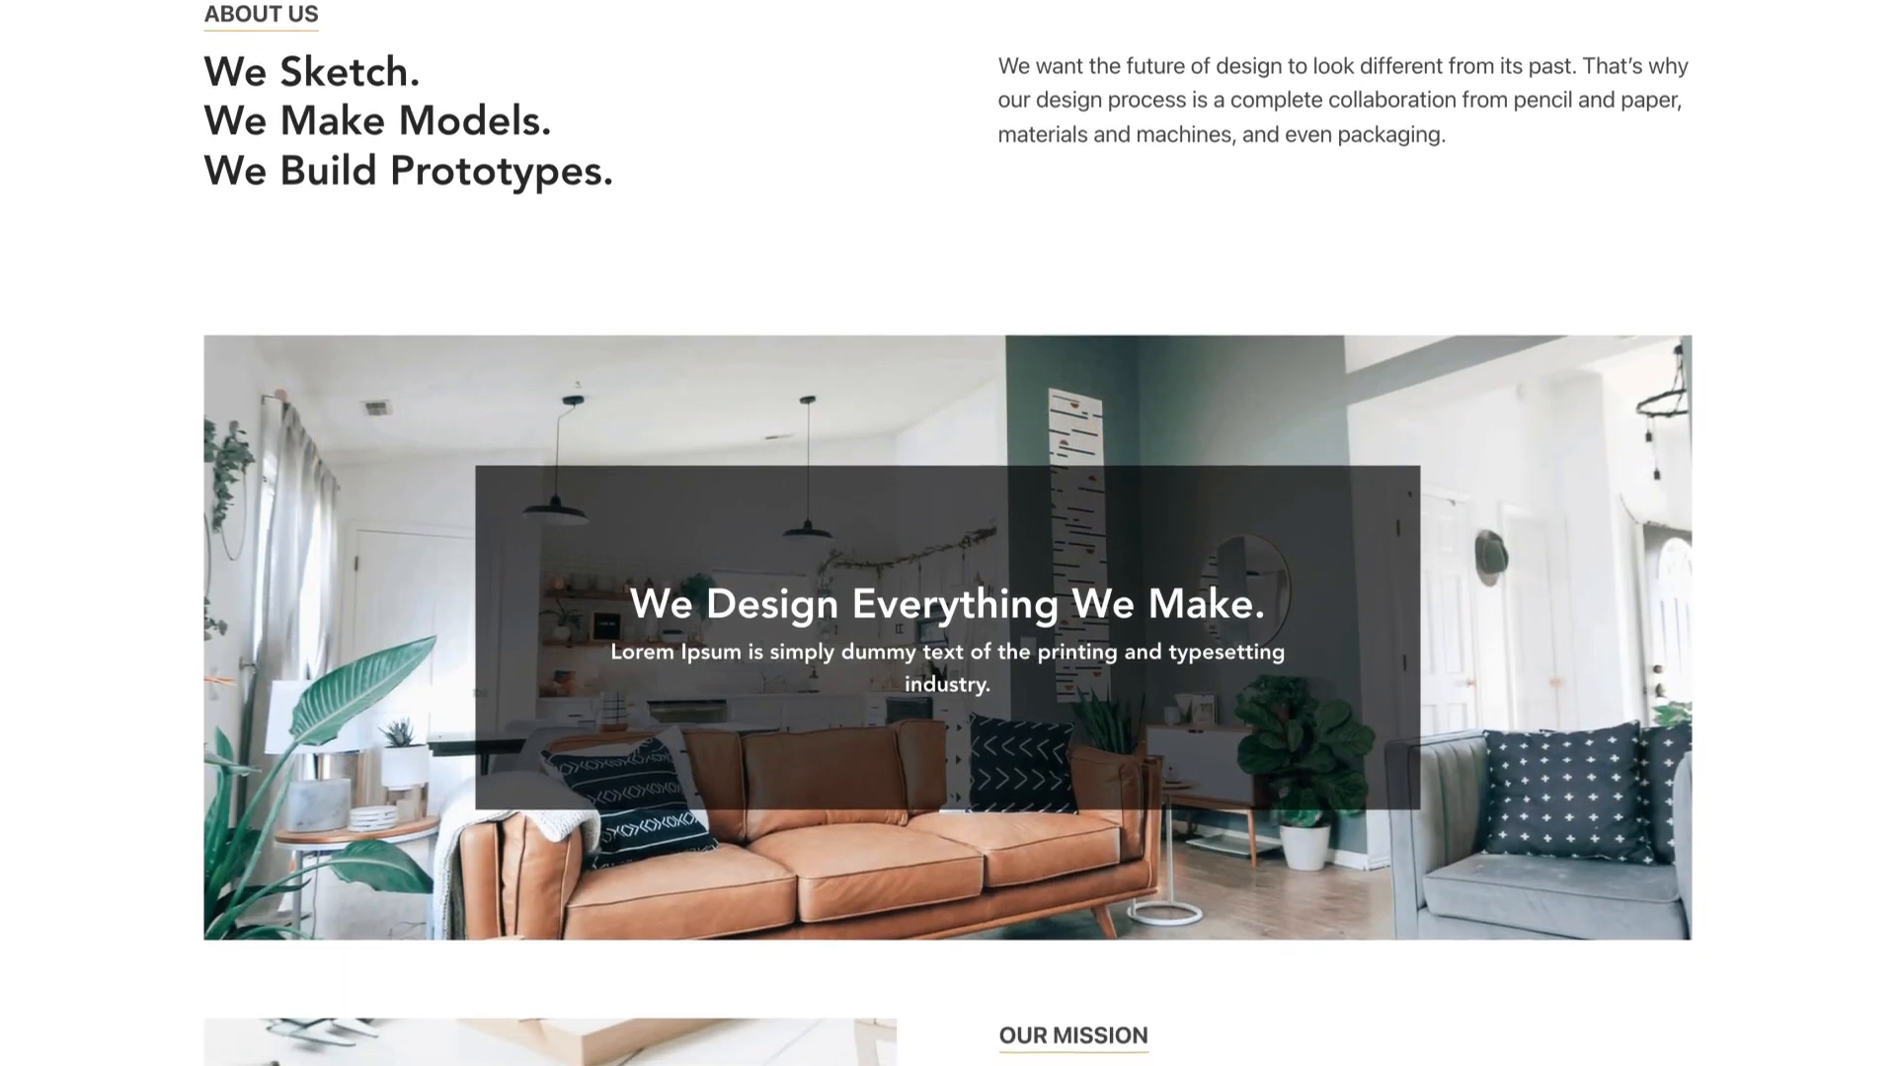
pyautogui.scroll(-3)
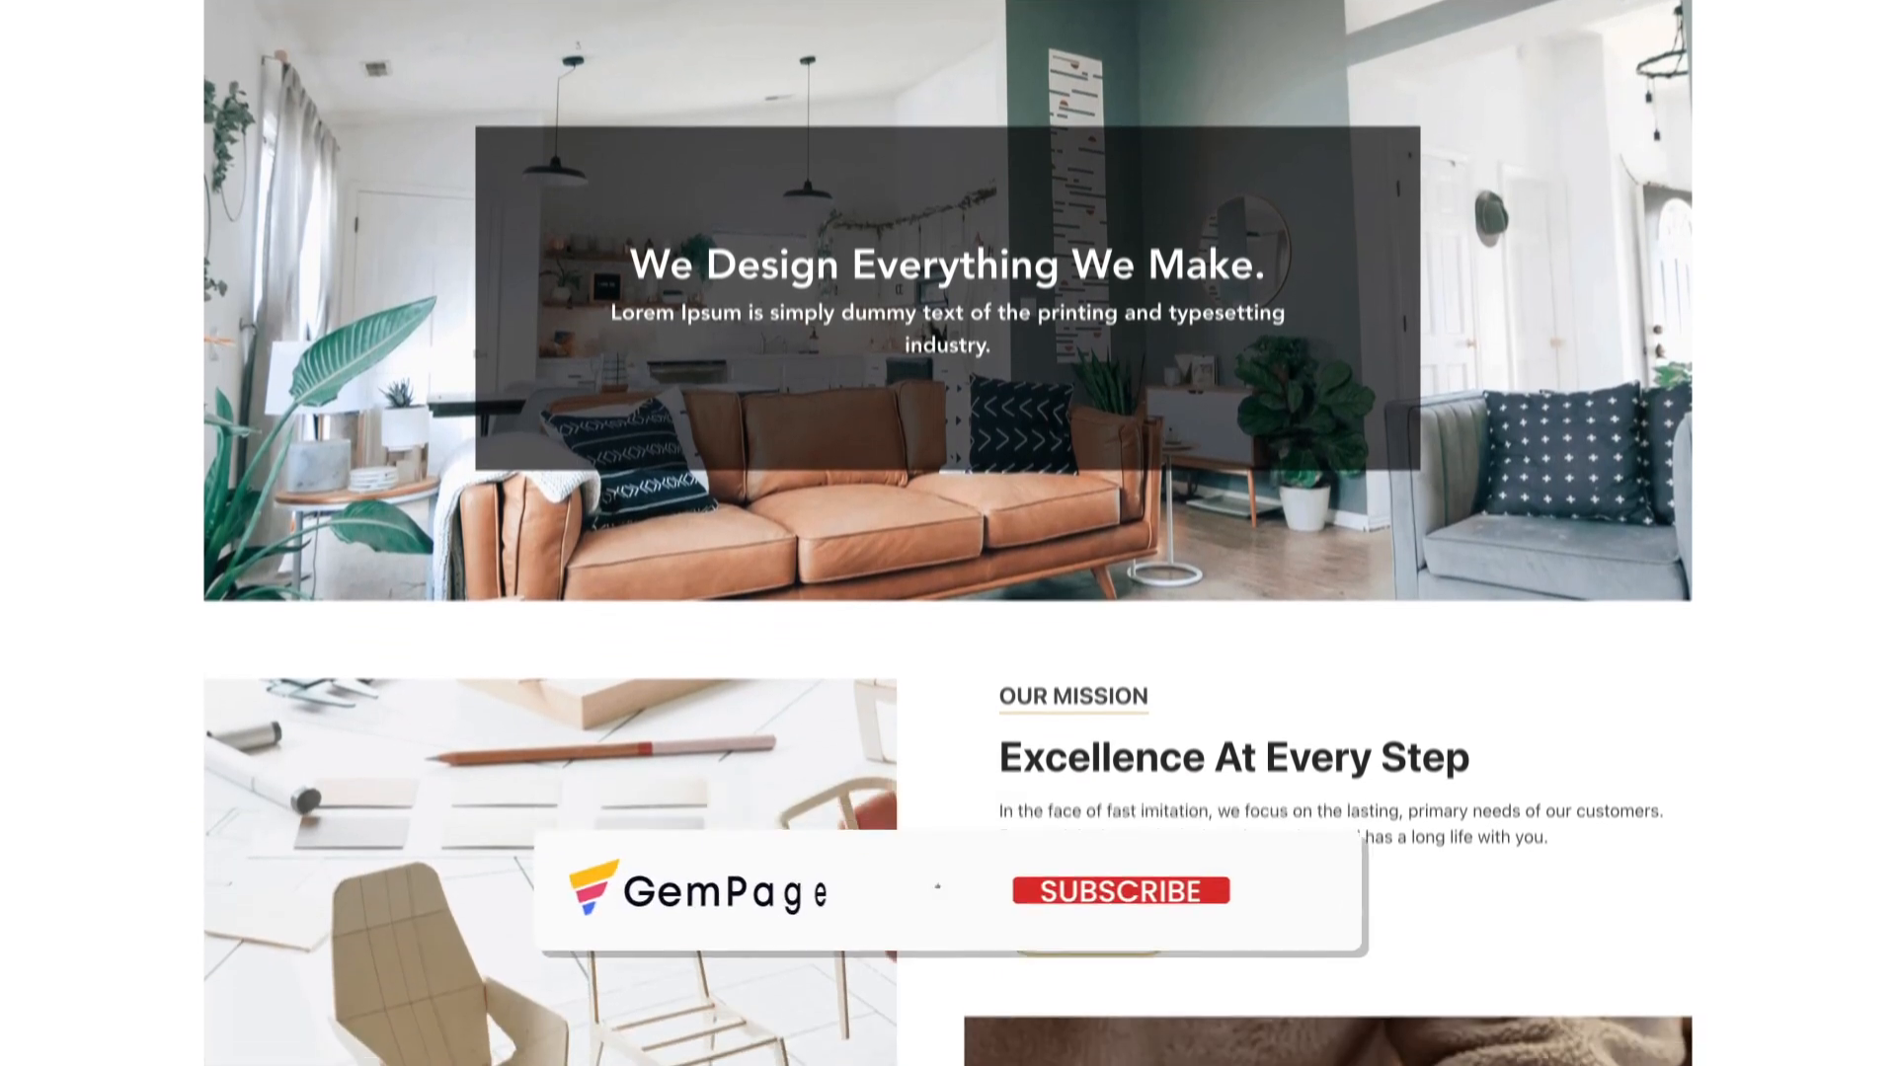
pyautogui.scroll(-3)
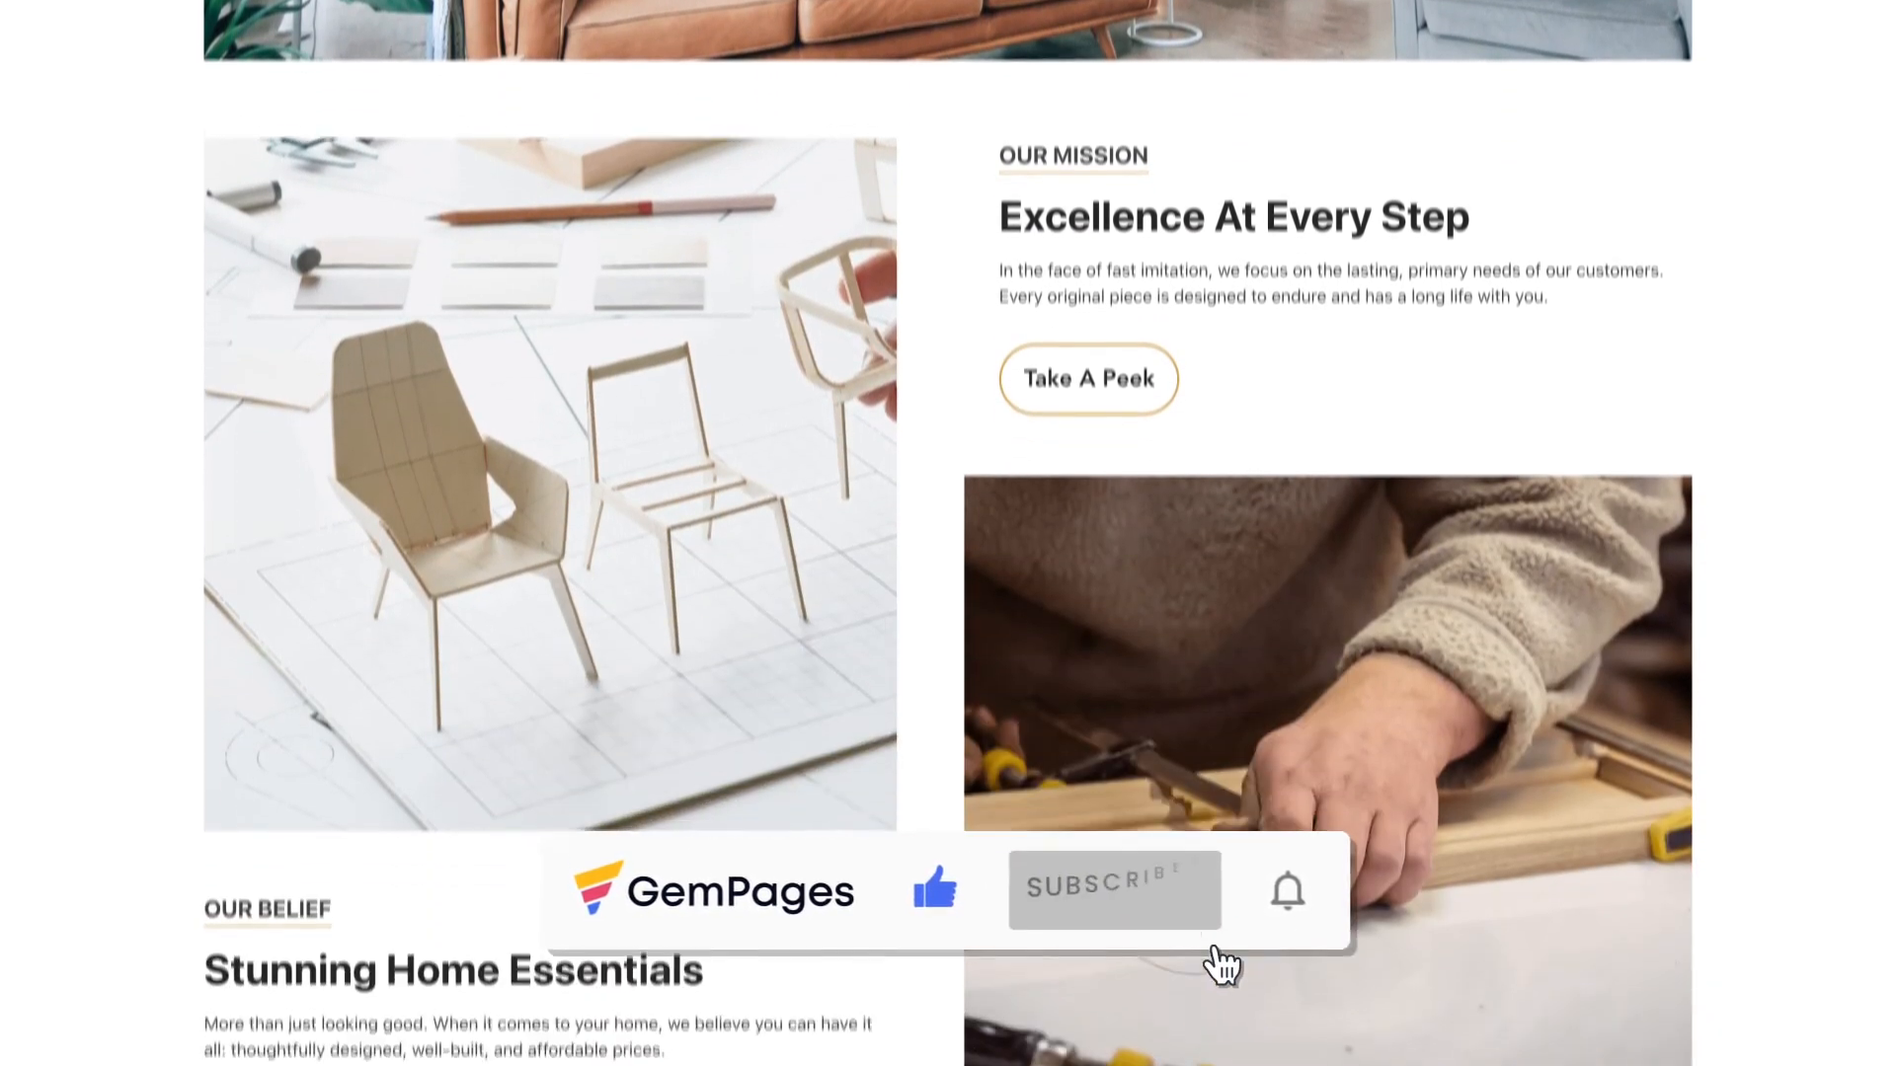
pyautogui.scroll(-3)
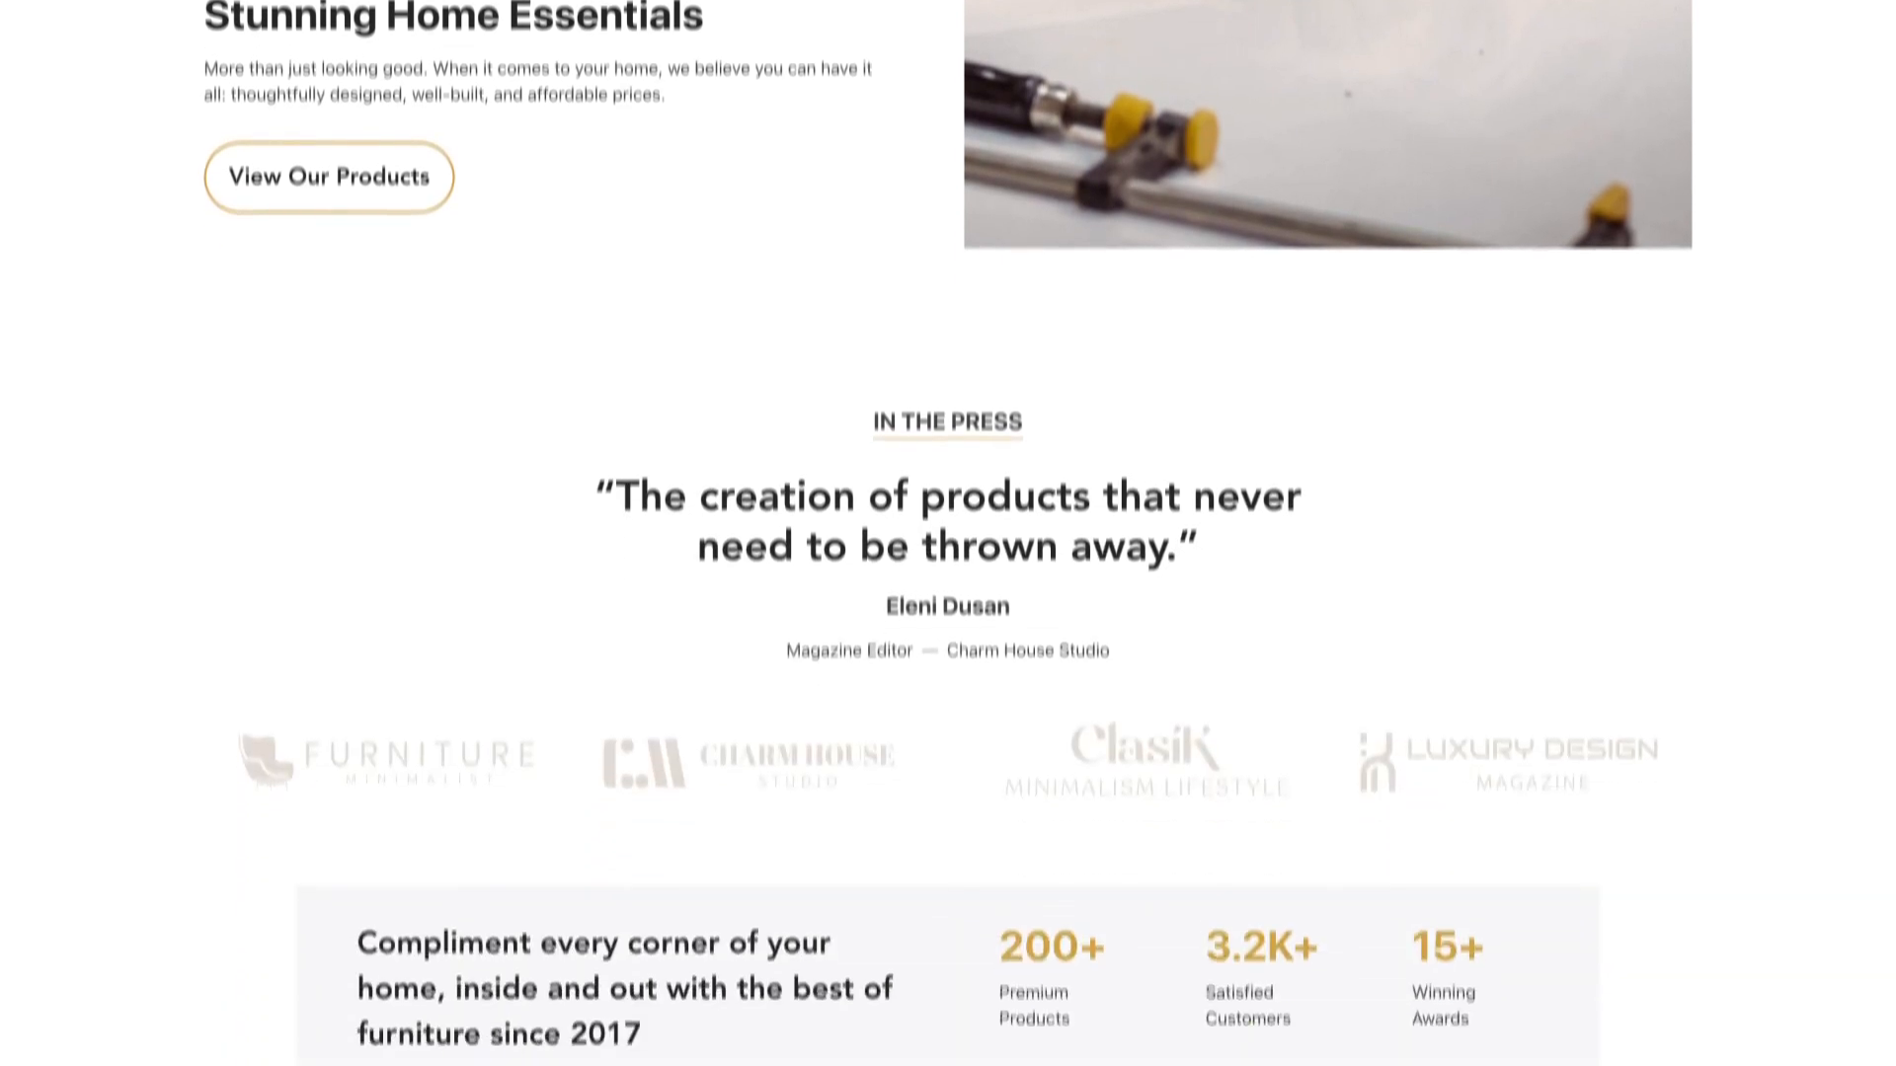
pyautogui.scroll(-3)
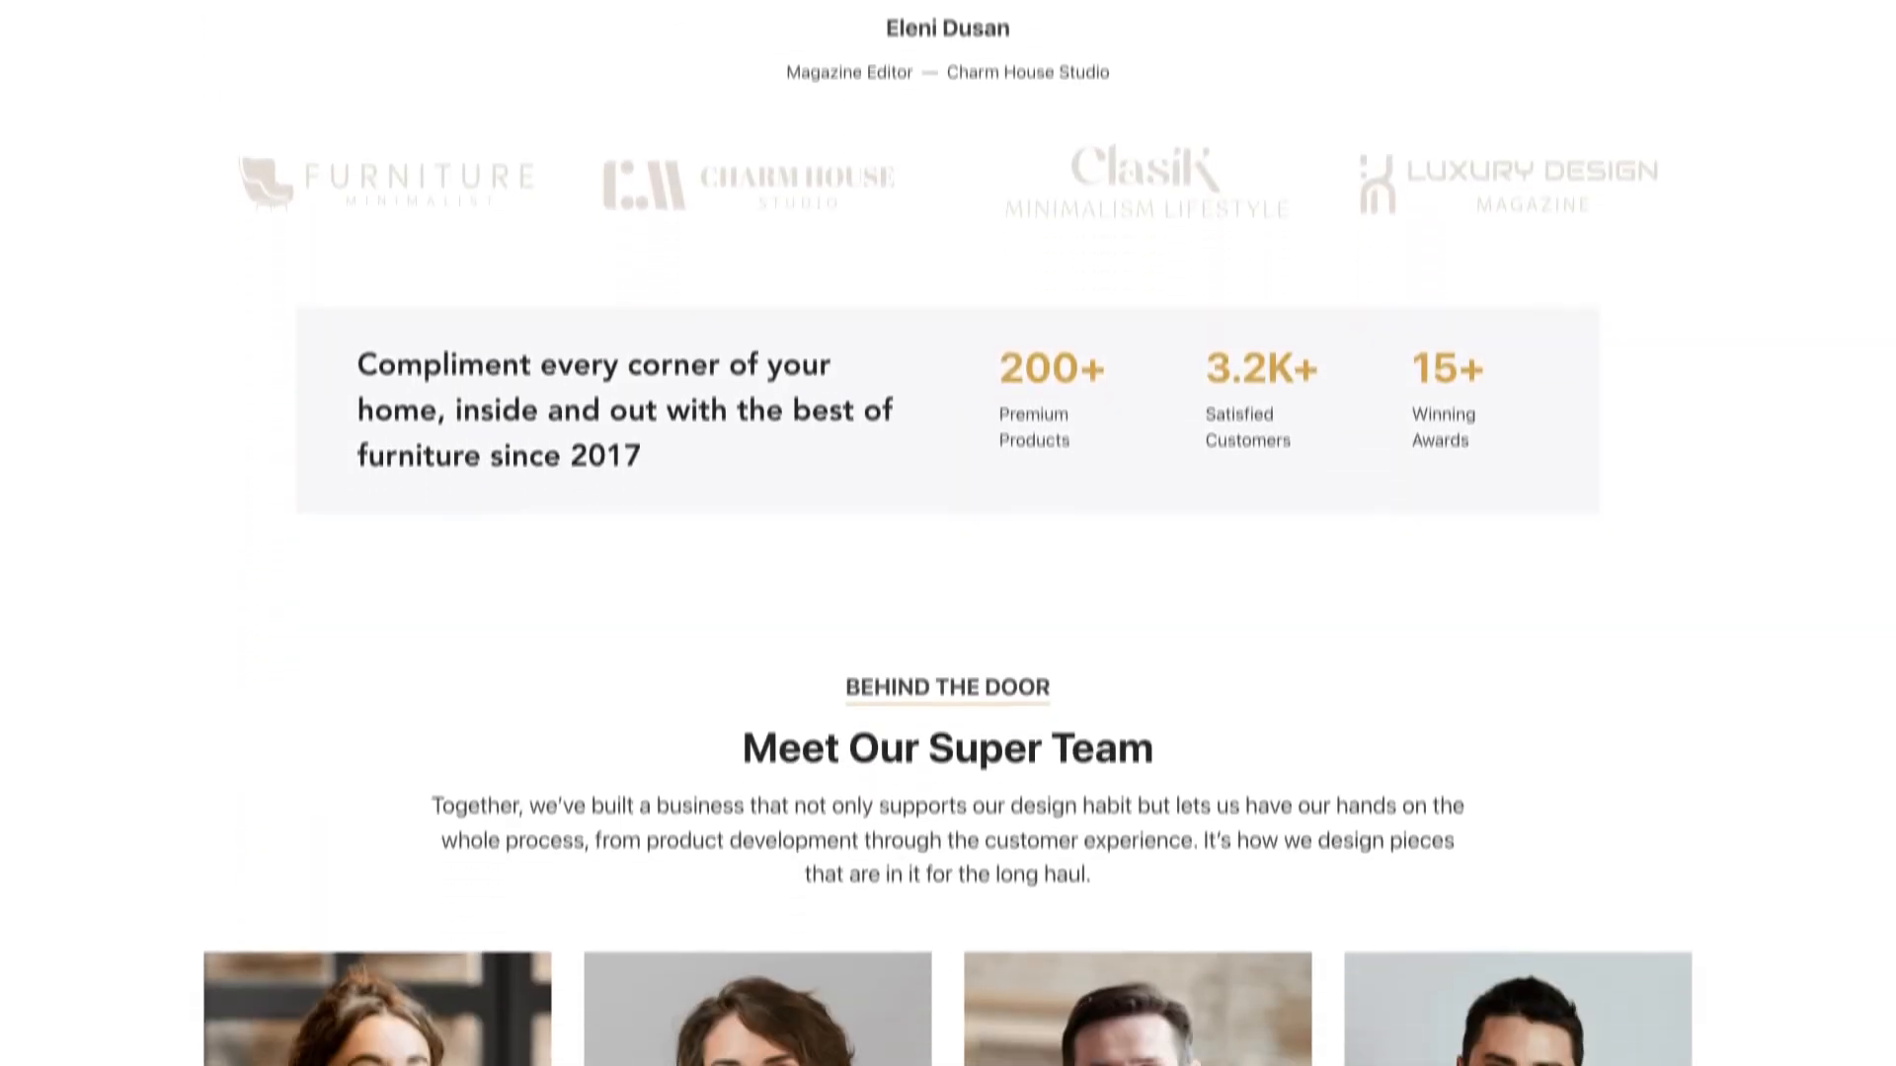
pyautogui.scroll(-3)
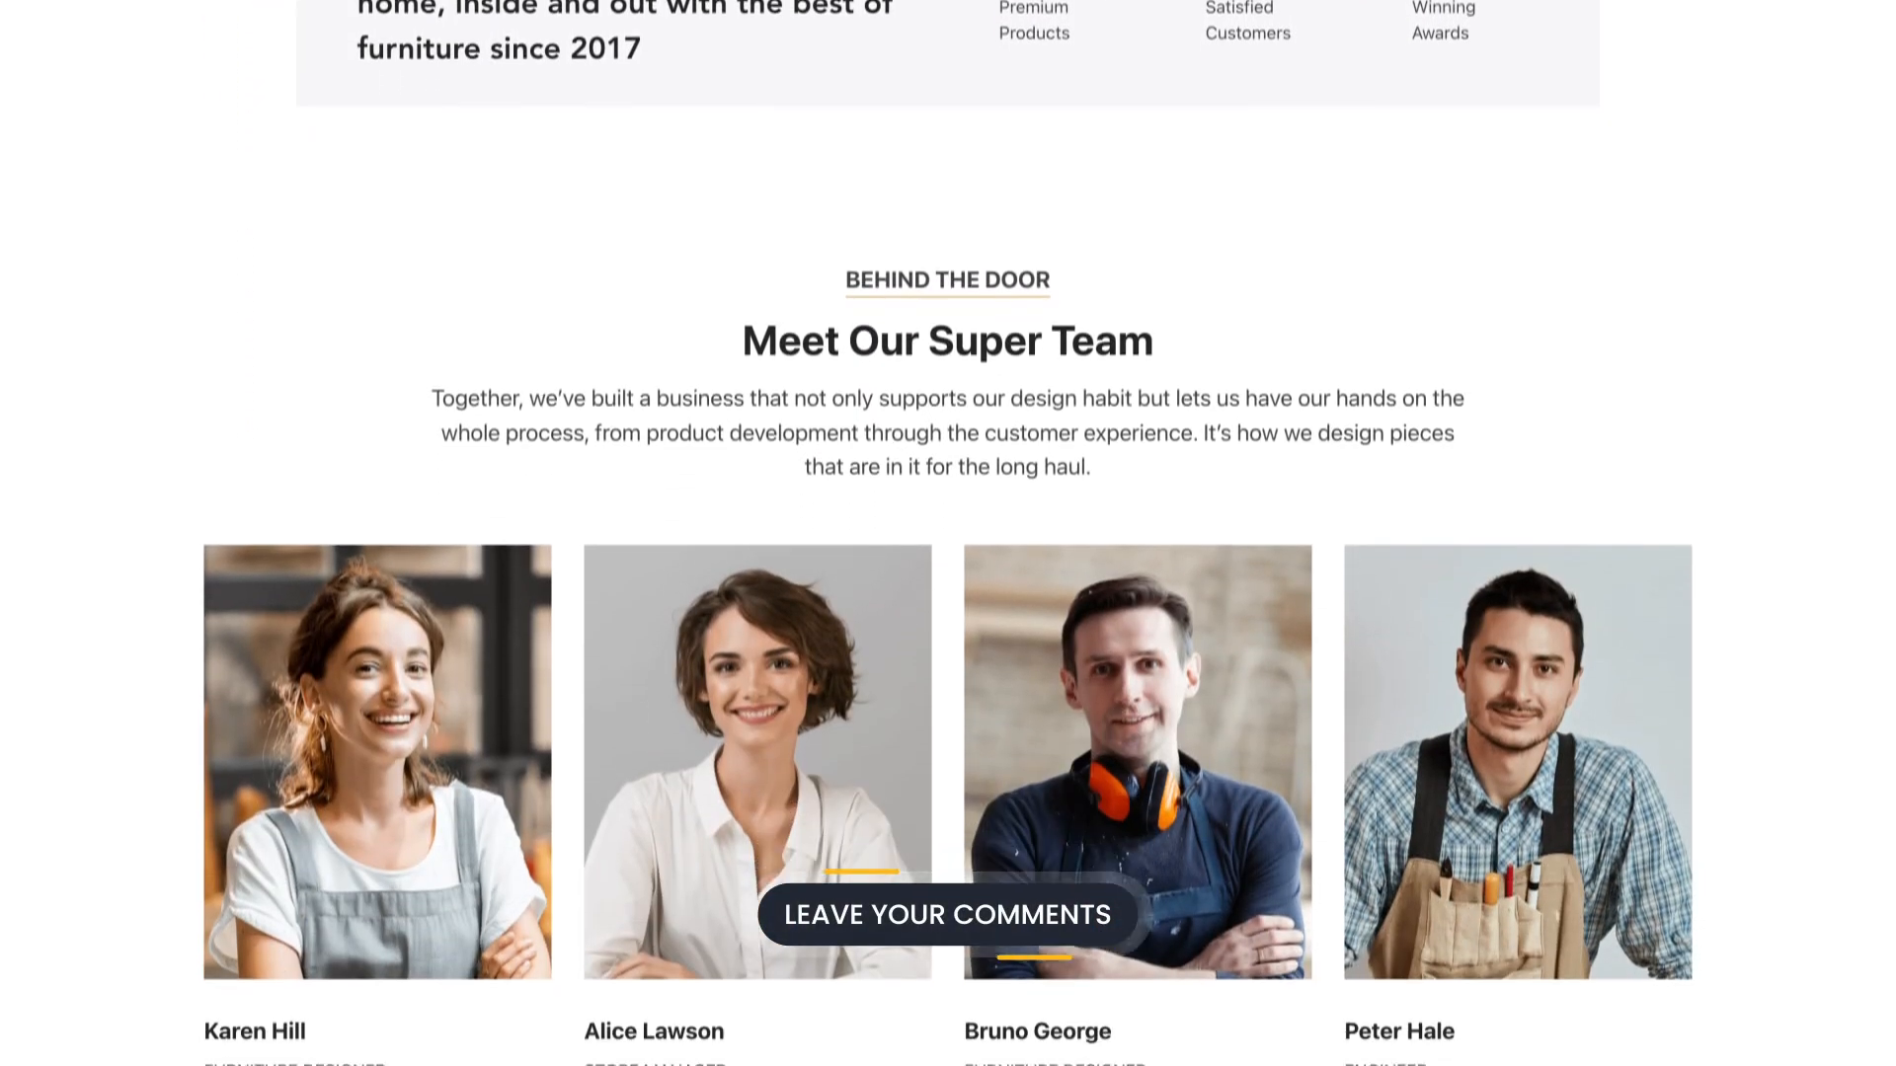
pyautogui.scroll(-3)
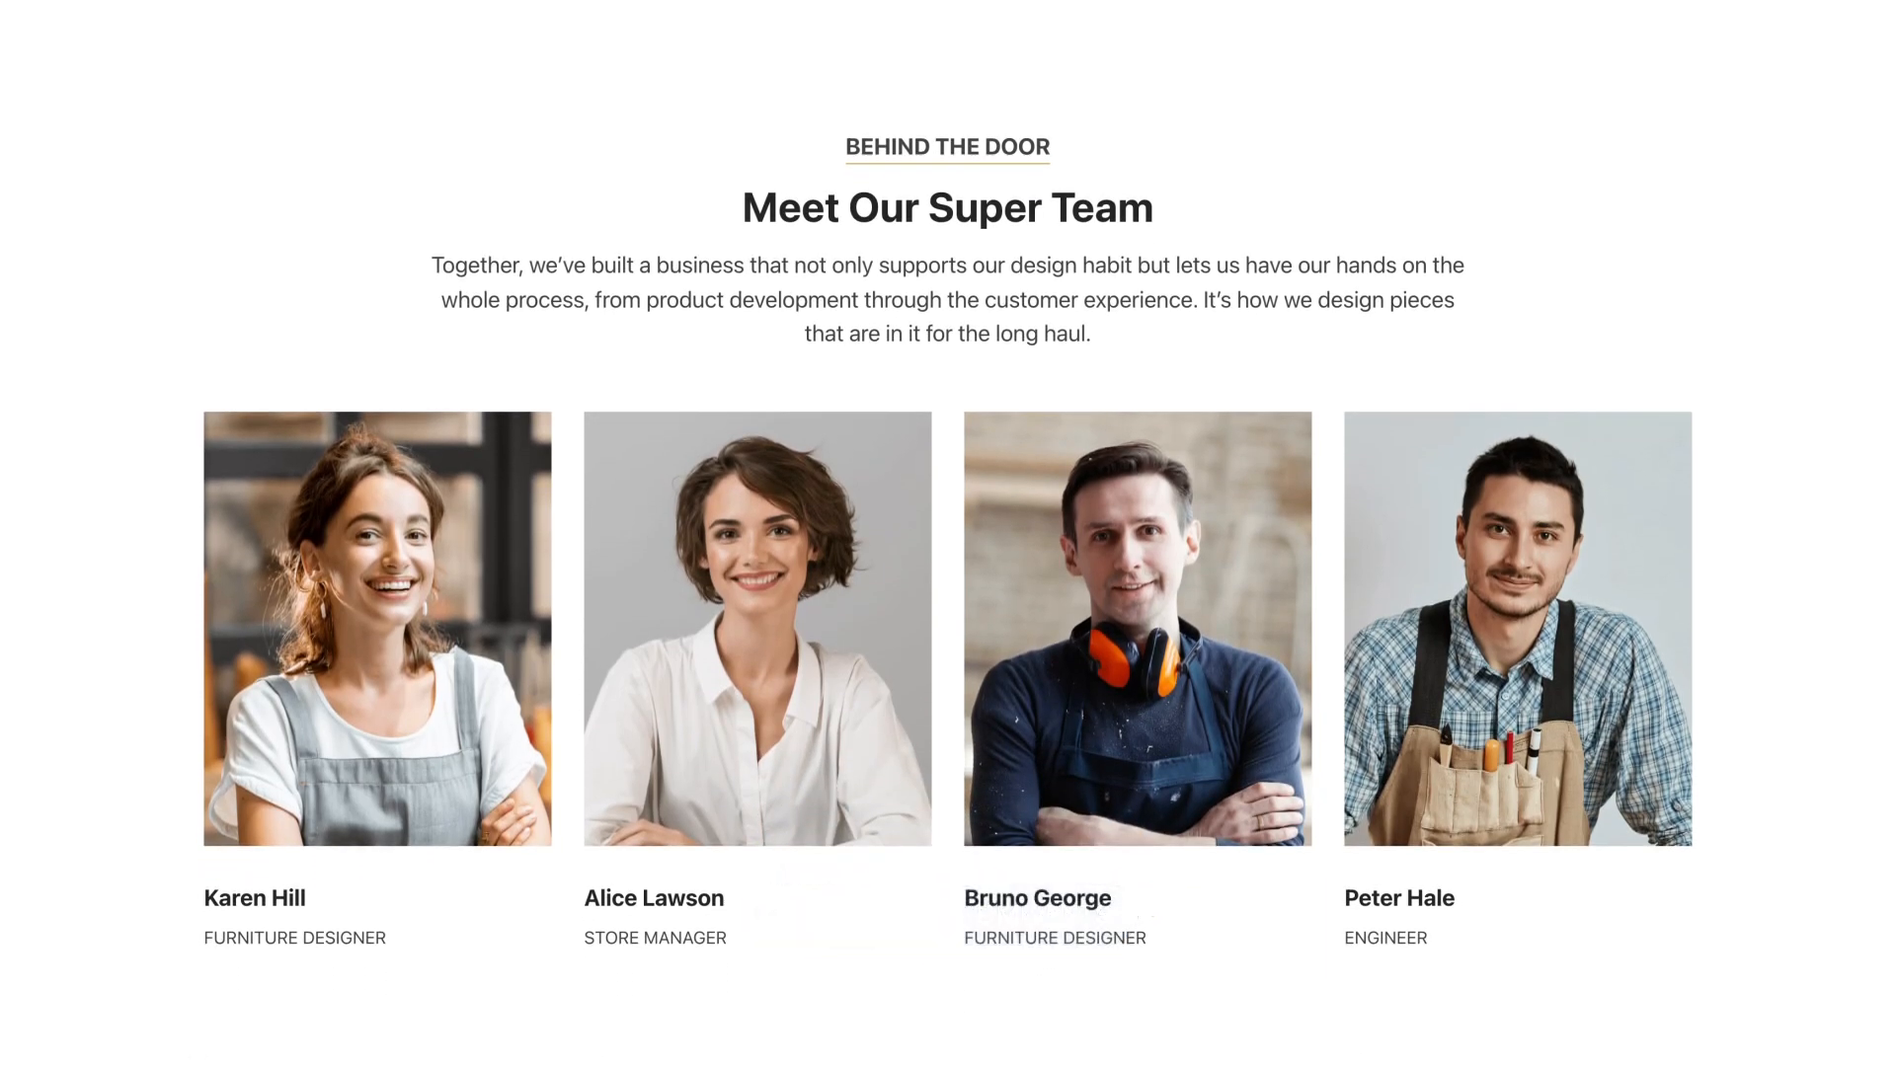